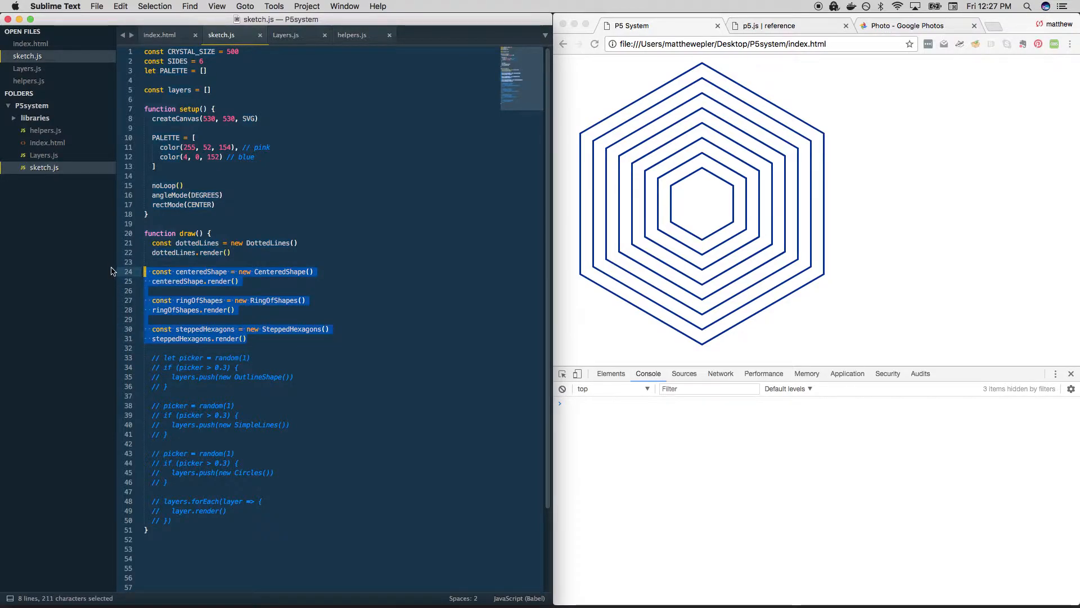
- Toggle comments on the three shape layers in draw and reload to show only dotted lines
{"action": "key", "text": "cmd+/"}
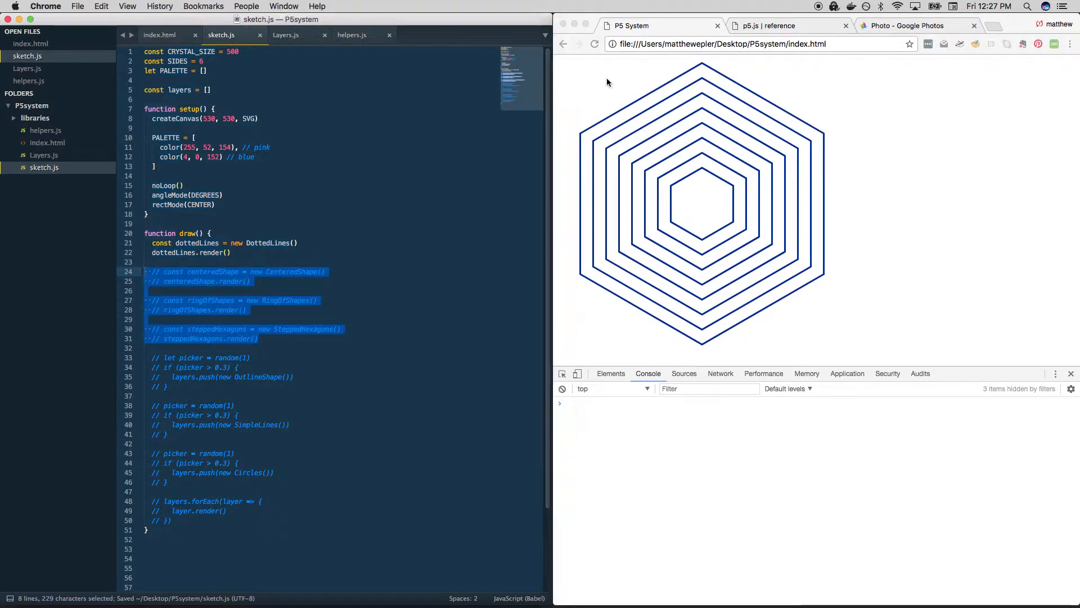
{"action": "left_click", "coordinate": [594, 44]}
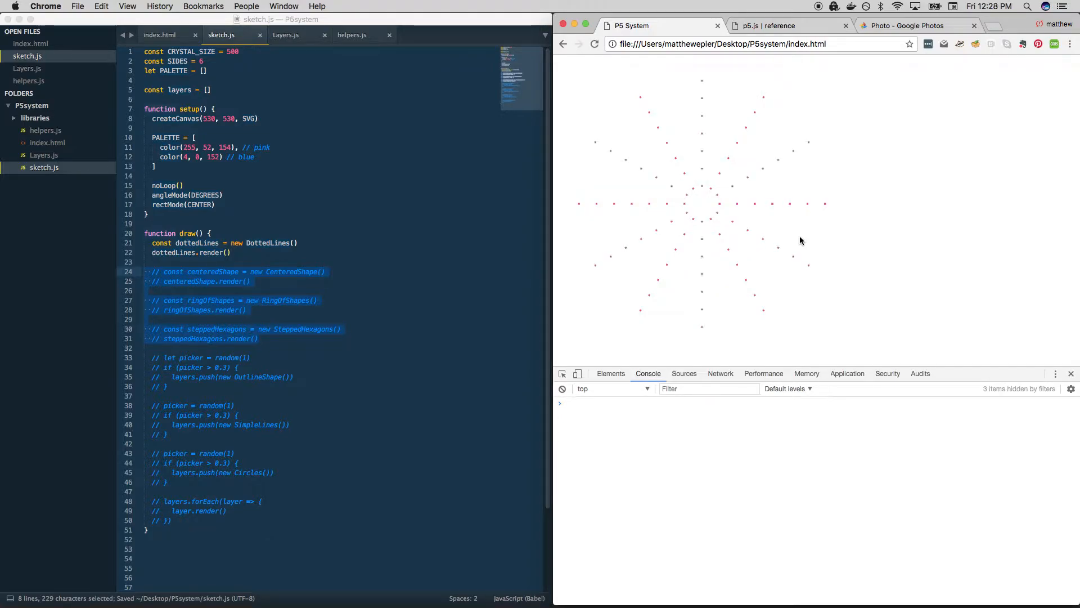
{"action": "mouse_move", "coordinate": [790, 239]}
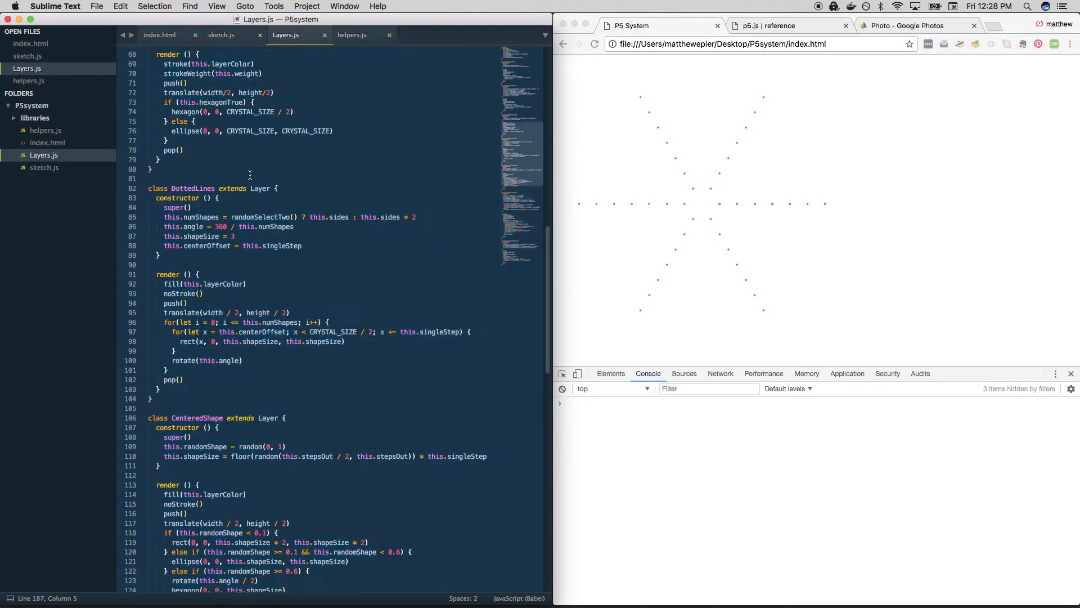
{"action": "scroll", "scroll_direction": "up", "scroll_amount": 3}
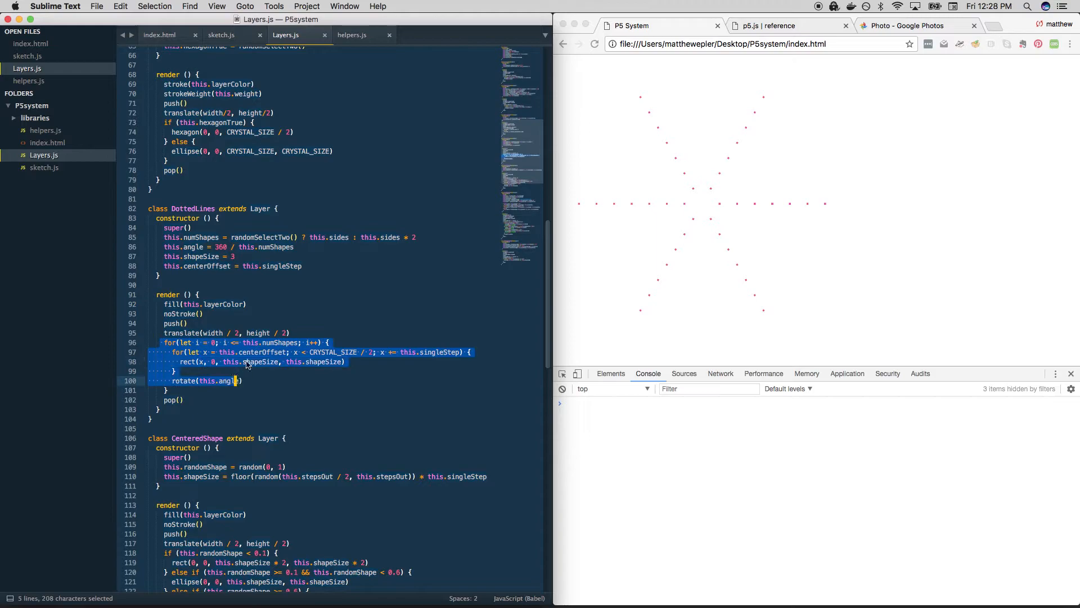
{"action": "left_click", "coordinate": [406, 352]}
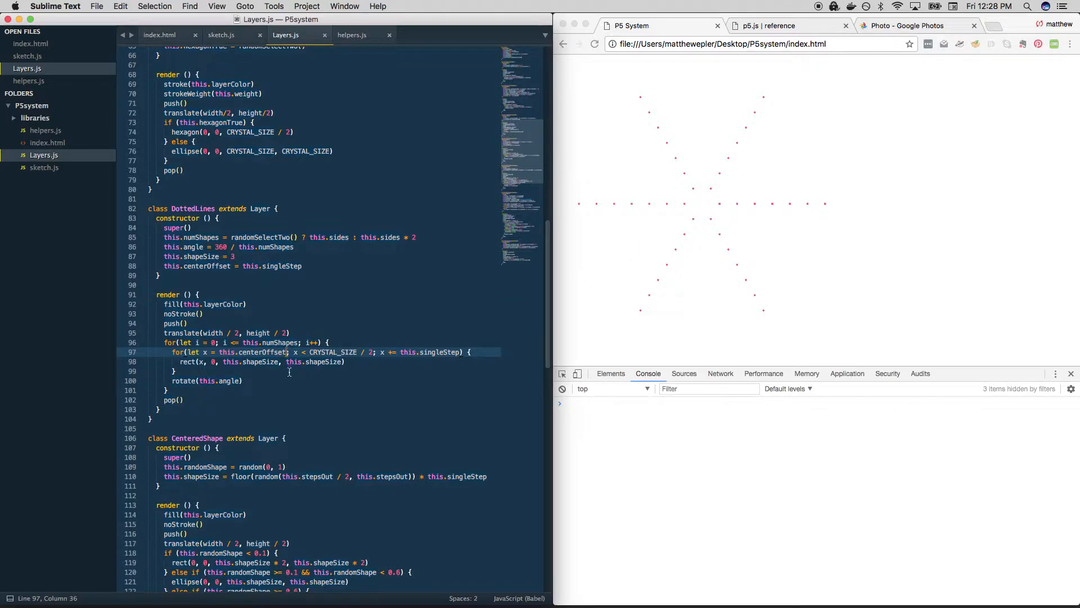
{"action": "double_click", "coordinate": [181, 361]}
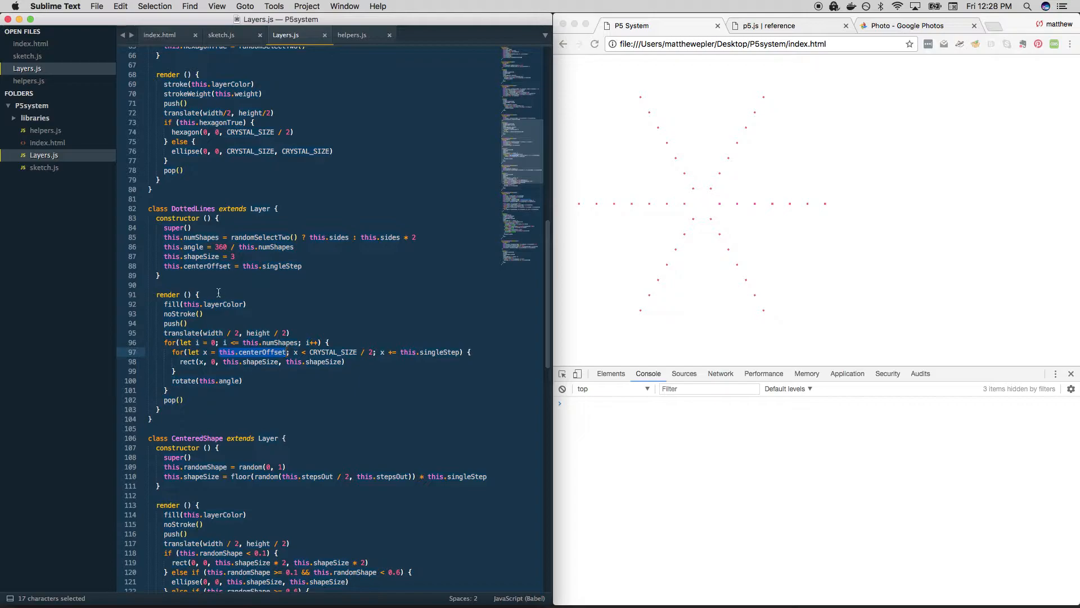
{"action": "double_click", "coordinate": [273, 265]}
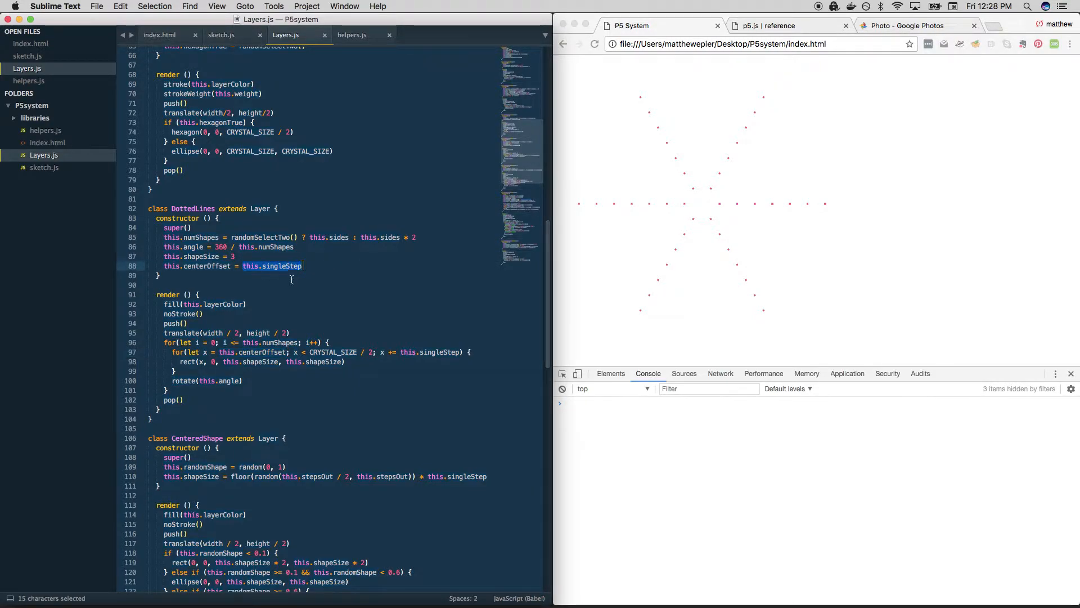
{"action": "scroll", "scroll_direction": "up", "scroll_amount": 3}
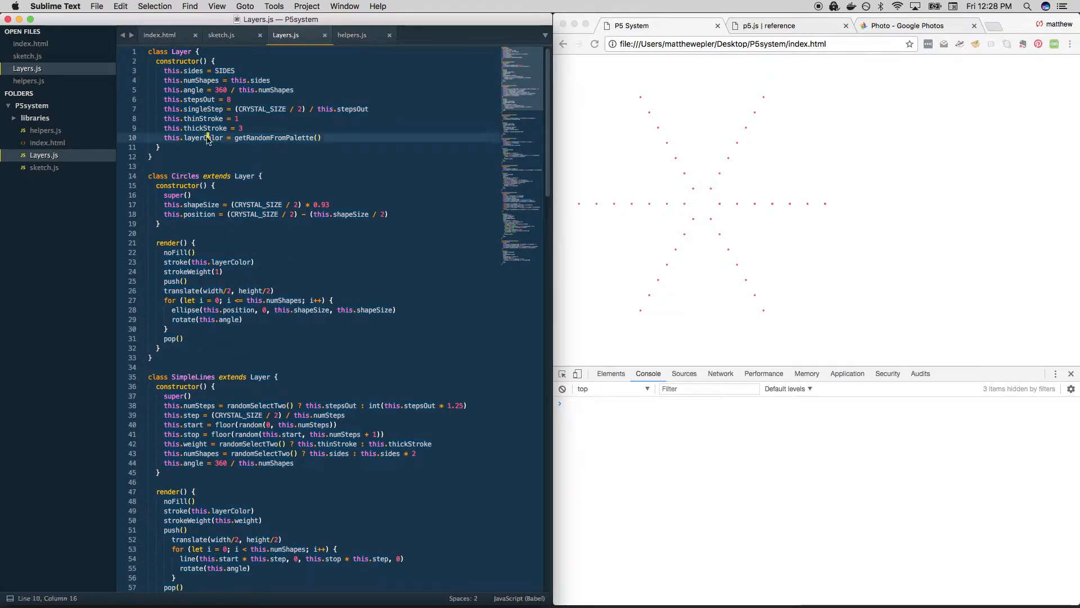
- Review every use of layerColor through Layers.js, then return to sketch.js
{"action": "double_click", "coordinate": [202, 137]}
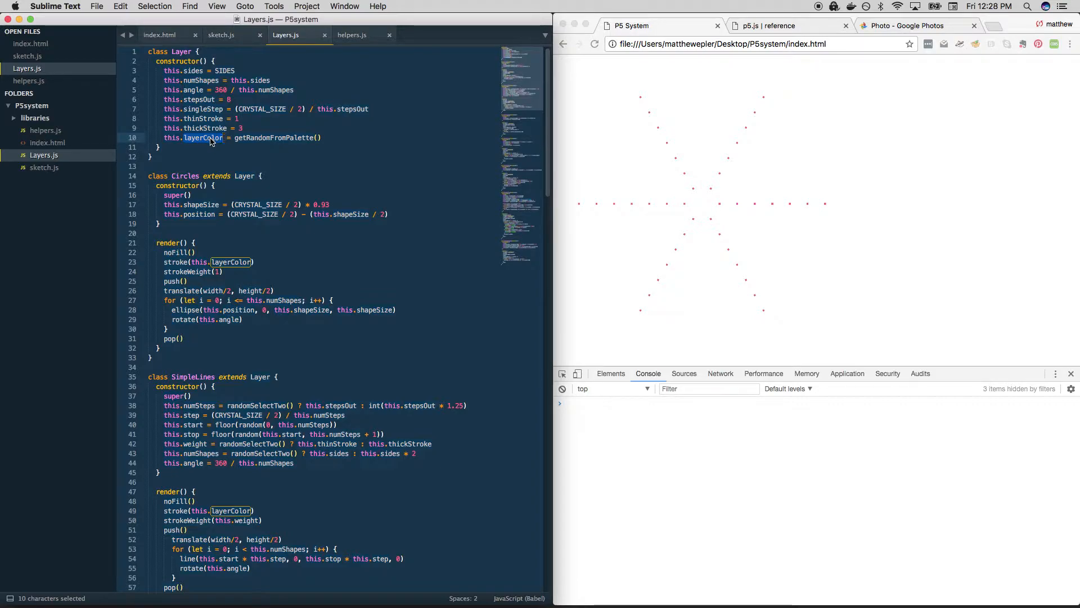
{"action": "mouse_move", "coordinate": [226, 236]}
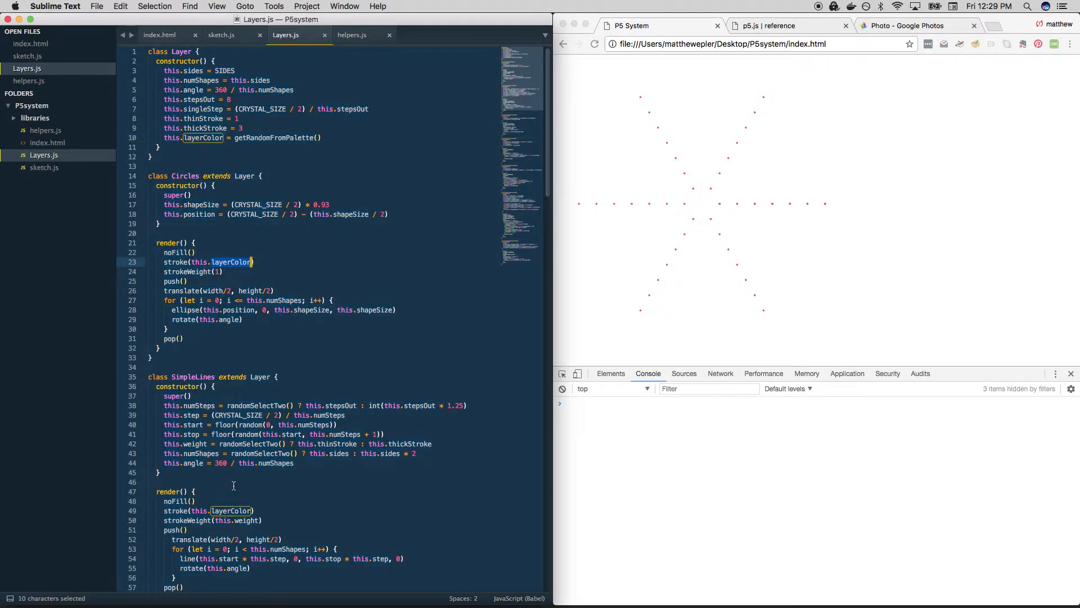
{"action": "scroll", "scroll_direction": "down", "scroll_amount": 3}
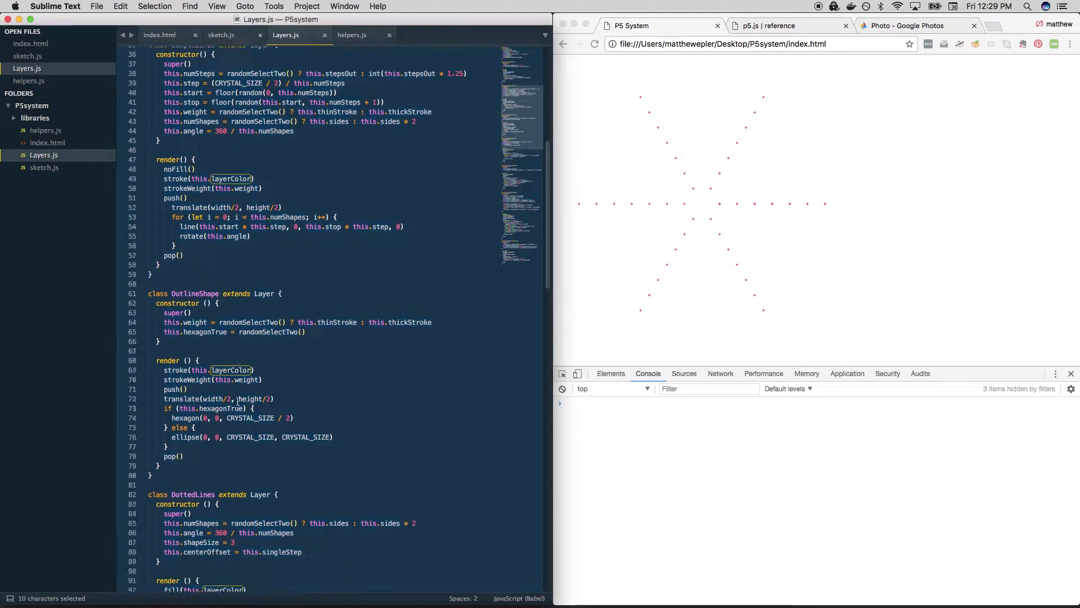
{"action": "scroll", "scroll_direction": "down", "scroll_amount": 3}
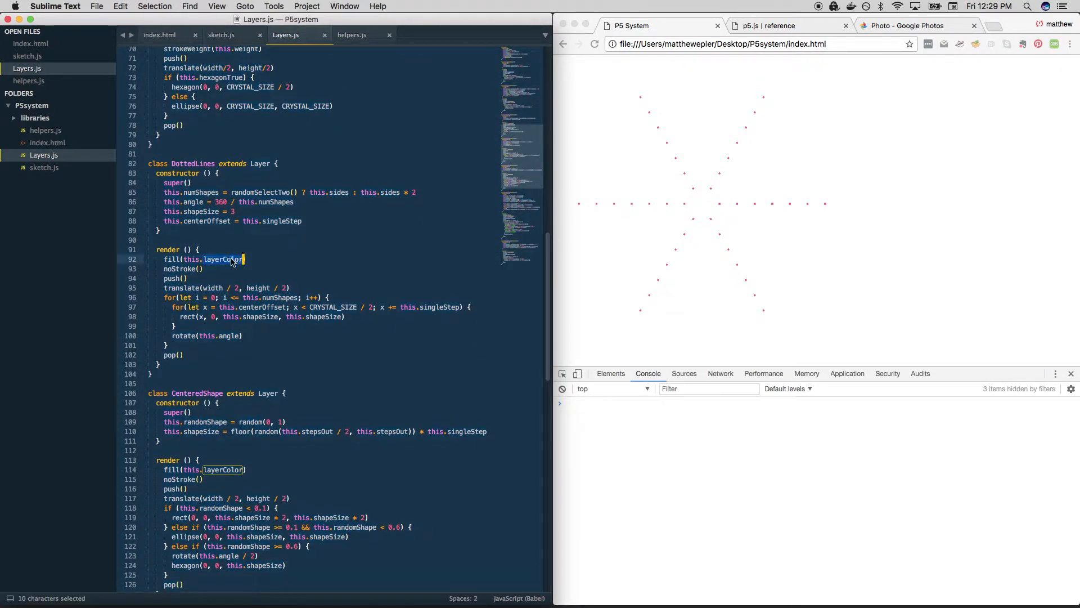
{"action": "scroll", "scroll_direction": "down", "scroll_amount": 3}
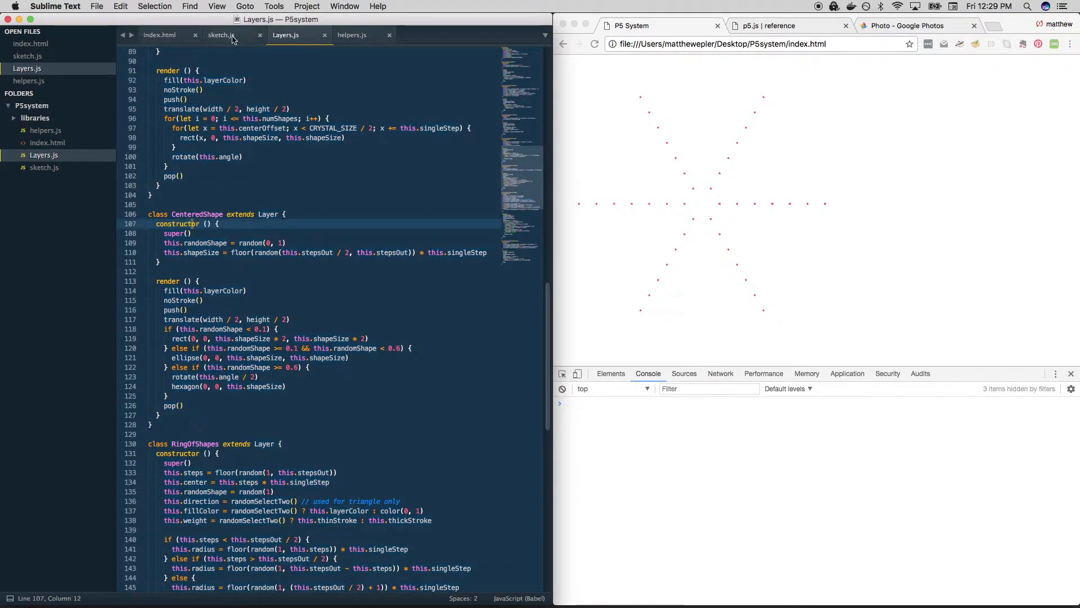
{"action": "left_click", "coordinate": [222, 34]}
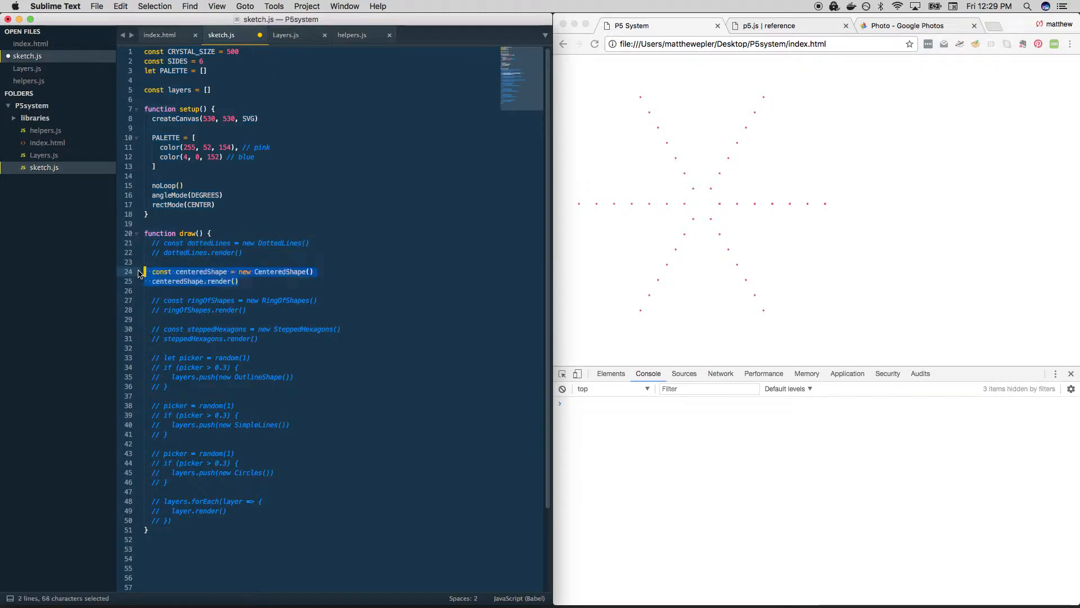
- Save sketch.js, reload to render one centered hexagon, and place the cursor on empty line 23
{"action": "key", "text": "cmd+s"}
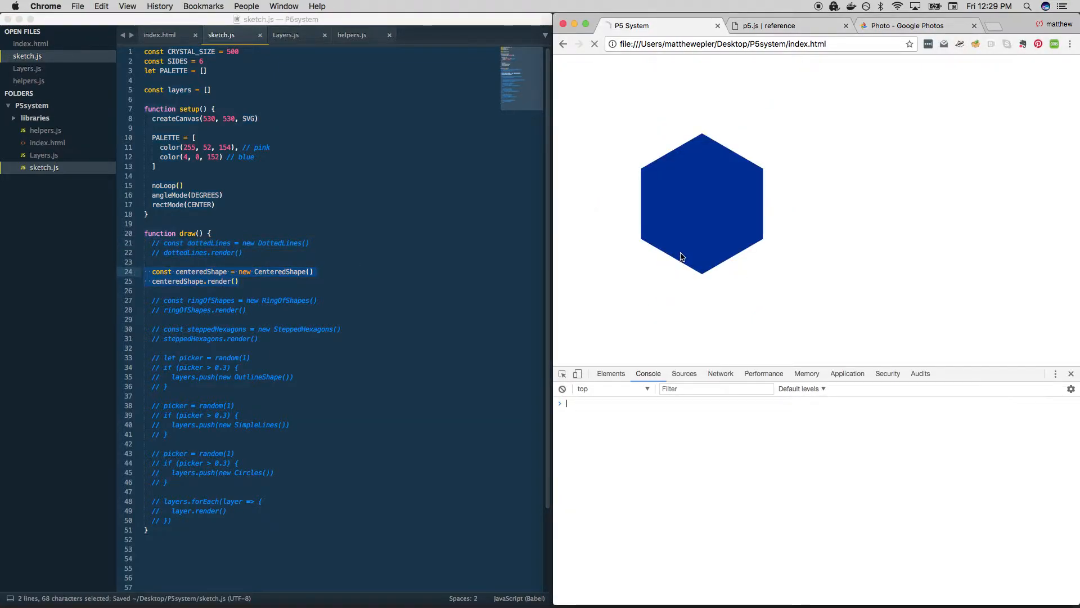
{"action": "left_click", "coordinate": [594, 44]}
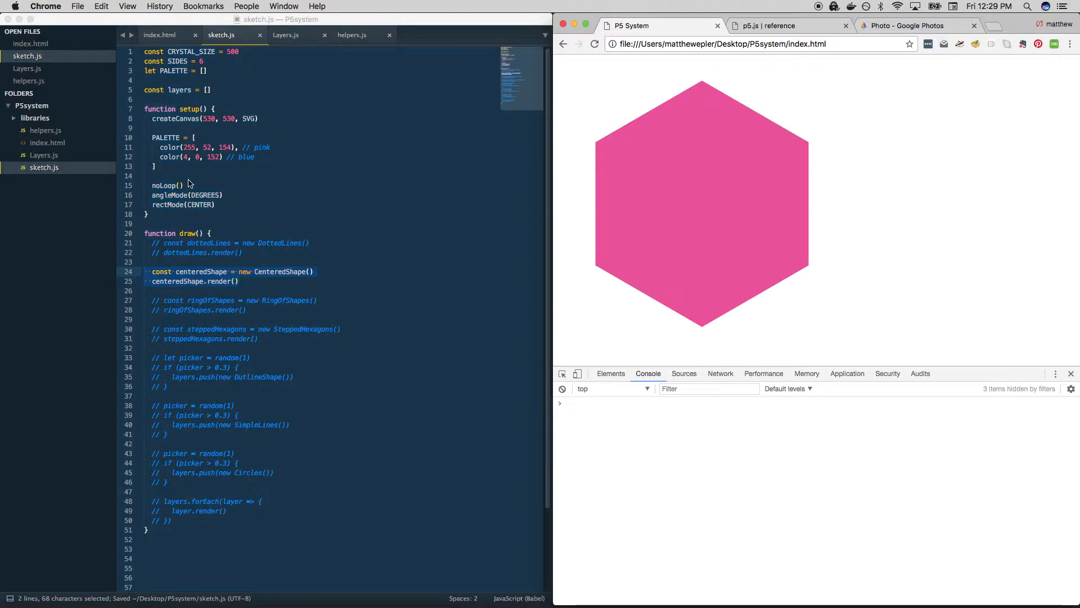
{"action": "left_click", "coordinate": [276, 276]}
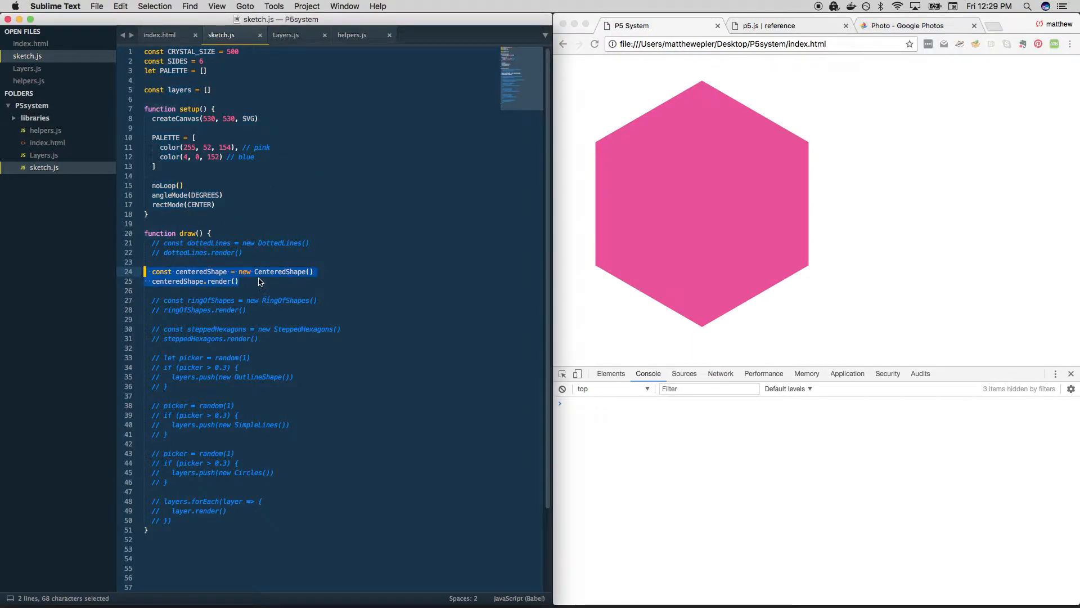
{"action": "left_click", "coordinate": [255, 282]}
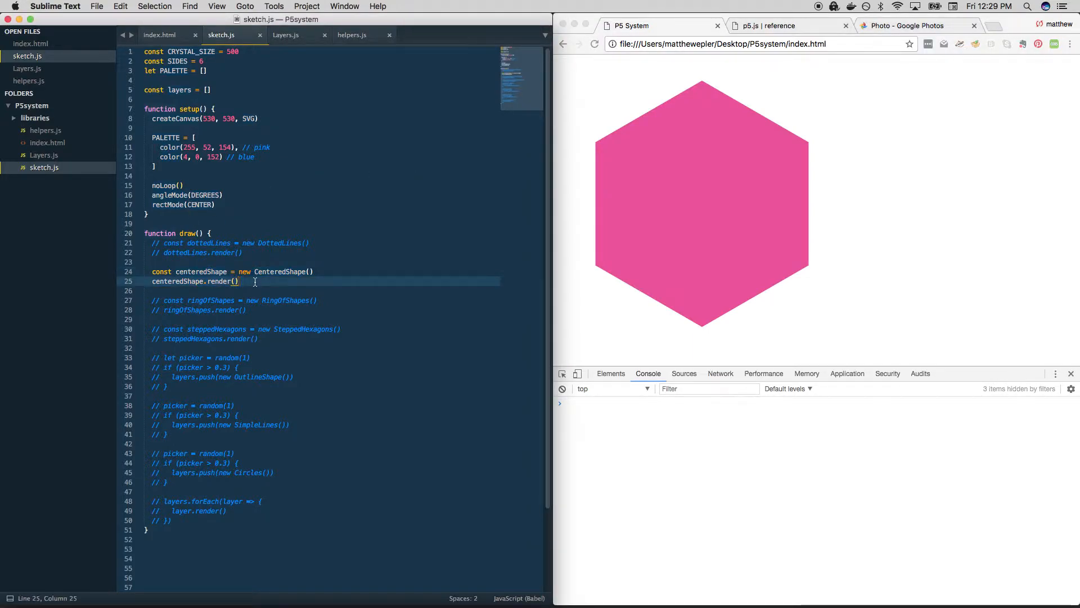
{"action": "left_click", "coordinate": [156, 262]}
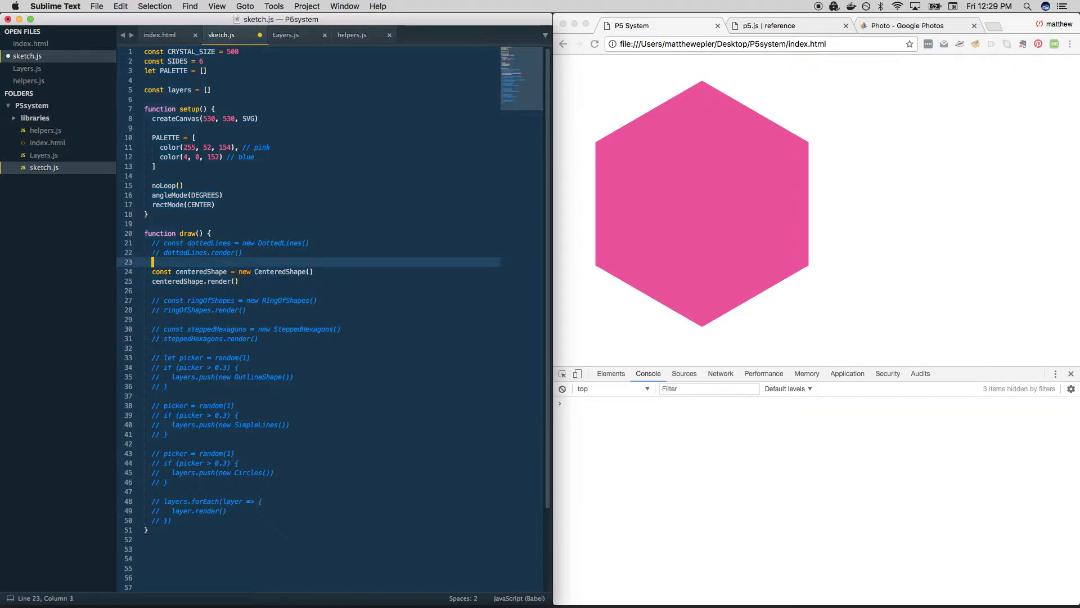
- Add testLines() on line 23 and reload twice to check random shapes over the guide lines
{"action": "type", "text": "testLines()"}
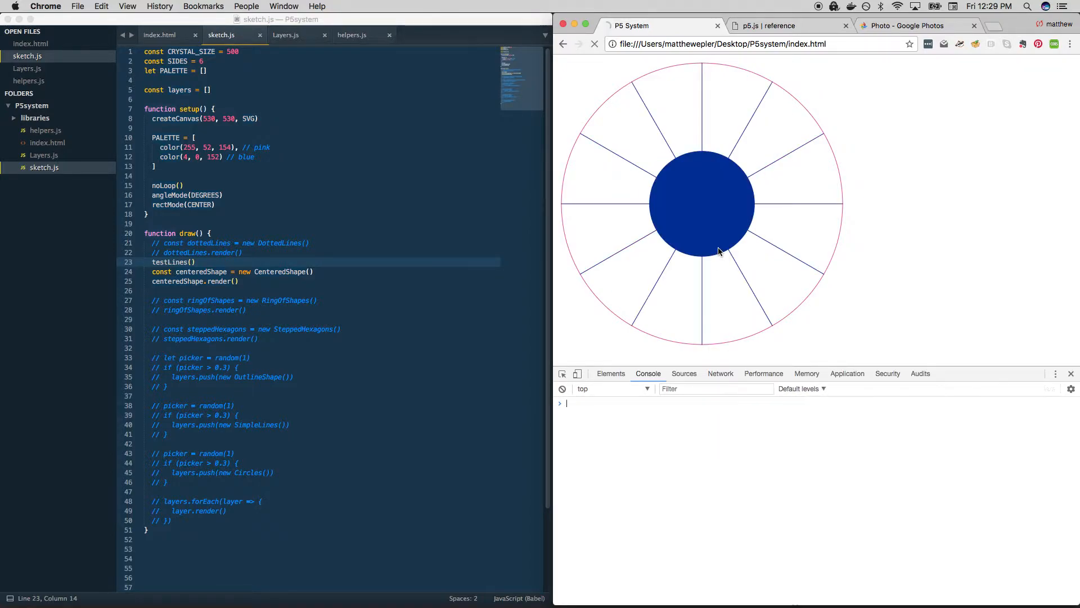
{"action": "left_click", "coordinate": [594, 44]}
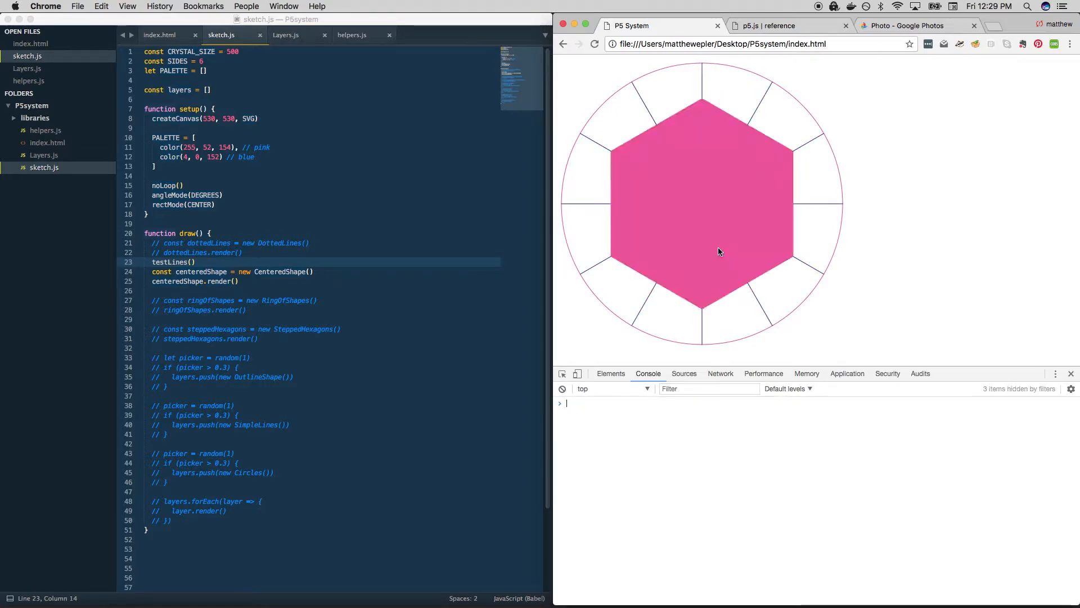
{"action": "left_click", "coordinate": [594, 44]}
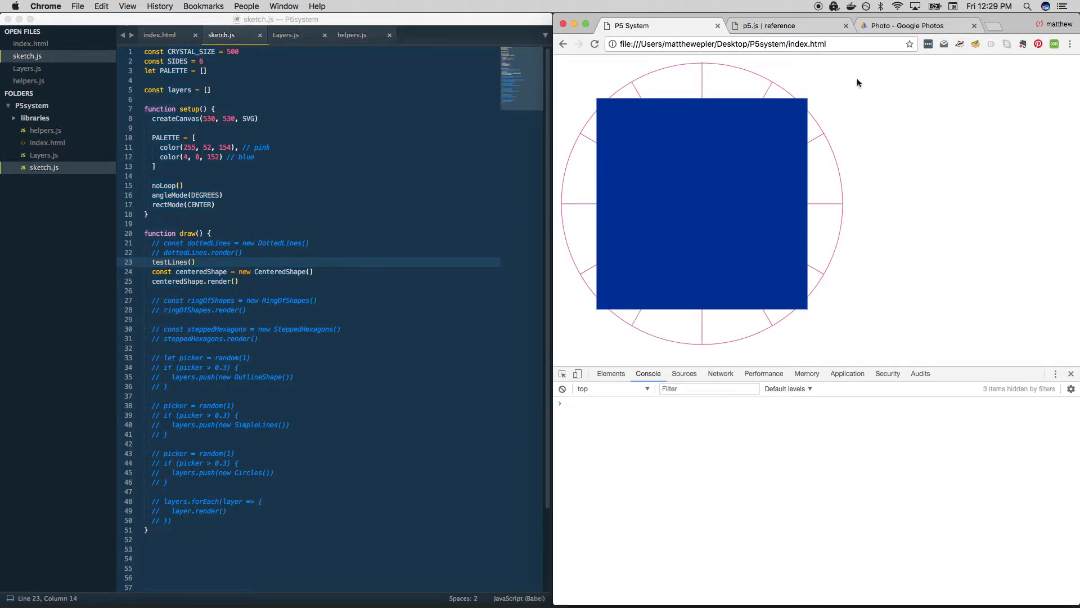
{"action": "mouse_move", "coordinate": [734, 142]}
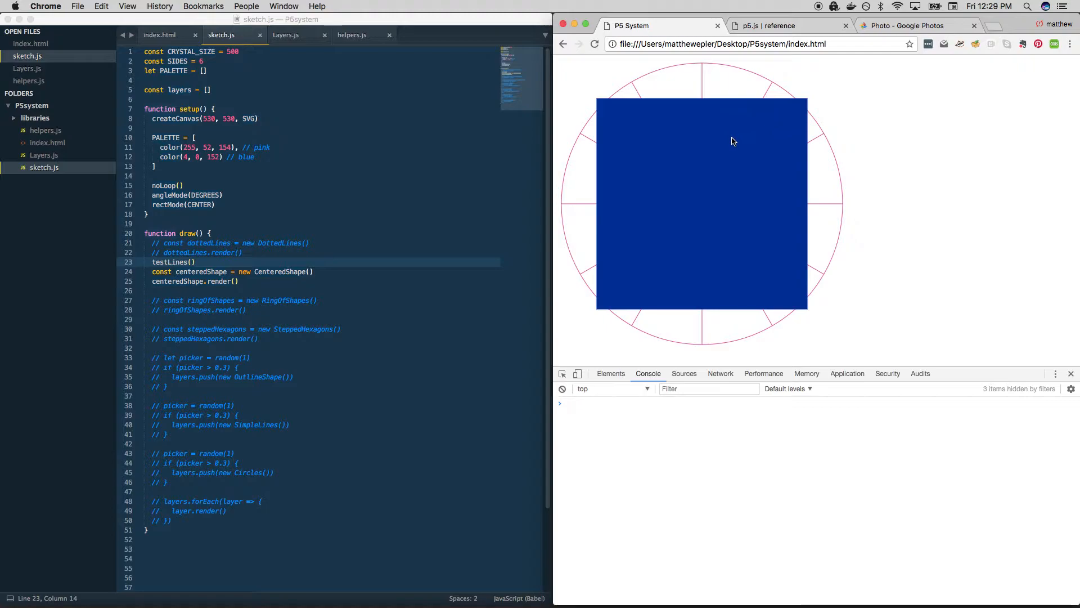
{"action": "mouse_move", "coordinate": [564, 202]}
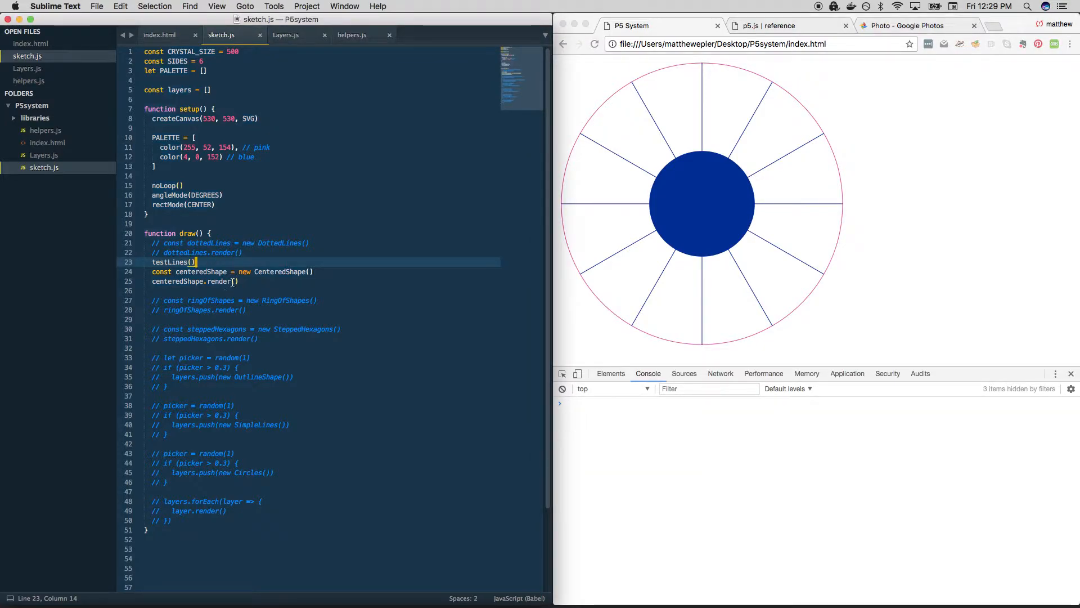
{"action": "left_click", "coordinate": [285, 35]}
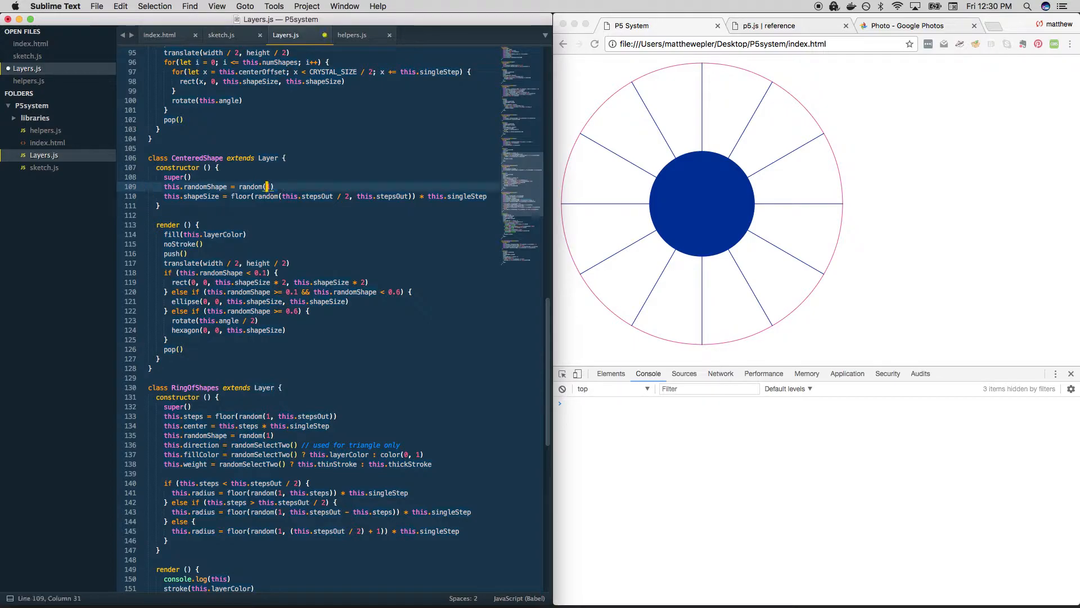
- Save Layers.js with random(1) and highlight randomShape in the shape conditions
{"action": "key", "text": "cmd+s"}
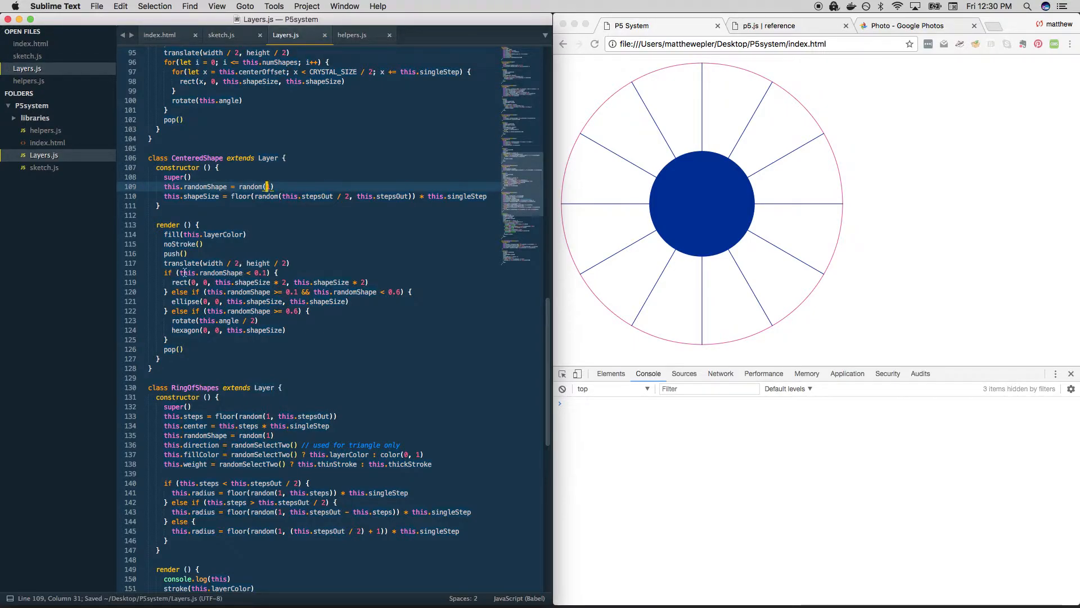
{"action": "double_click", "coordinate": [186, 282]}
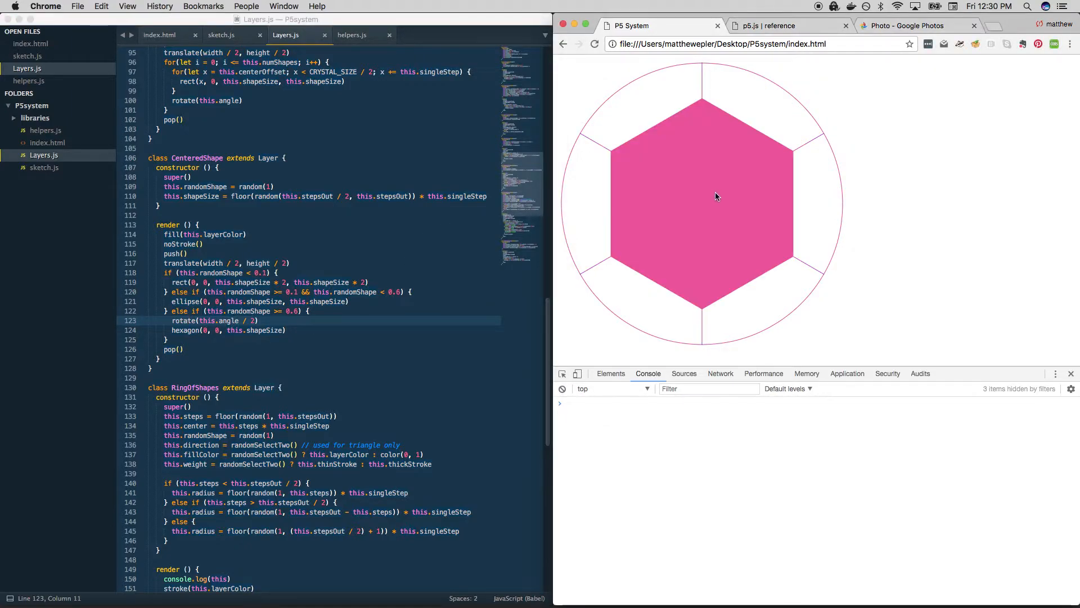
{"action": "mouse_move", "coordinate": [702, 317]}
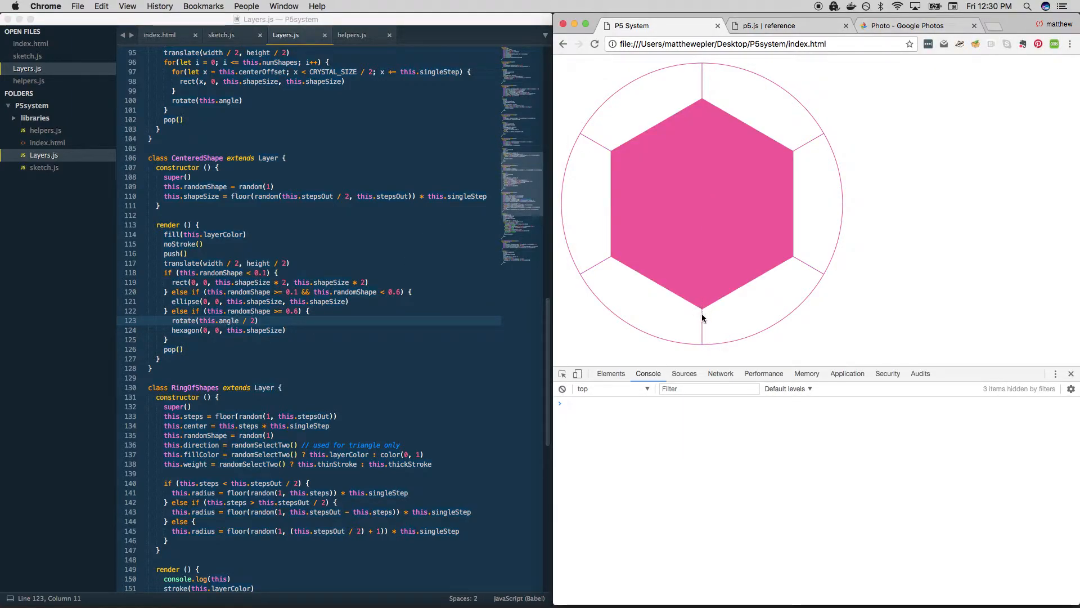
{"action": "mouse_move", "coordinate": [230, 286]}
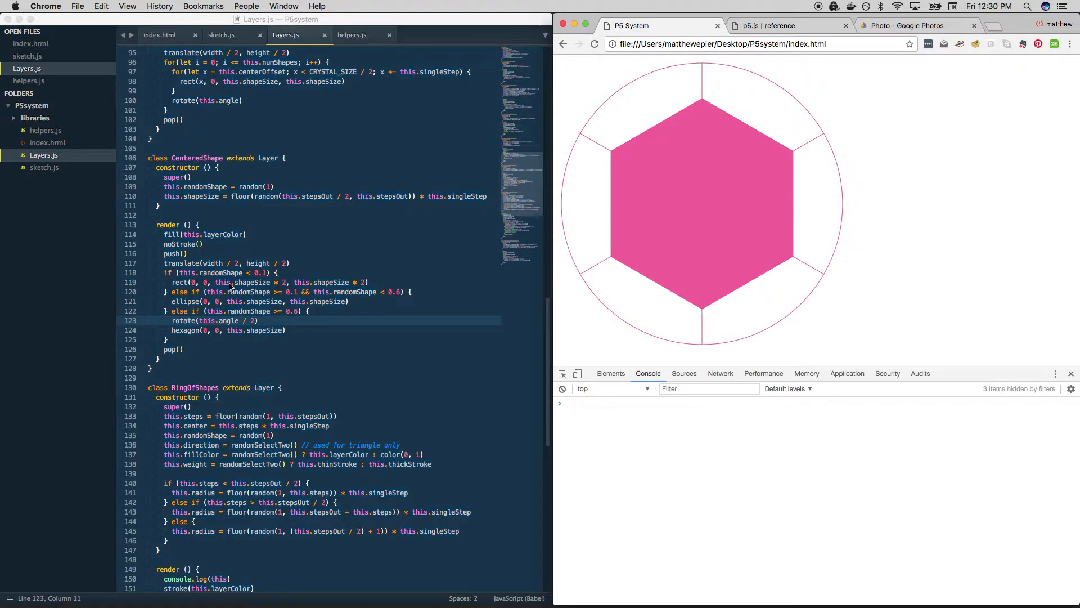
- Switch to the Google Photos tab showing the pink and navy crystal reference photo
{"action": "left_click", "coordinate": [908, 26]}
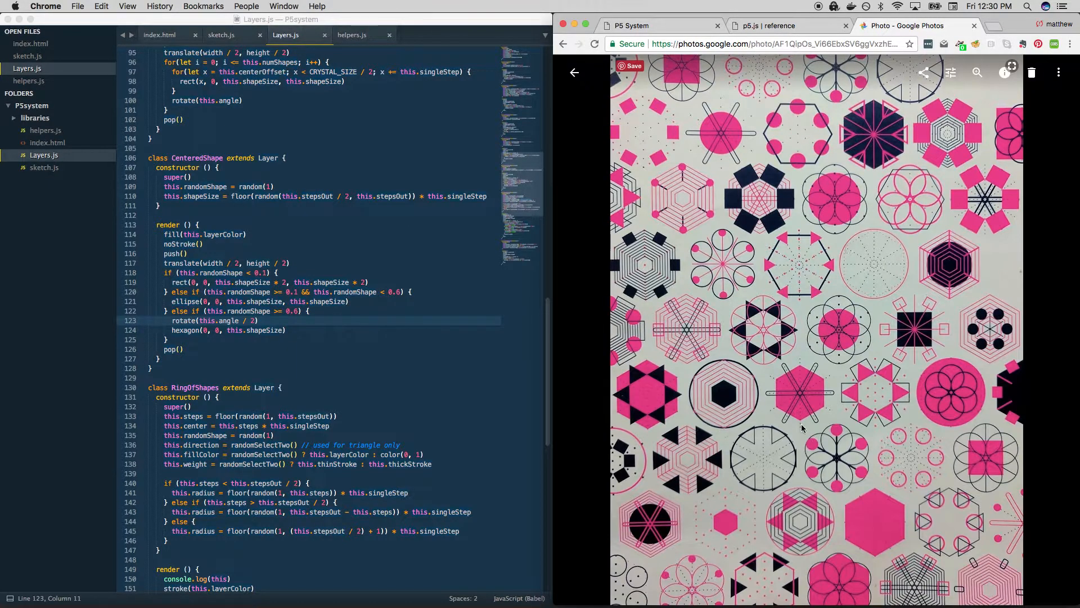
{"action": "mouse_move", "coordinate": [953, 460]}
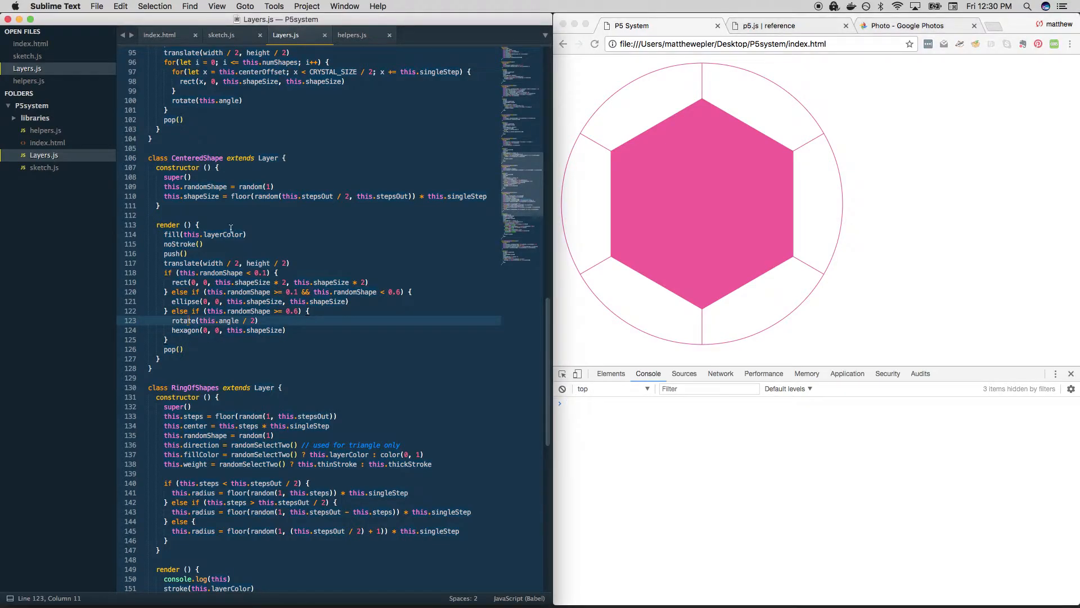
{"action": "mouse_move", "coordinate": [311, 198]}
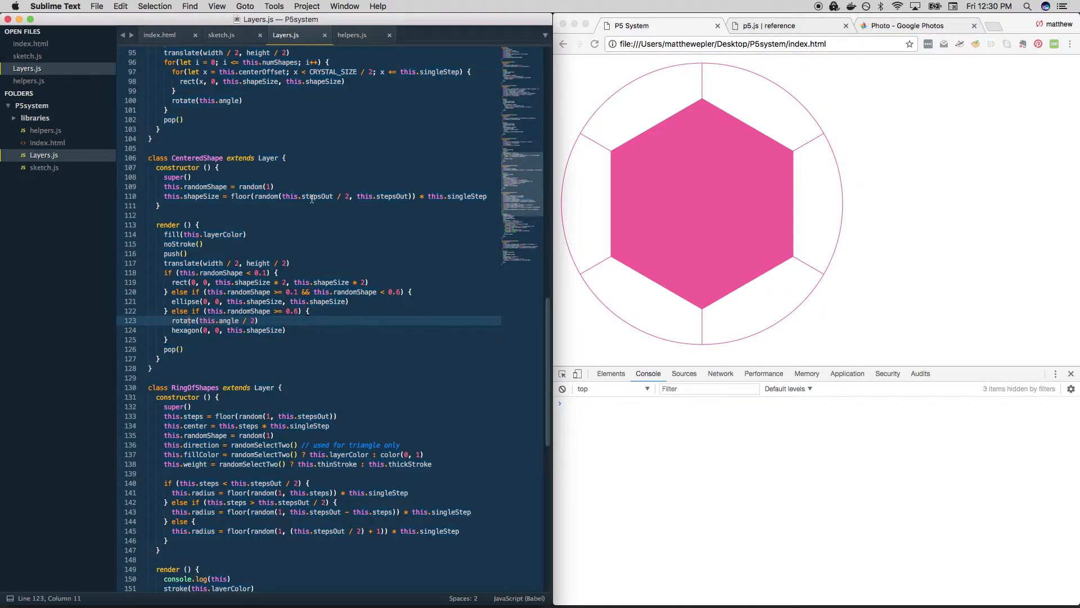
{"action": "left_click", "coordinate": [281, 196]}
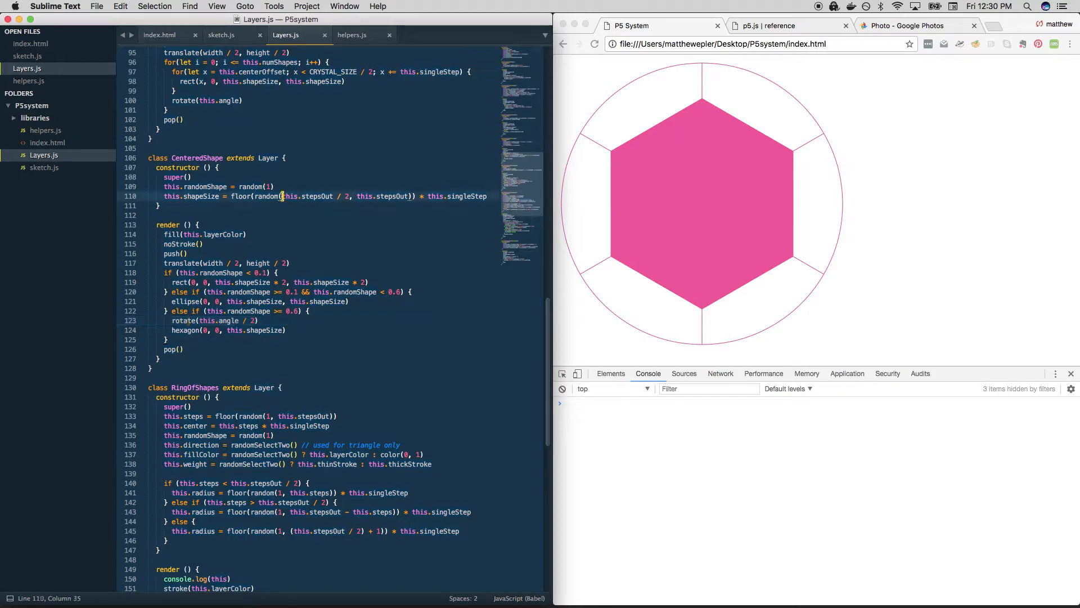
{"action": "left_click_drag", "start_coordinate": [281, 196], "coordinate": [350, 196]}
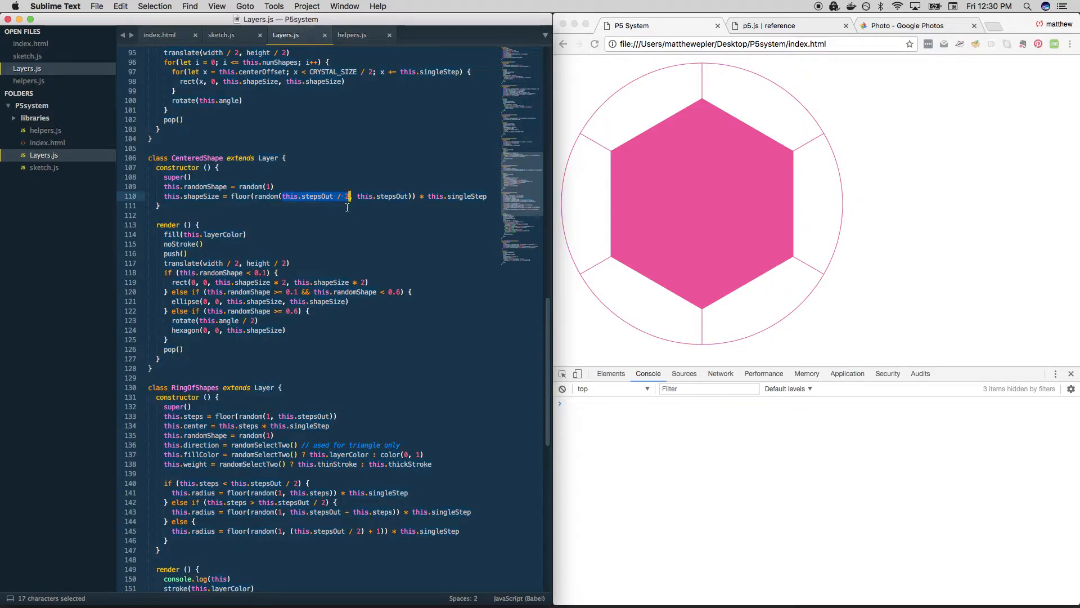
{"action": "scroll", "scroll_direction": "up", "scroll_amount": 3}
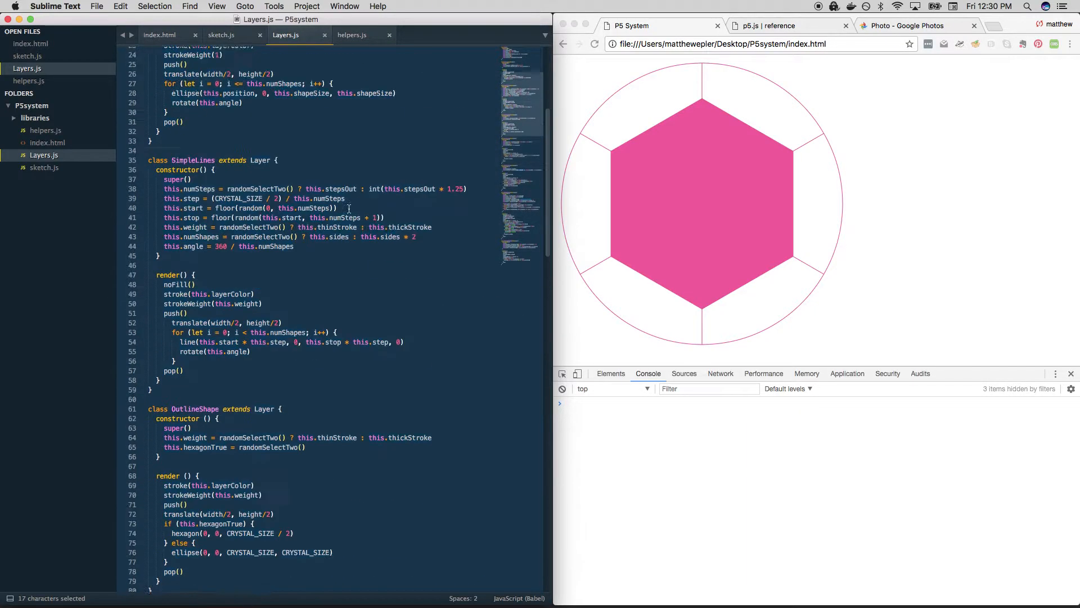
{"action": "scroll", "scroll_direction": "up", "scroll_amount": 3}
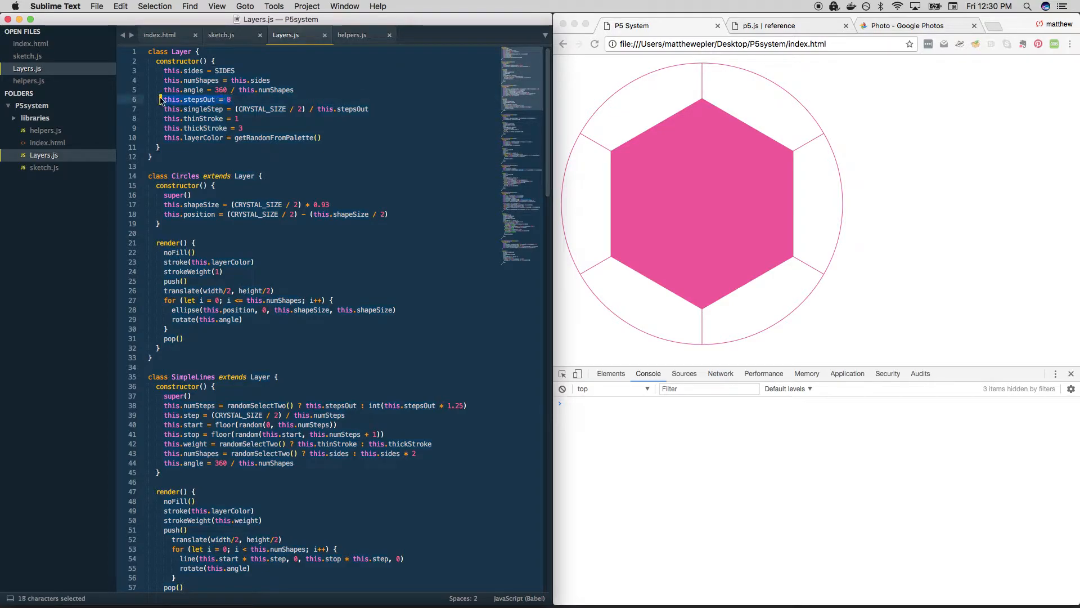
{"action": "scroll", "scroll_direction": "down", "scroll_amount": 3}
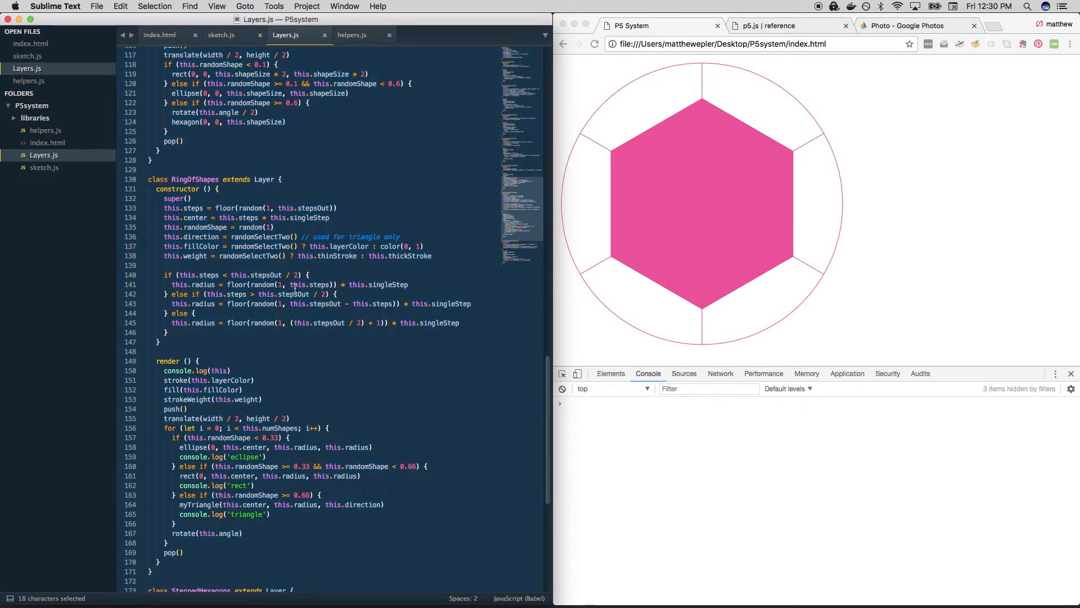
{"action": "scroll", "scroll_direction": "up", "scroll_amount": 3}
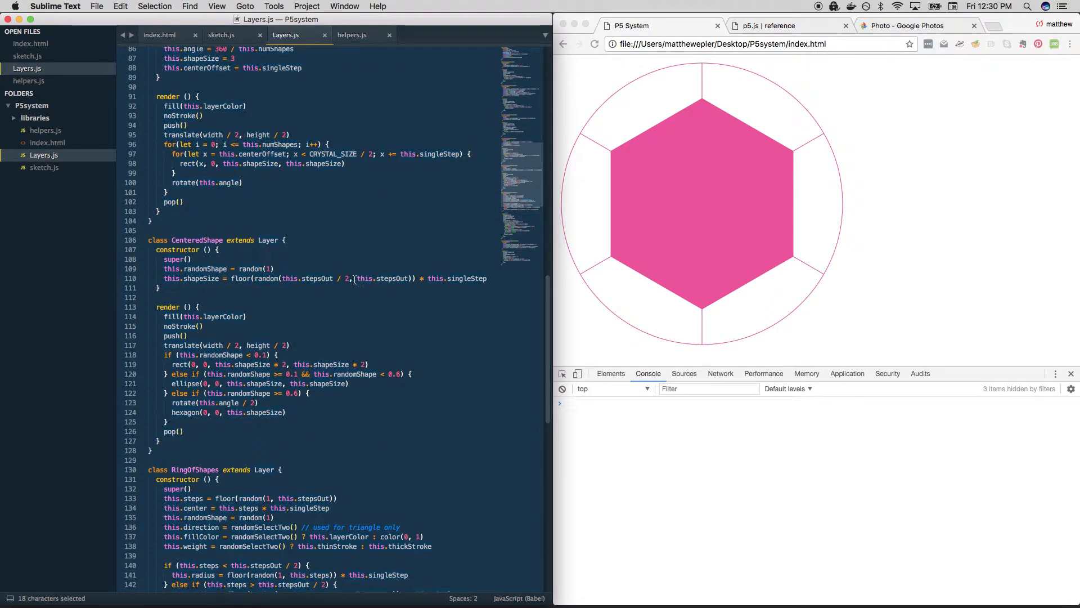
{"action": "left_click", "coordinate": [409, 278]}
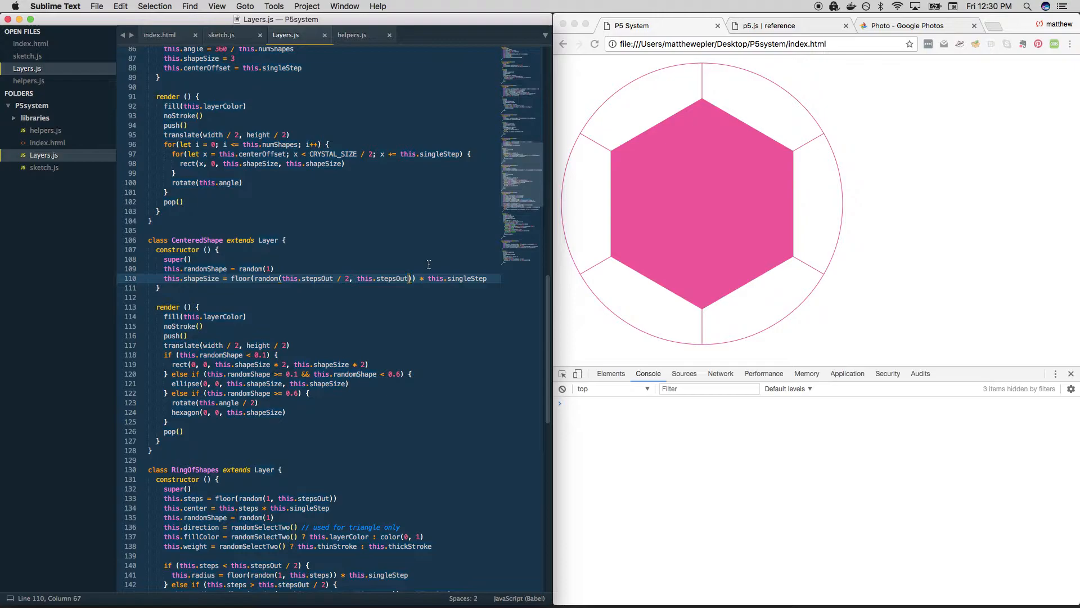
{"action": "mouse_move", "coordinate": [203, 372]}
{"action": "type", "text": "-1"}
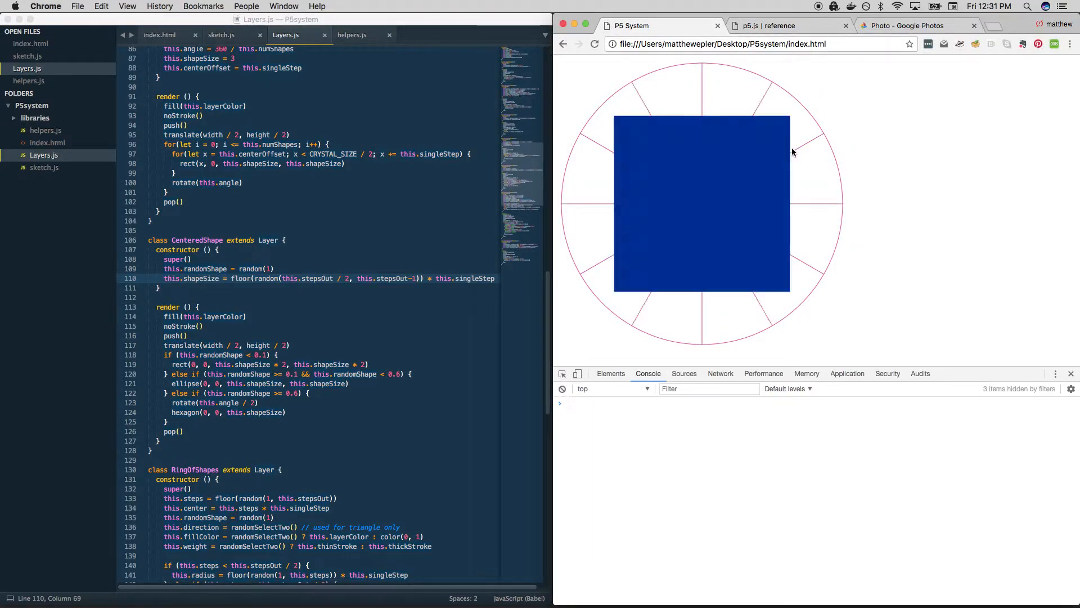
{"action": "left_click", "coordinate": [594, 43]}
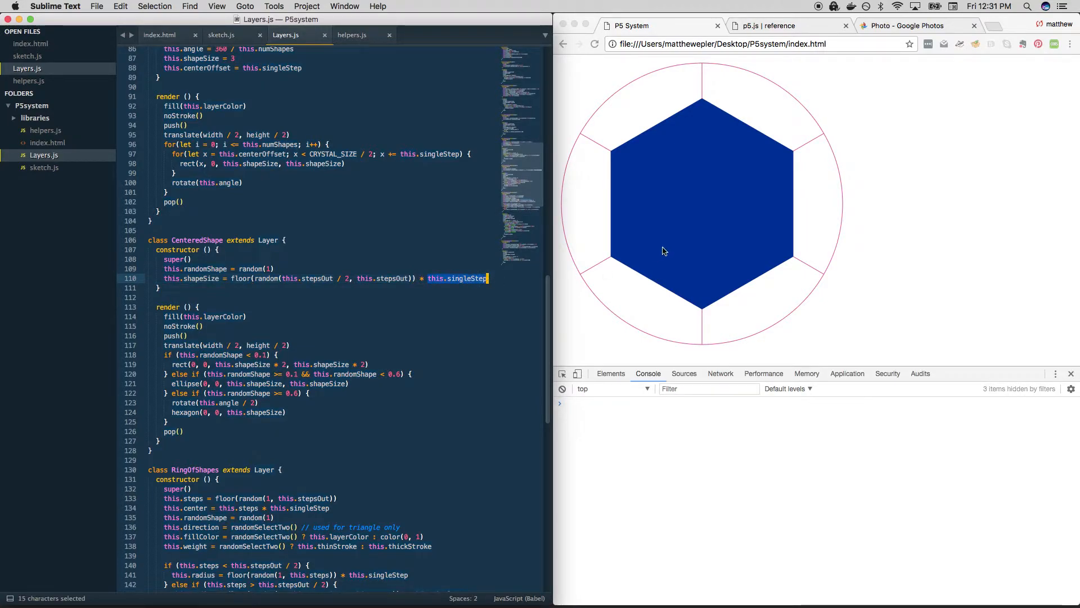
{"action": "mouse_move", "coordinate": [307, 339]}
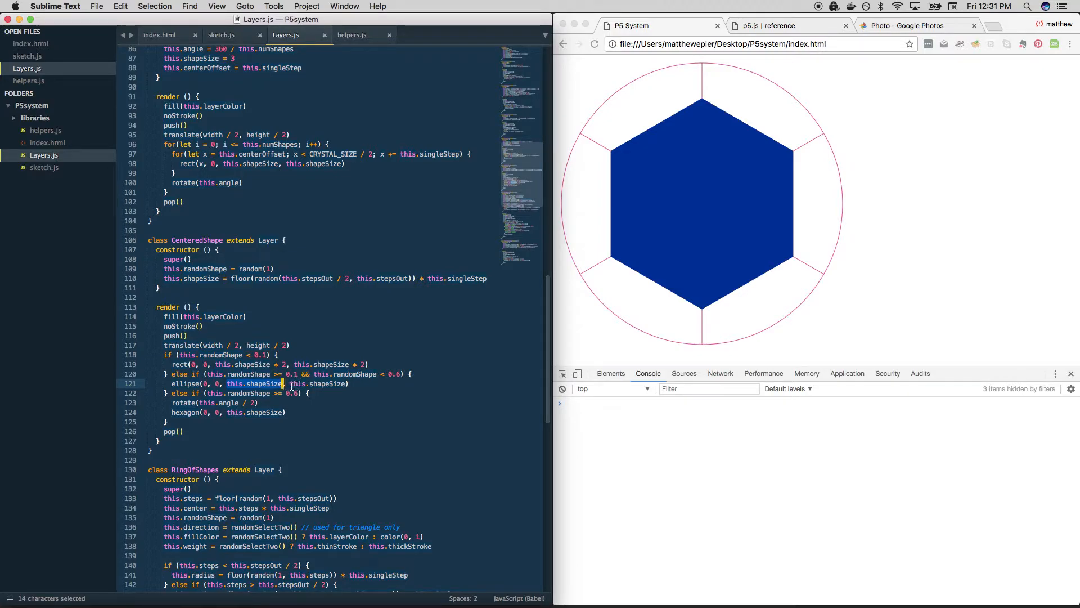
- Set the ellipse width and height to this.shapeSize * 2, reload five times to check, and save Layers.js
{"action": "left_click", "coordinate": [283, 384]}
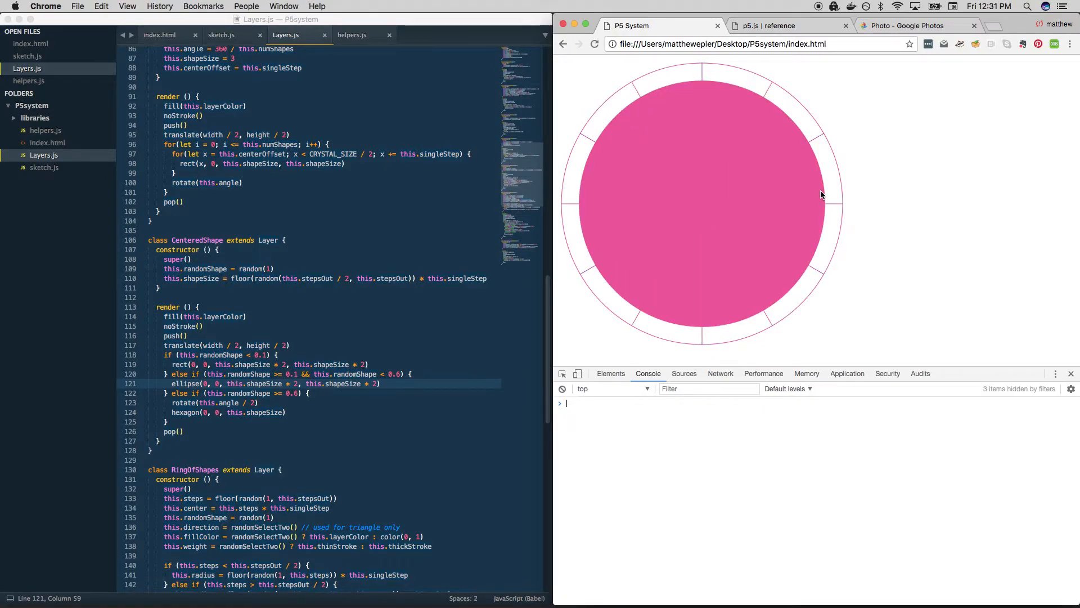
{"action": "left_click", "coordinate": [594, 43]}
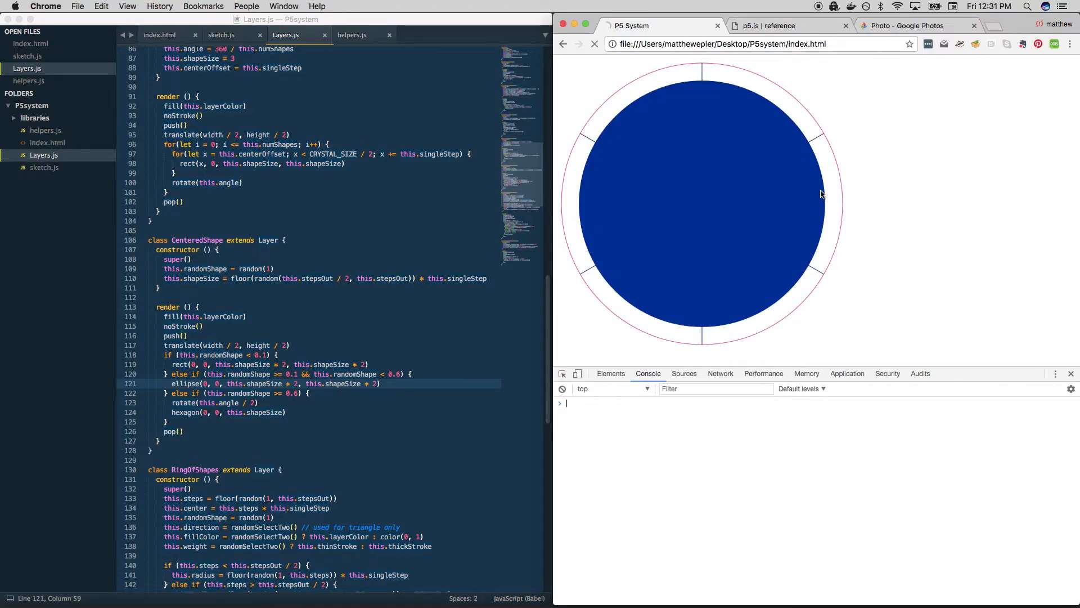
{"action": "left_click", "coordinate": [595, 44]}
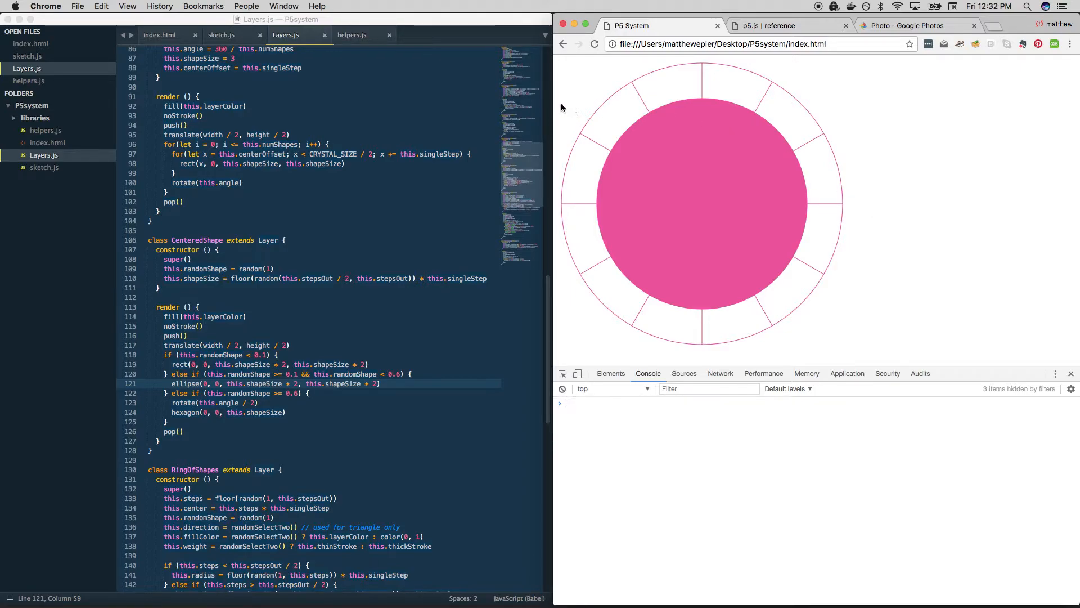
{"action": "mouse_move", "coordinate": [825, 105]}
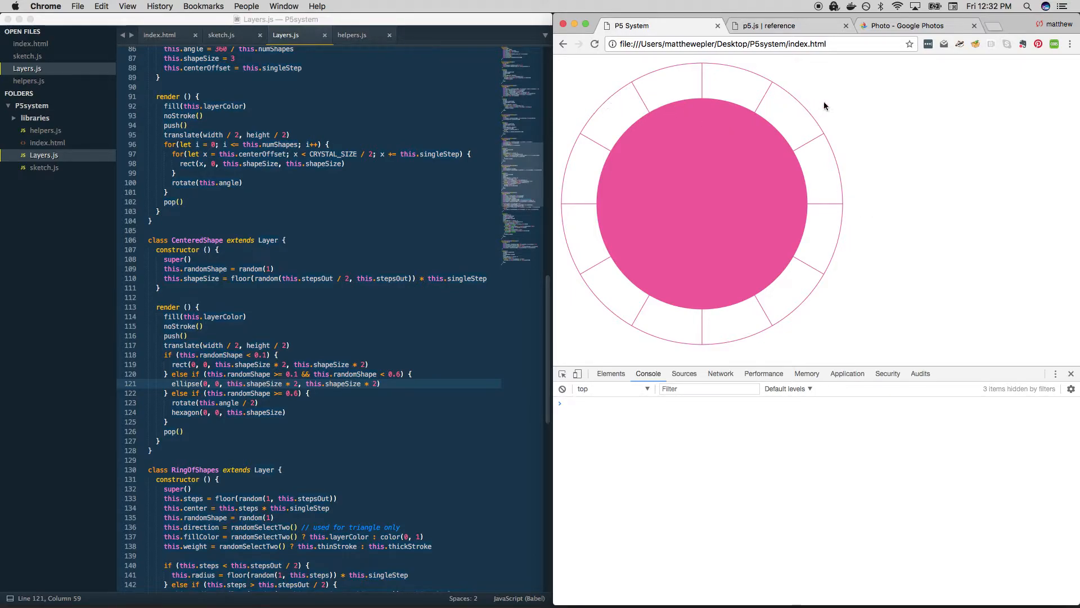
{"action": "mouse_move", "coordinate": [842, 162]}
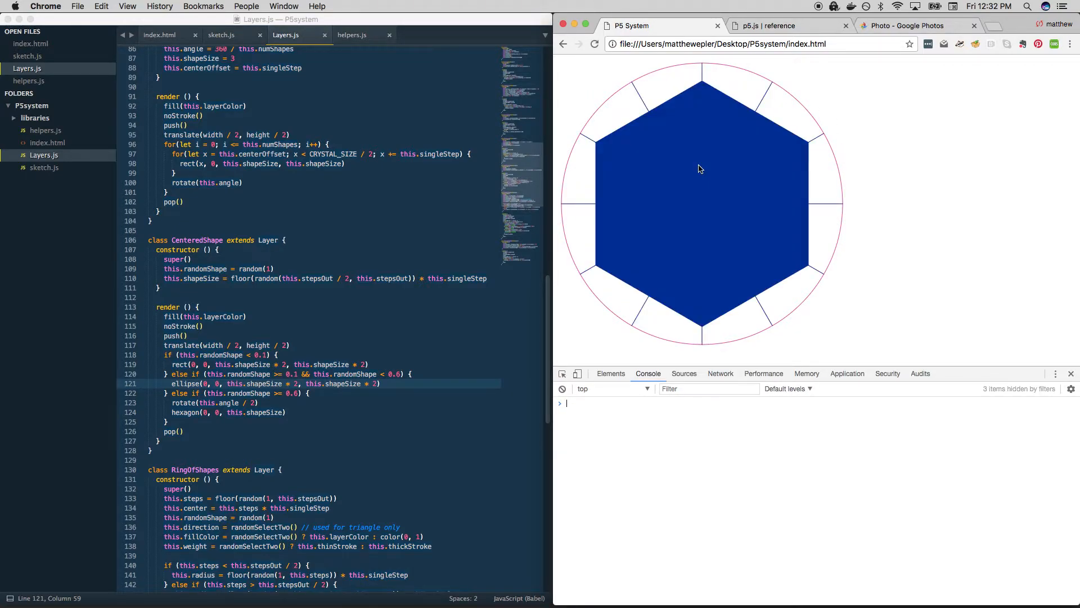
{"action": "left_click", "coordinate": [594, 44]}
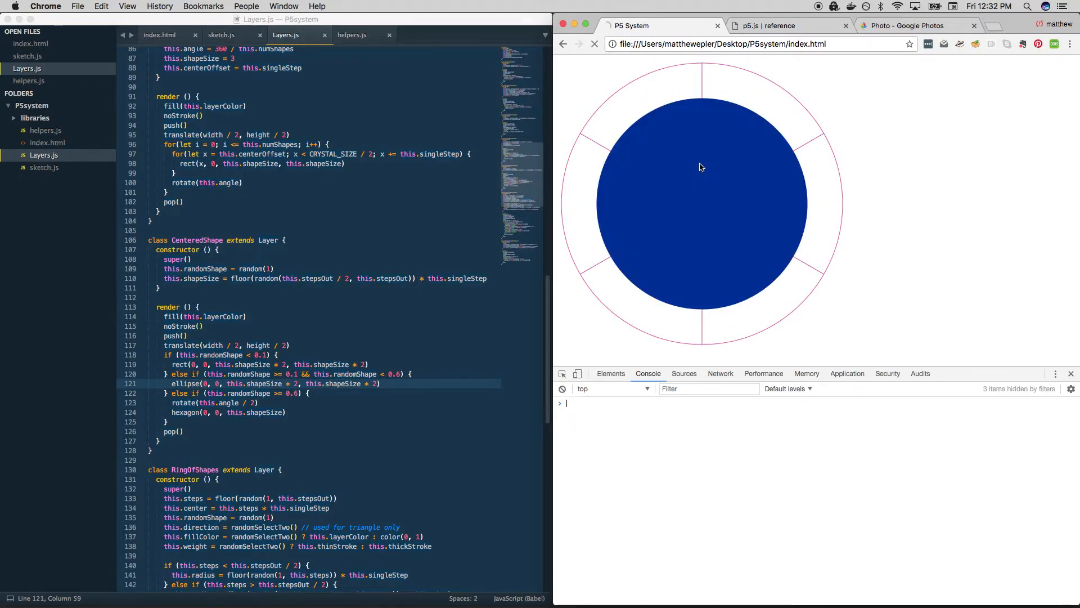
{"action": "left_click", "coordinate": [595, 44]}
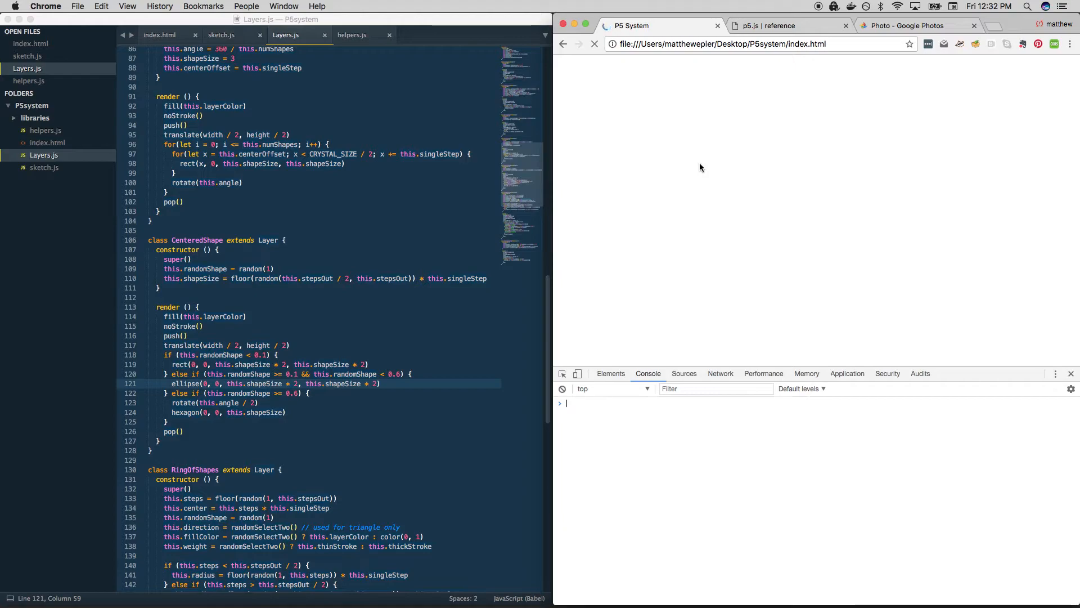
{"action": "left_click", "coordinate": [594, 43]}
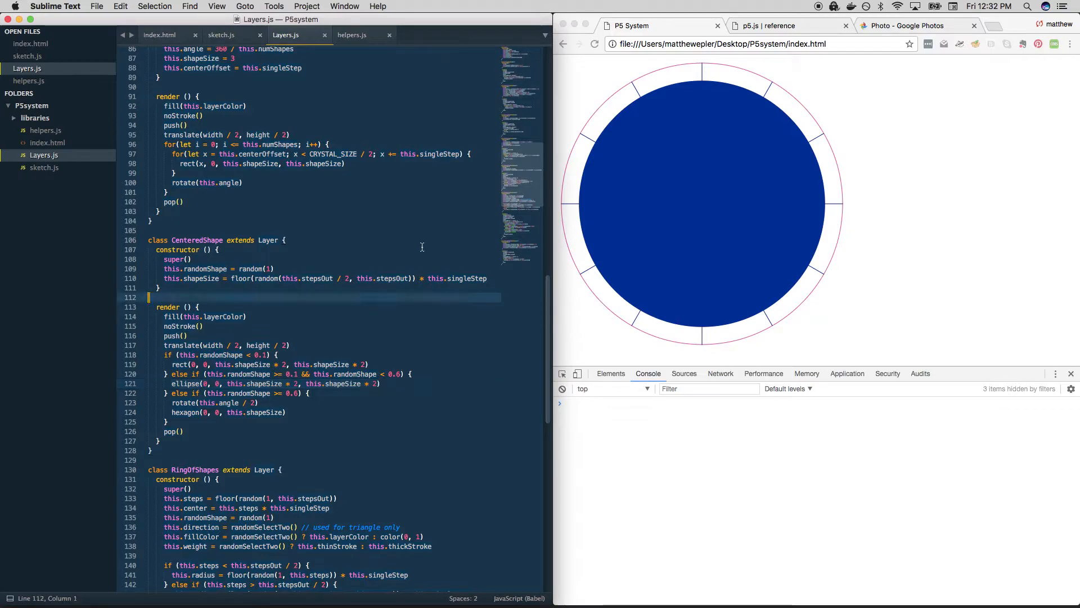
{"action": "key", "text": "cmd+s"}
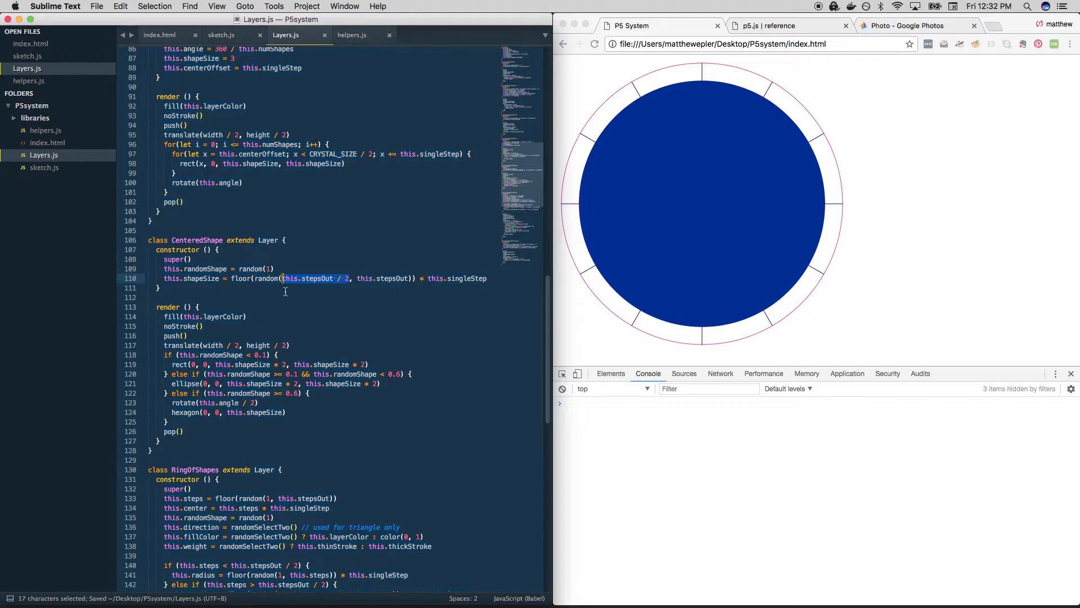
{"action": "left_click", "coordinate": [335, 336]}
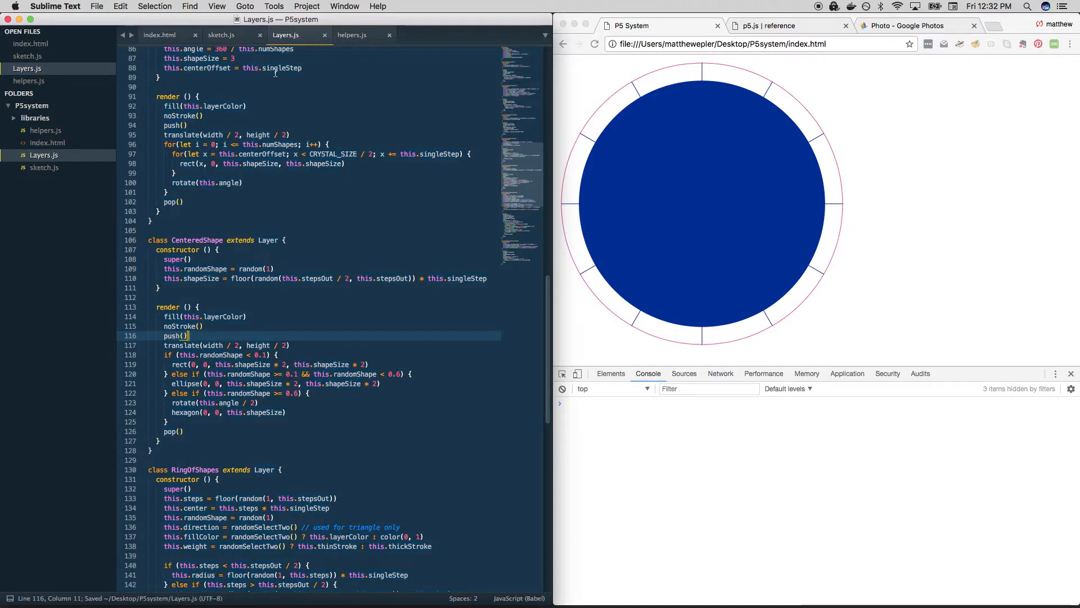
- In sketch.js switch the drawn layer from CenteredShape to RingOfShapes
{"action": "left_click", "coordinate": [221, 34]}
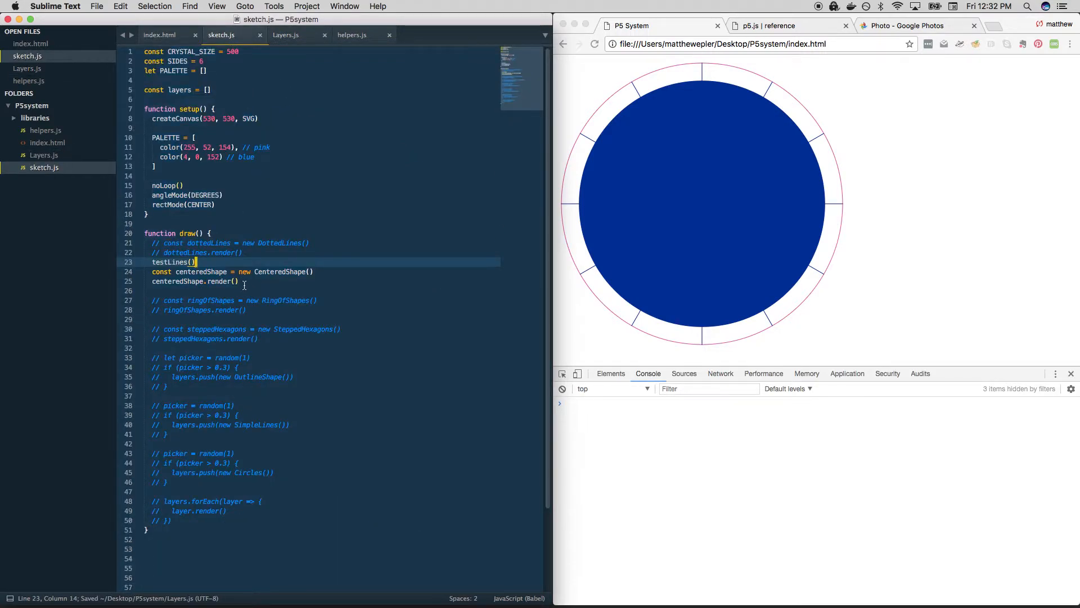
{"action": "key", "text": "Backspace"}
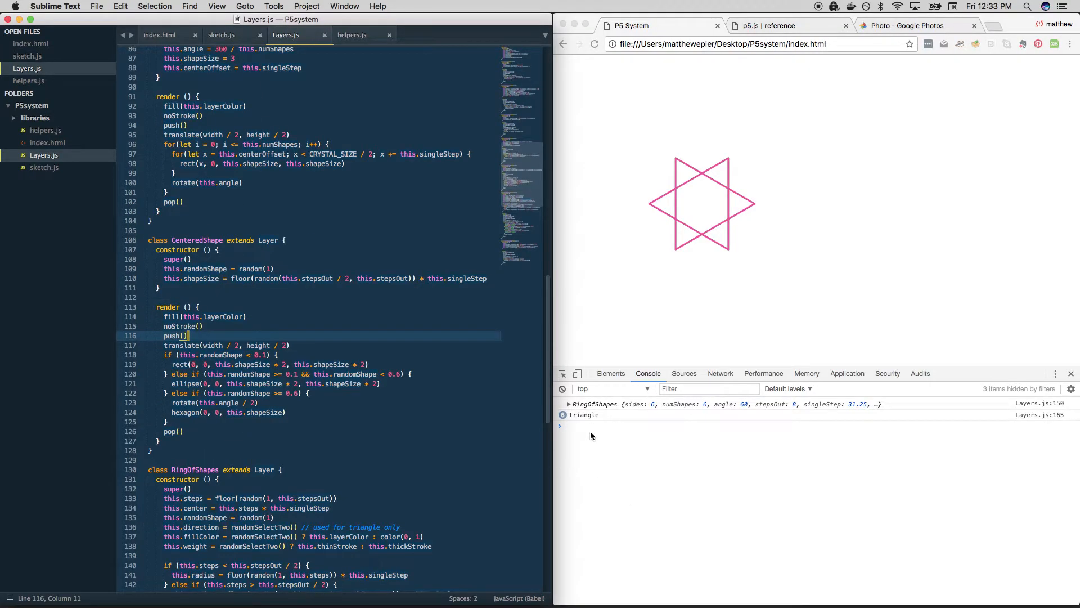
{"action": "scroll", "scroll_direction": "down", "scroll_amount": 3}
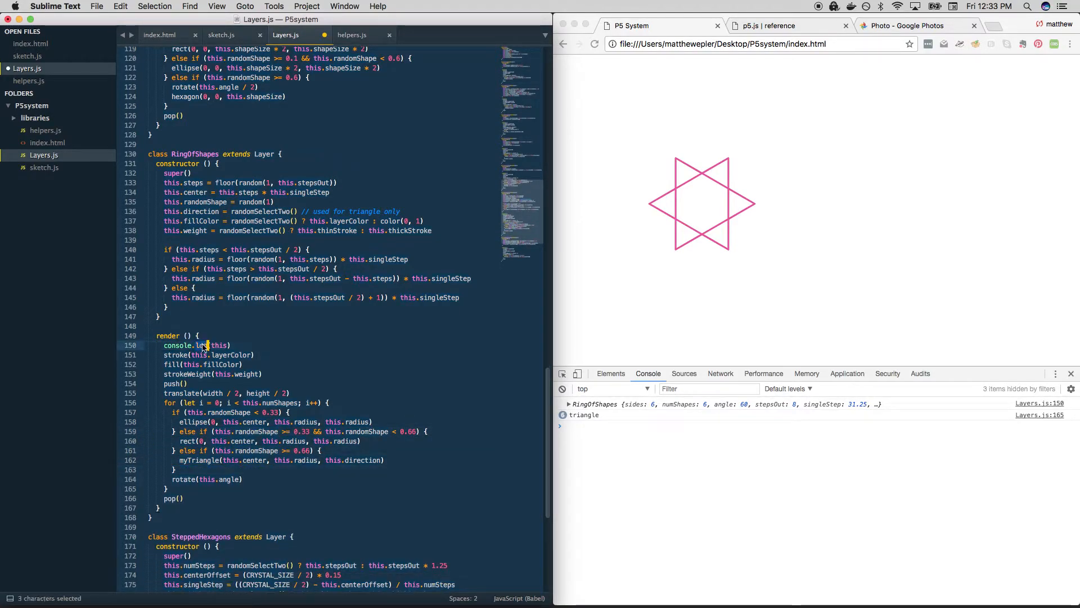
{"action": "key", "text": "Backspace"}
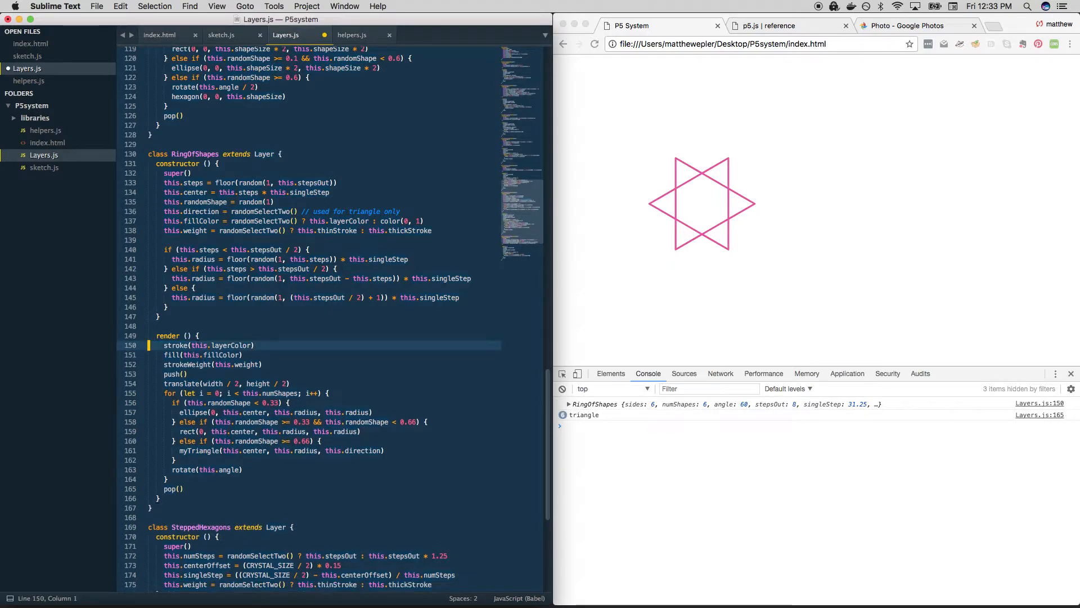
{"action": "key", "text": "cmd+s"}
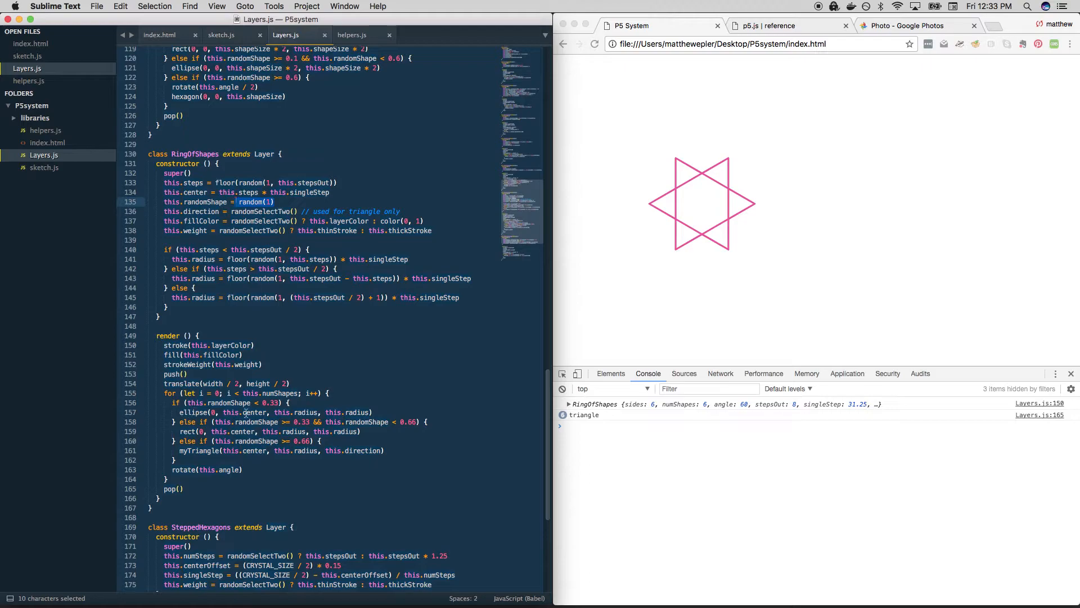
{"action": "left_click", "coordinate": [302, 441]}
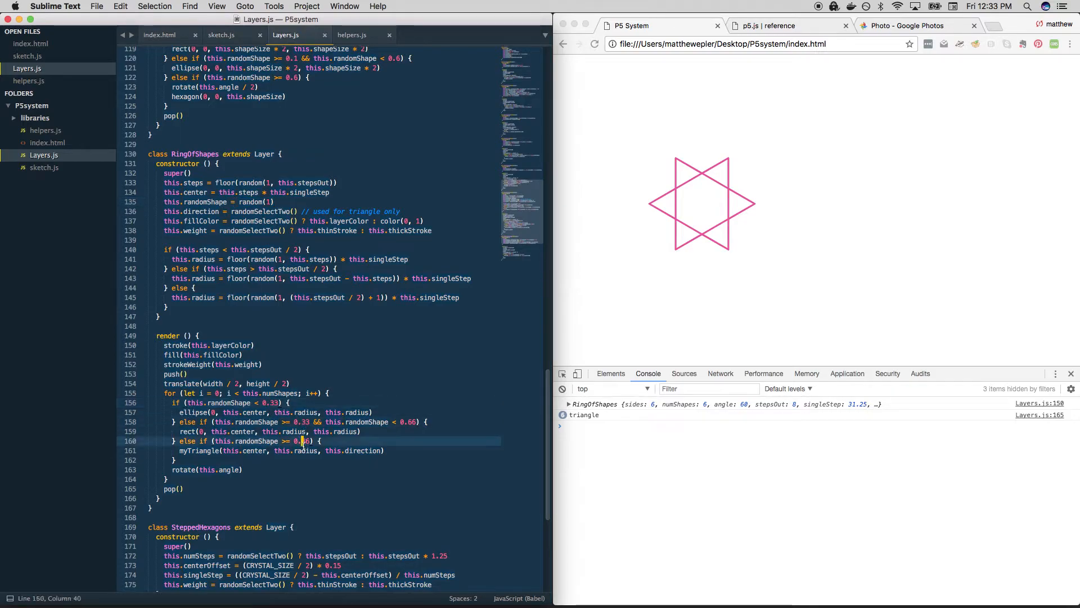
{"action": "double_click", "coordinate": [193, 412]}
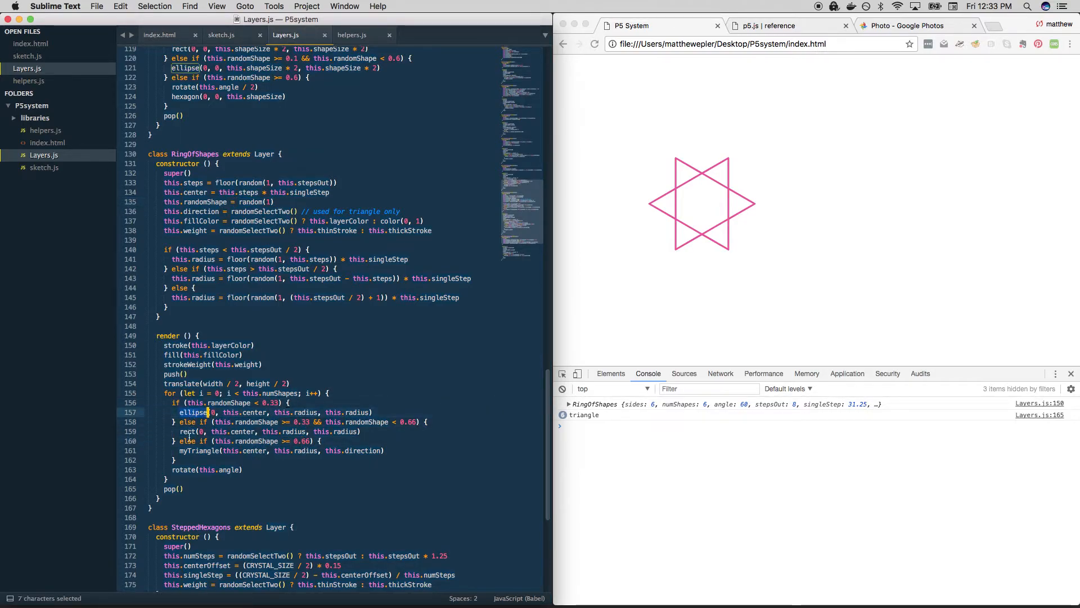
{"action": "double_click", "coordinate": [188, 431]}
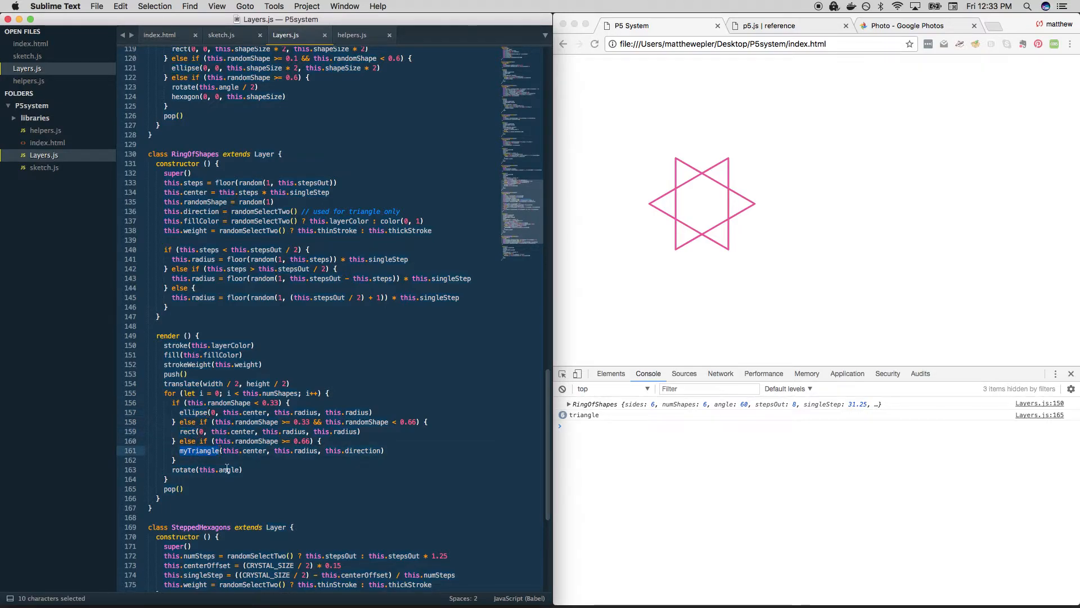
{"action": "mouse_move", "coordinate": [200, 451]}
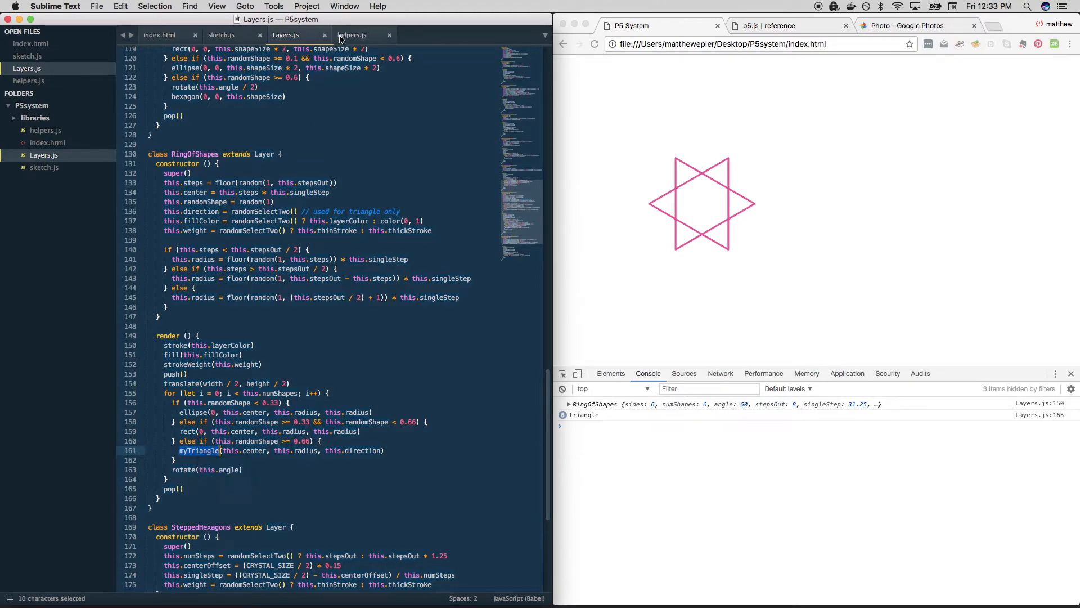
{"action": "left_click", "coordinate": [353, 35]}
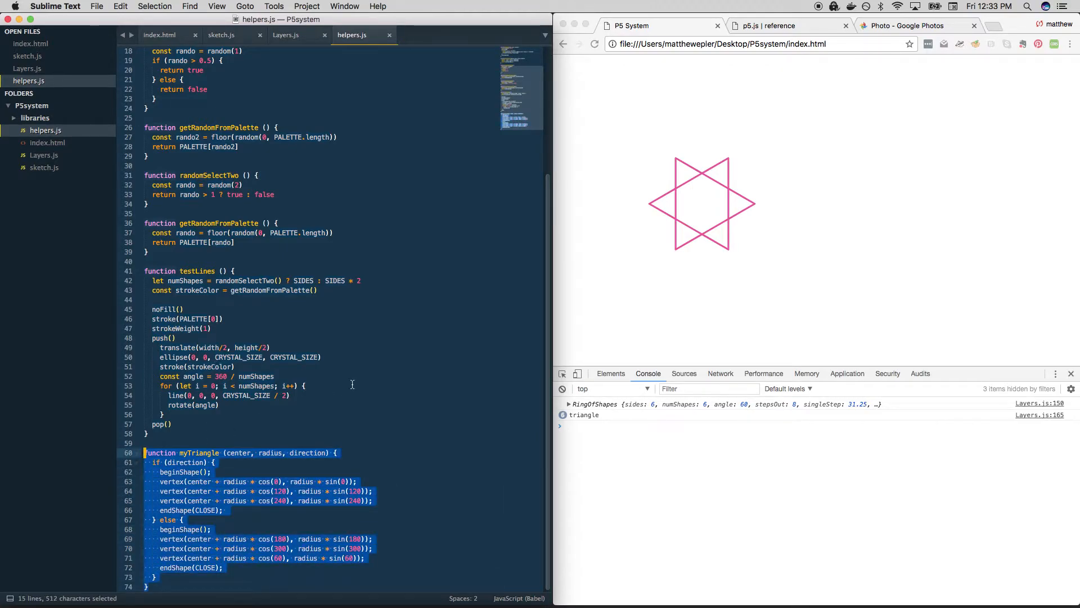
{"action": "left_click", "coordinate": [285, 35]}
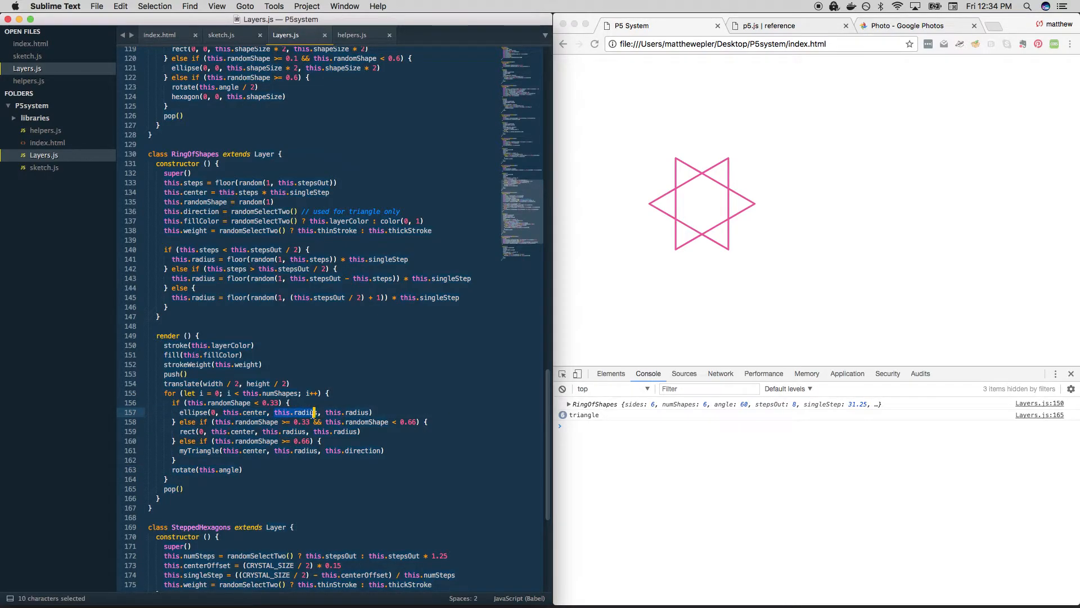
- Reload the sketch twice for new ring shapes, then review the fill colour and stroke weight lines in RingOfShapes
{"action": "left_click", "coordinate": [328, 450]}
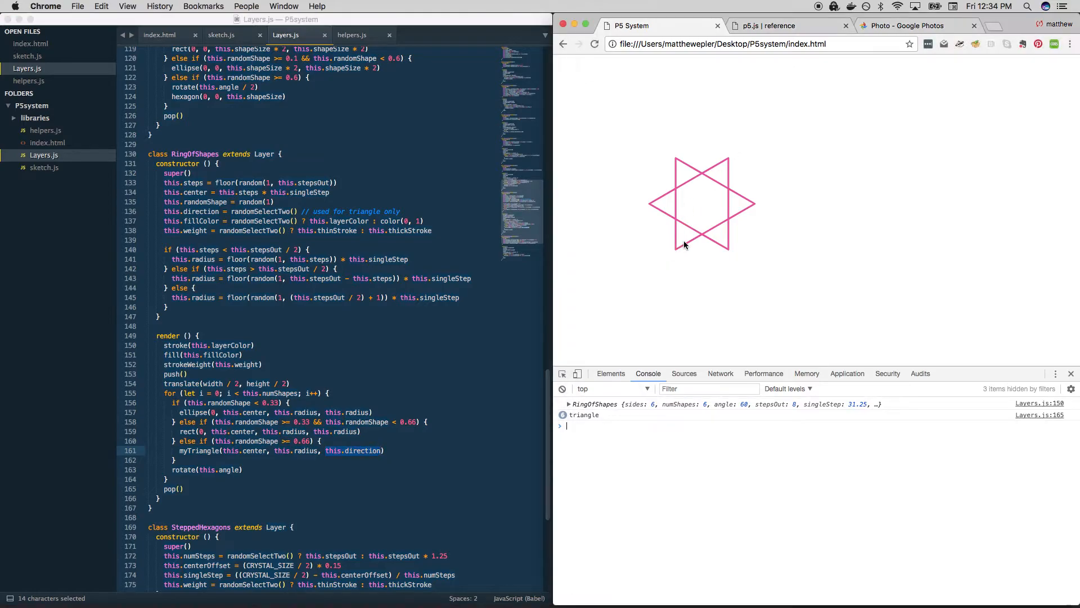
{"action": "left_click", "coordinate": [595, 44]}
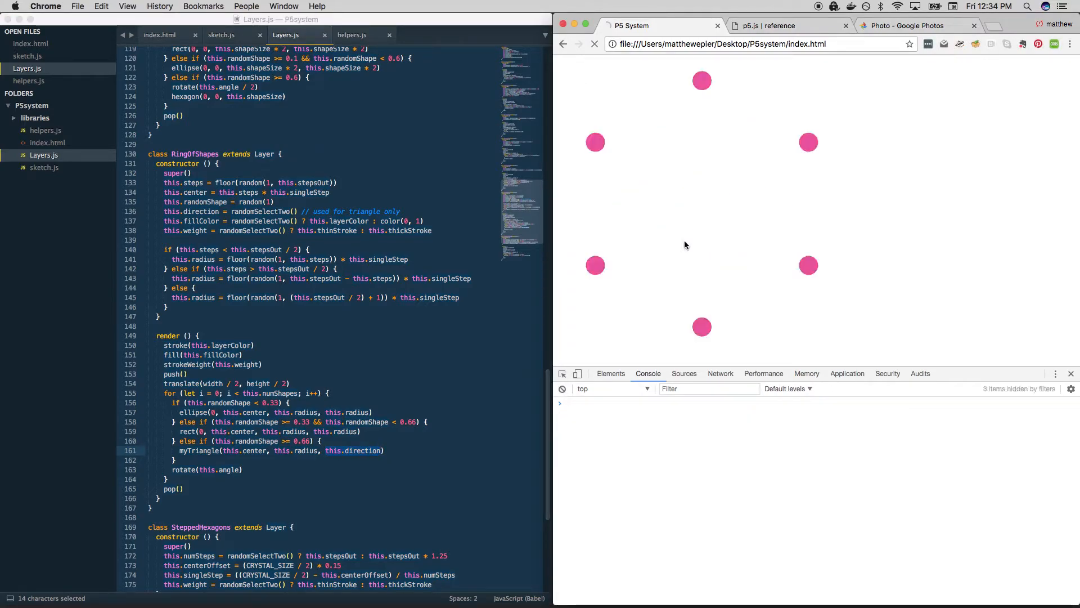
{"action": "left_click", "coordinate": [594, 44]}
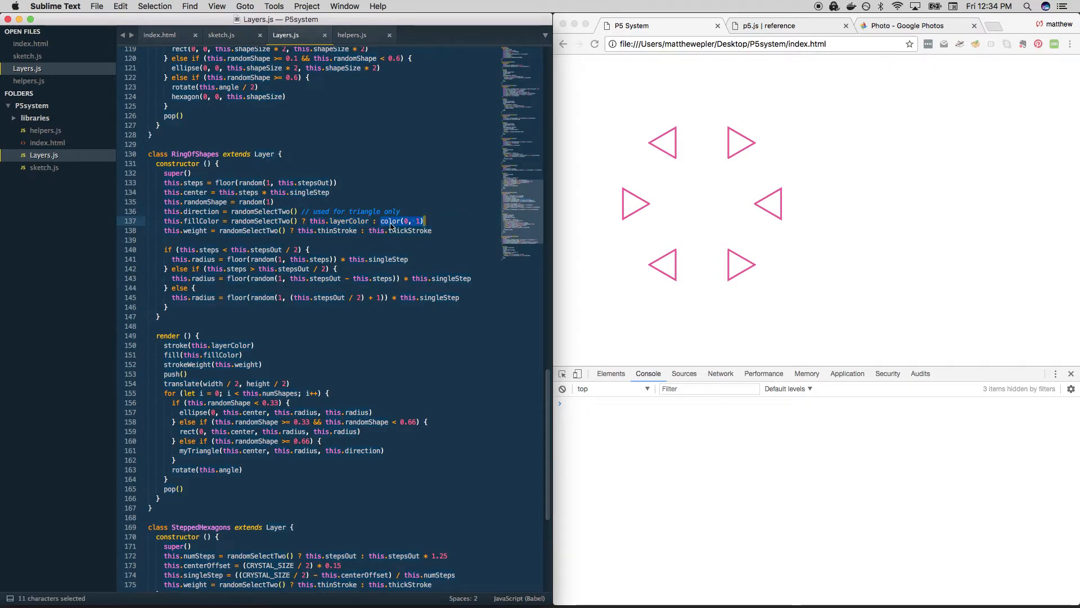
{"action": "left_click", "coordinate": [402, 220]}
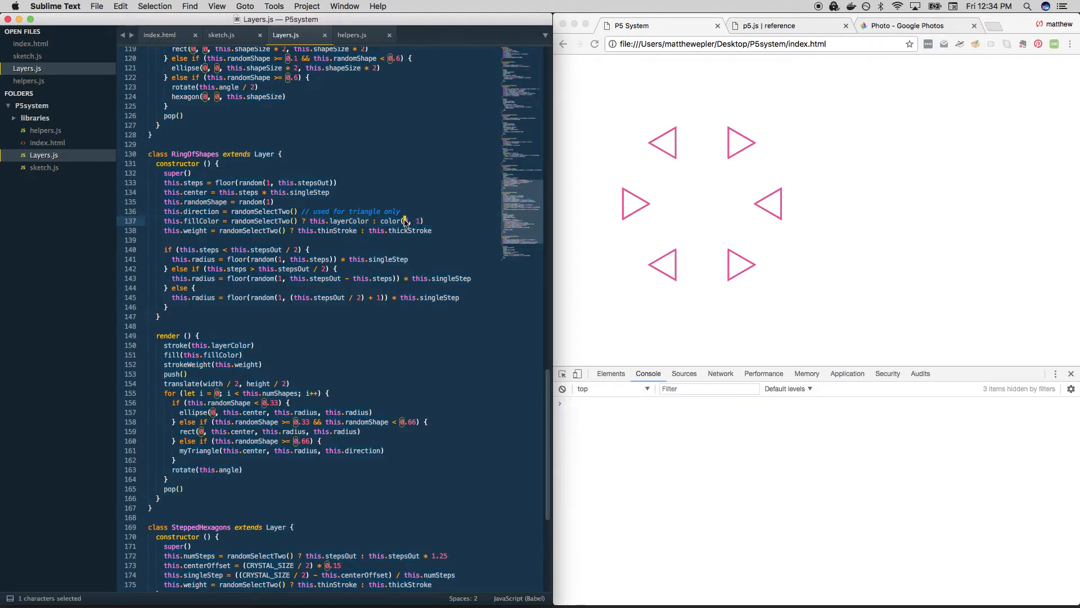
{"action": "left_click", "coordinate": [425, 221]}
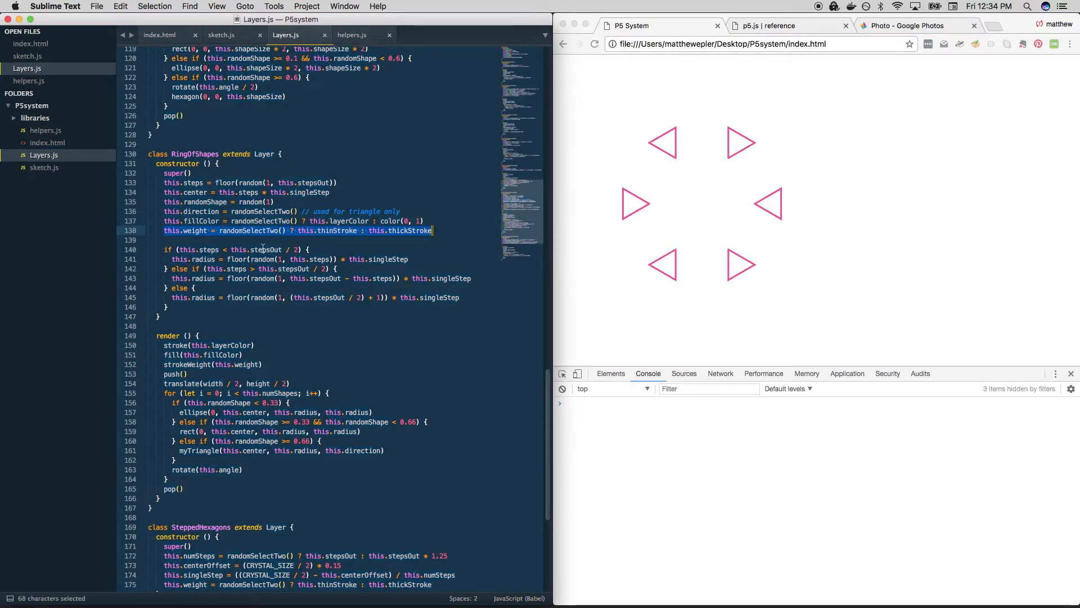
{"action": "left_click", "coordinate": [225, 249]}
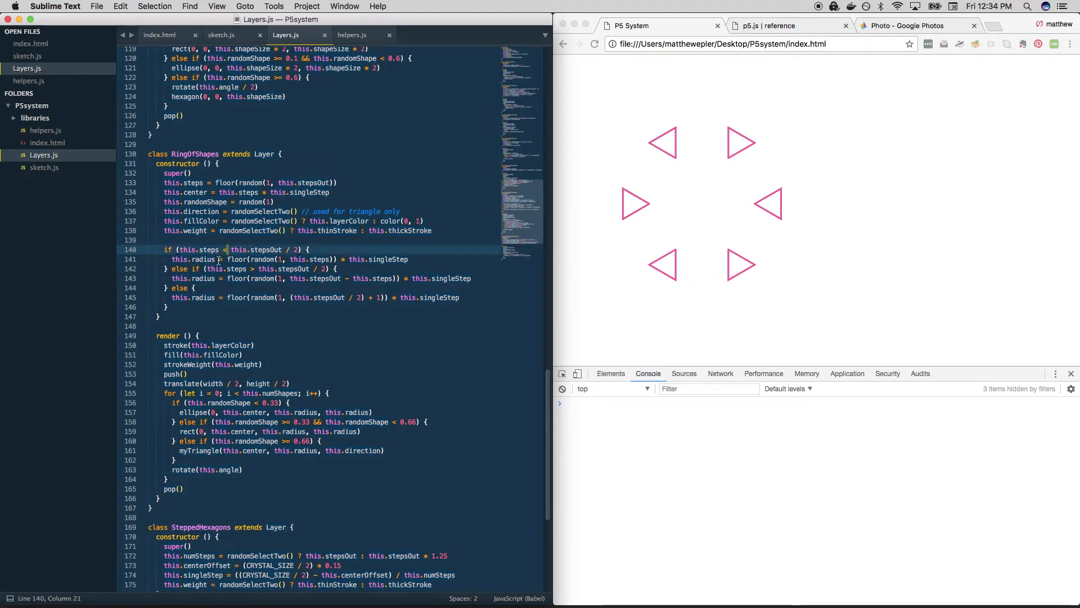
- Compare the pink-dotted circle reference photo with the RingOfShapes steps and radius calculations
{"action": "left_click", "coordinate": [911, 26]}
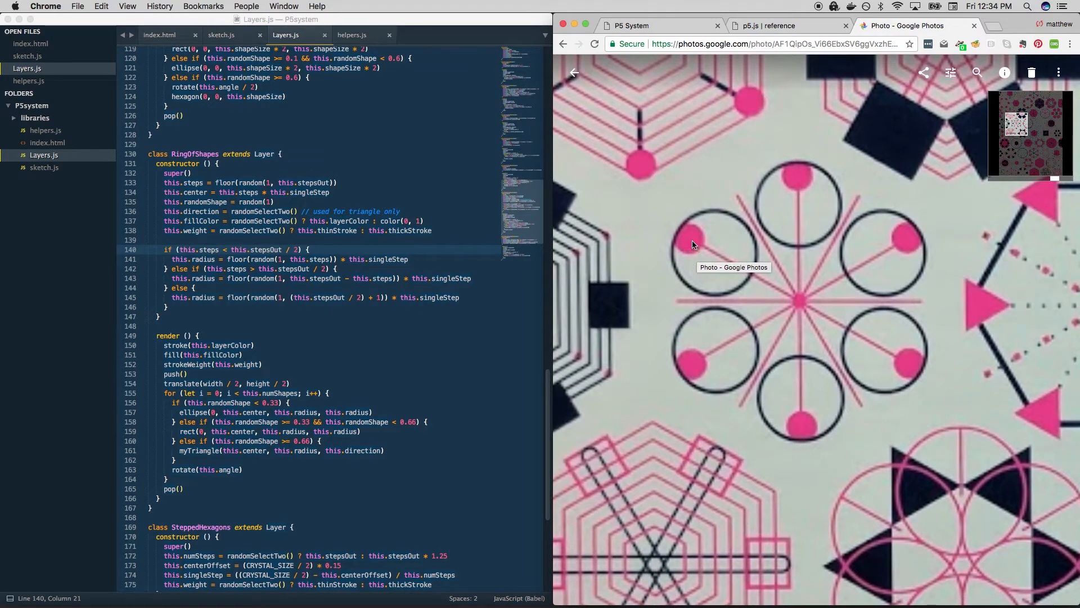
{"action": "mouse_move", "coordinate": [678, 237]}
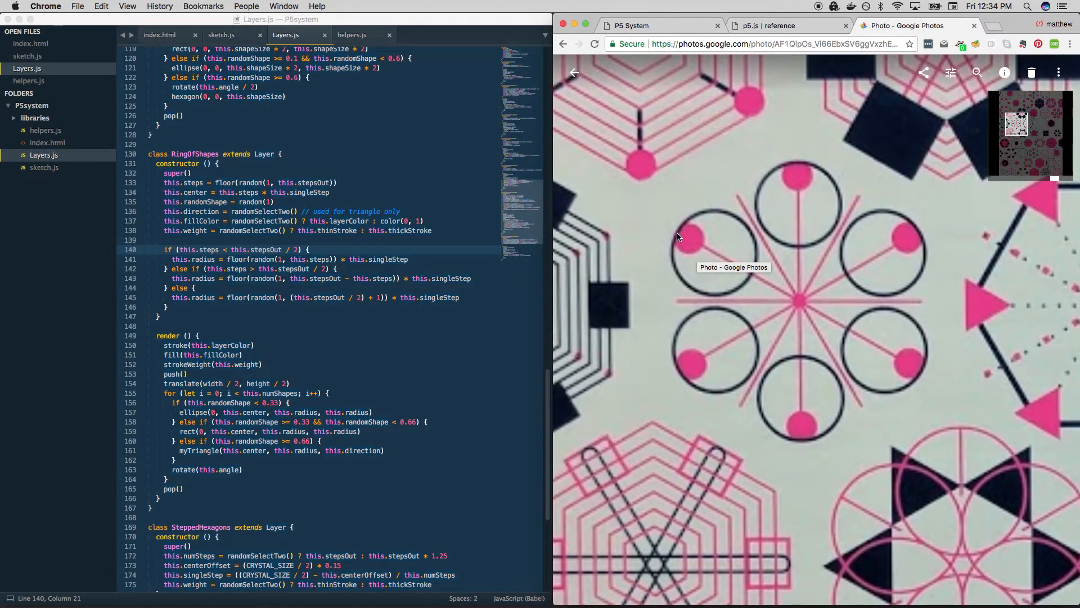
{"action": "mouse_move", "coordinate": [729, 240]}
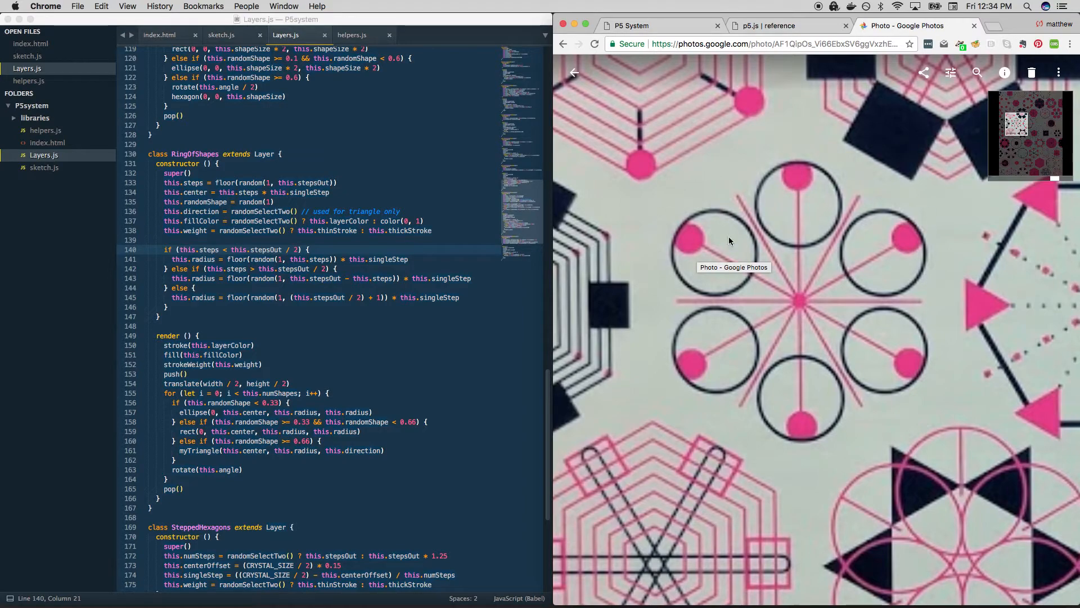
{"action": "mouse_move", "coordinate": [684, 243]}
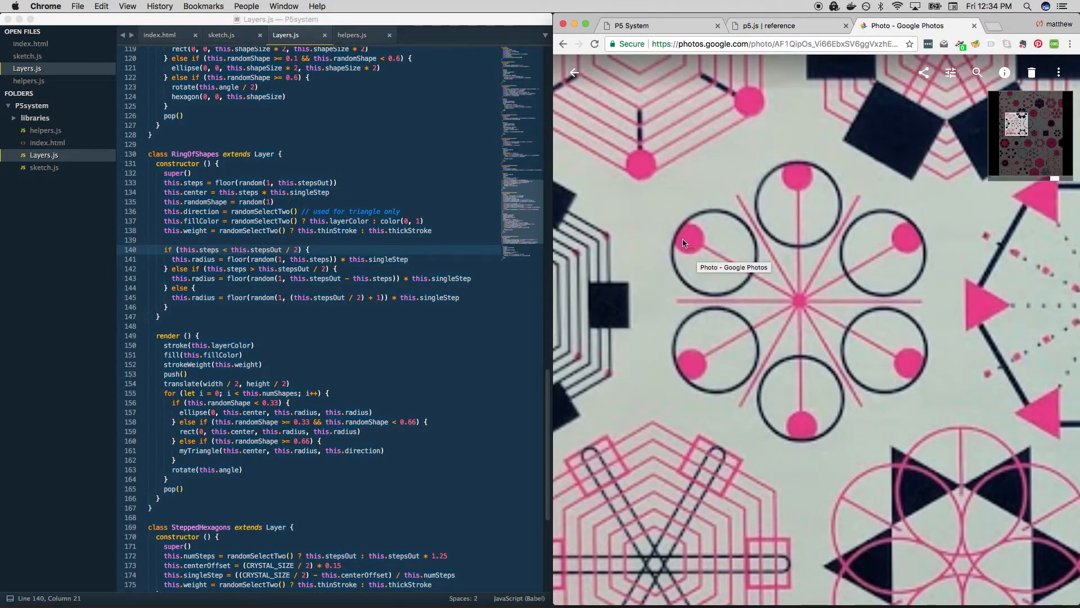
{"action": "left_click", "coordinate": [251, 263]}
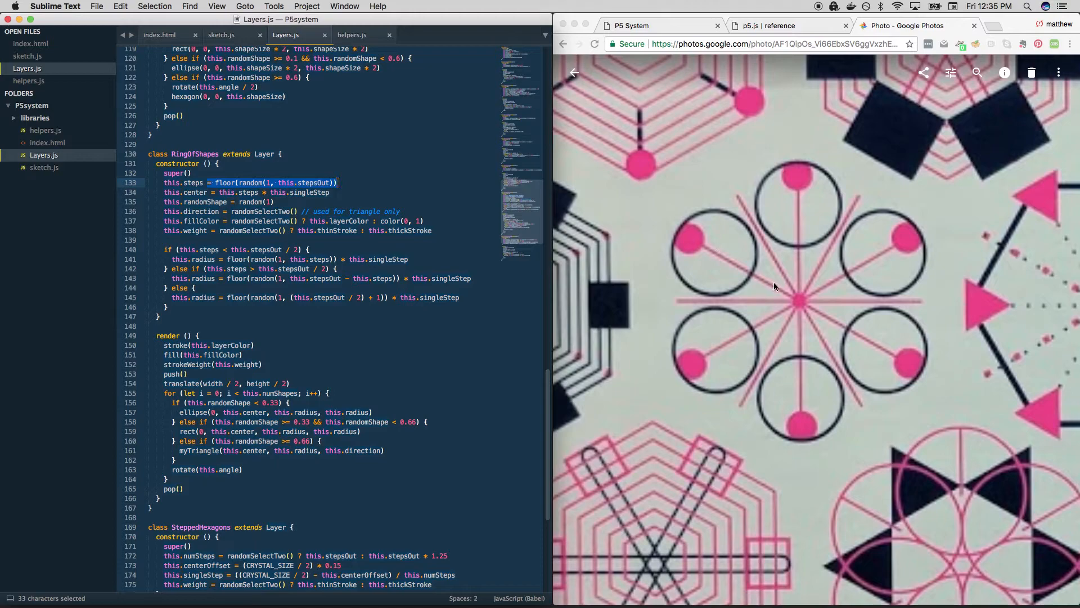
{"action": "mouse_move", "coordinate": [750, 274]}
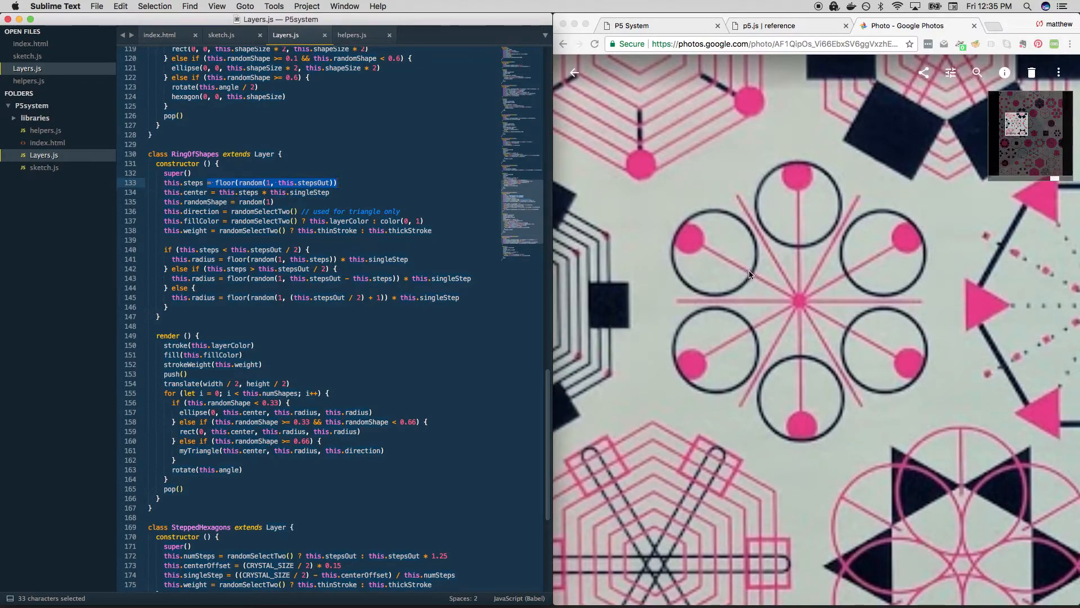
{"action": "mouse_move", "coordinate": [771, 290]}
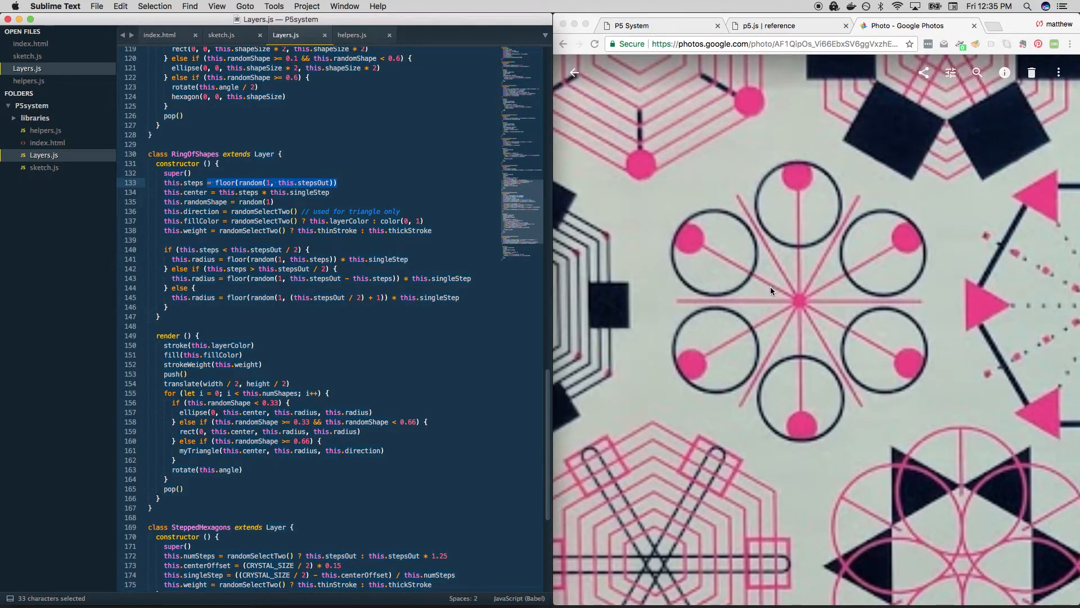
{"action": "mouse_move", "coordinate": [796, 303]}
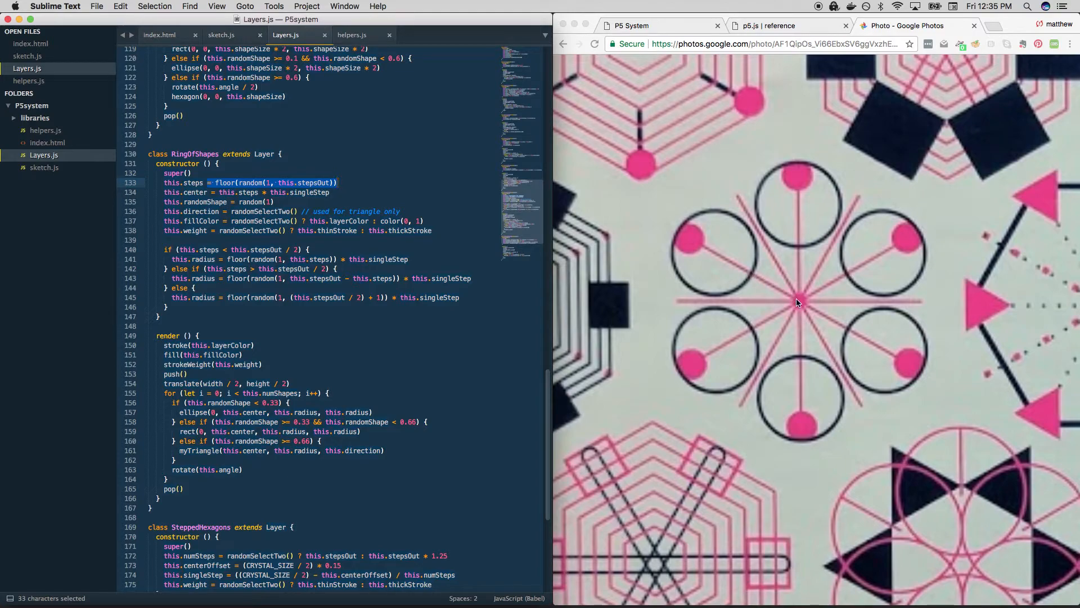
{"action": "mouse_move", "coordinate": [766, 284]}
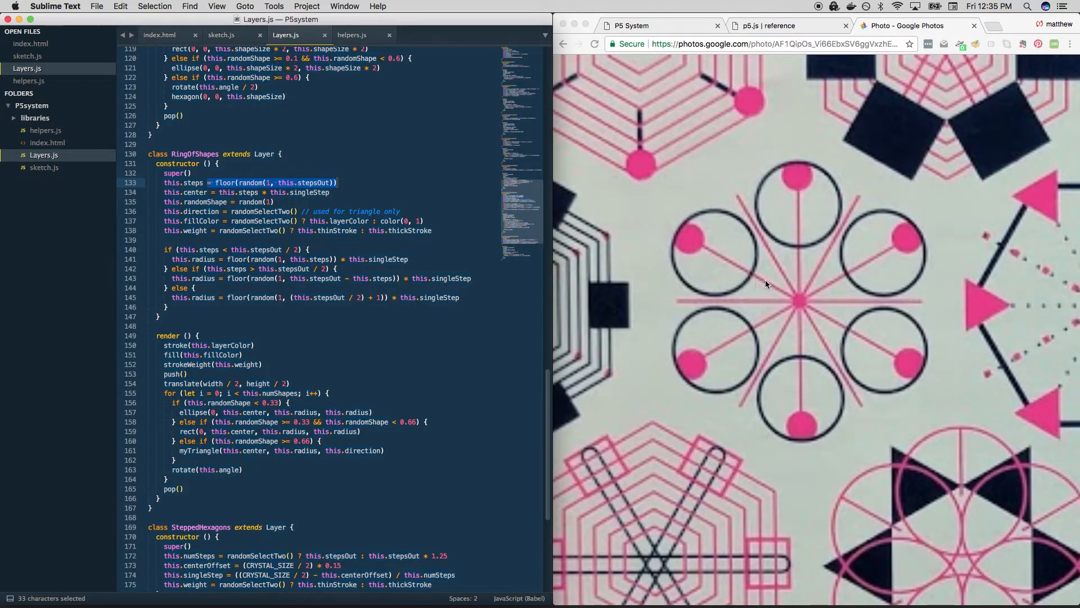
{"action": "left_click", "coordinate": [269, 258]}
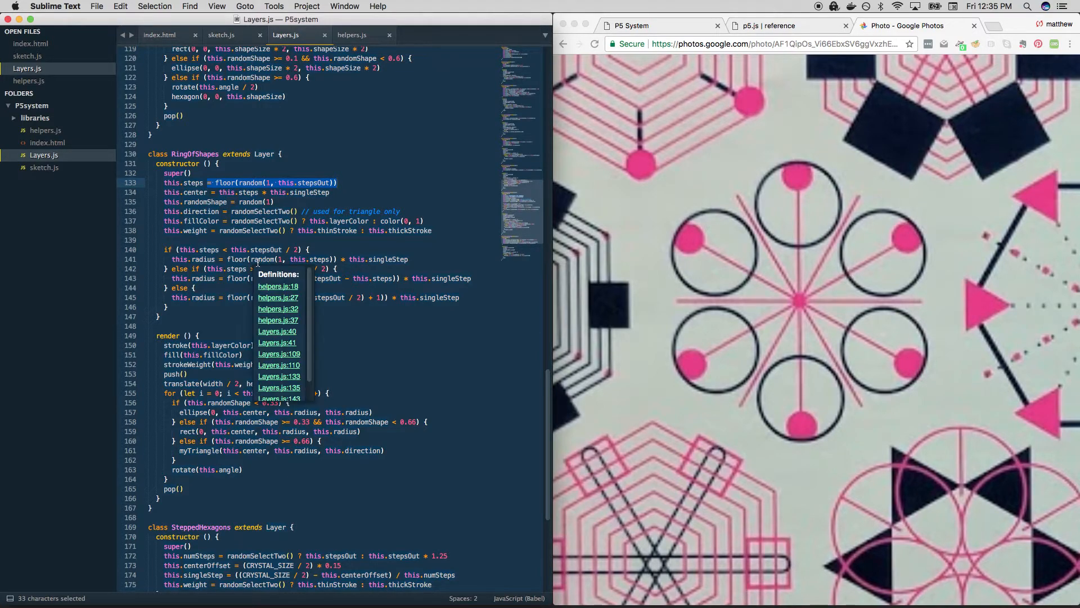
{"action": "left_click", "coordinate": [255, 259]}
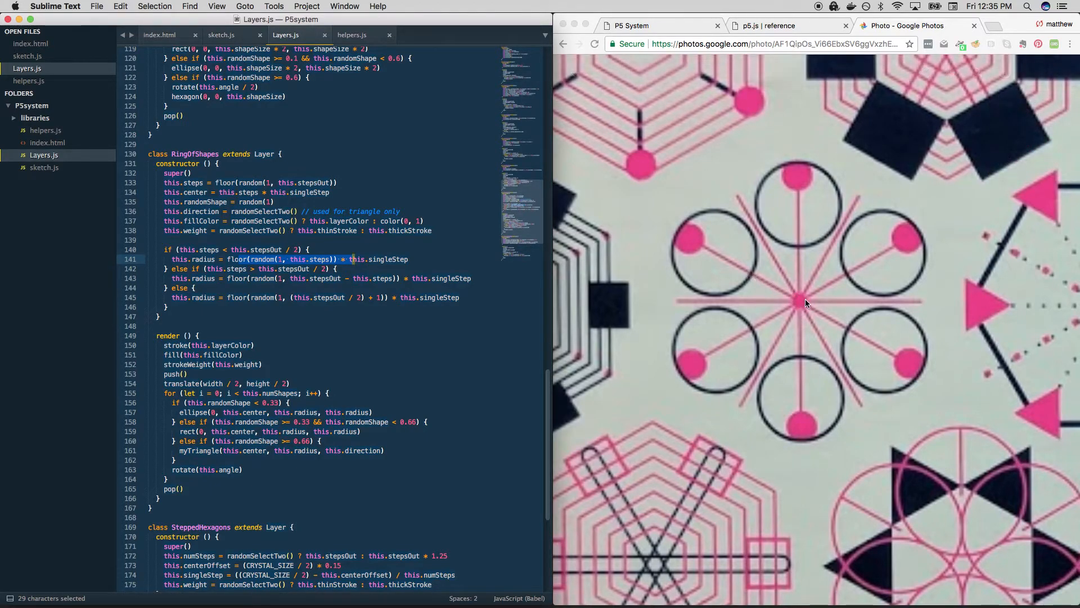
{"action": "mouse_move", "coordinate": [749, 280]}
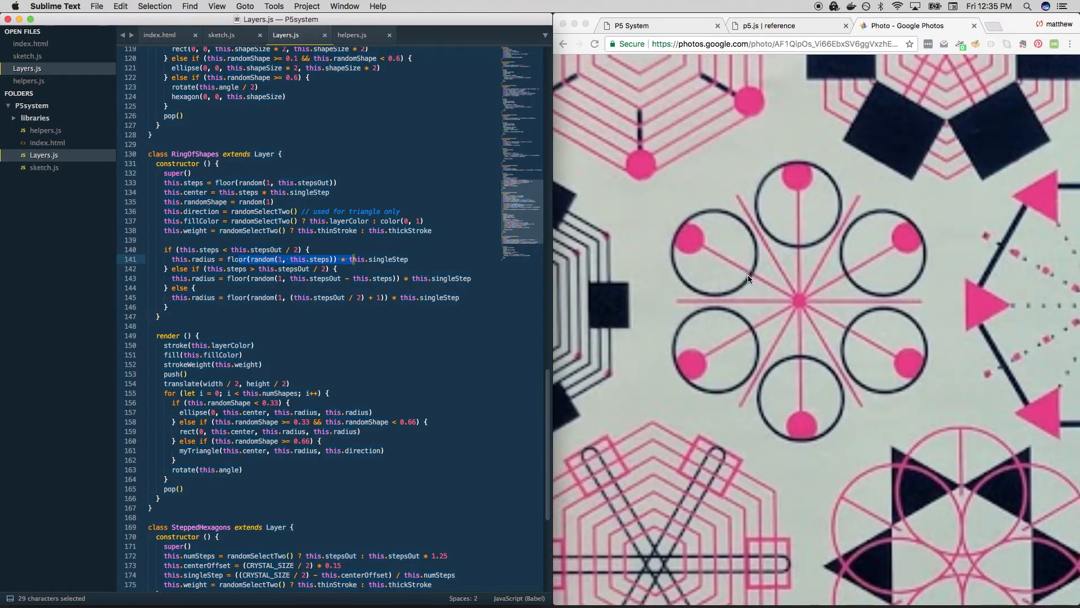
{"action": "mouse_move", "coordinate": [796, 296]}
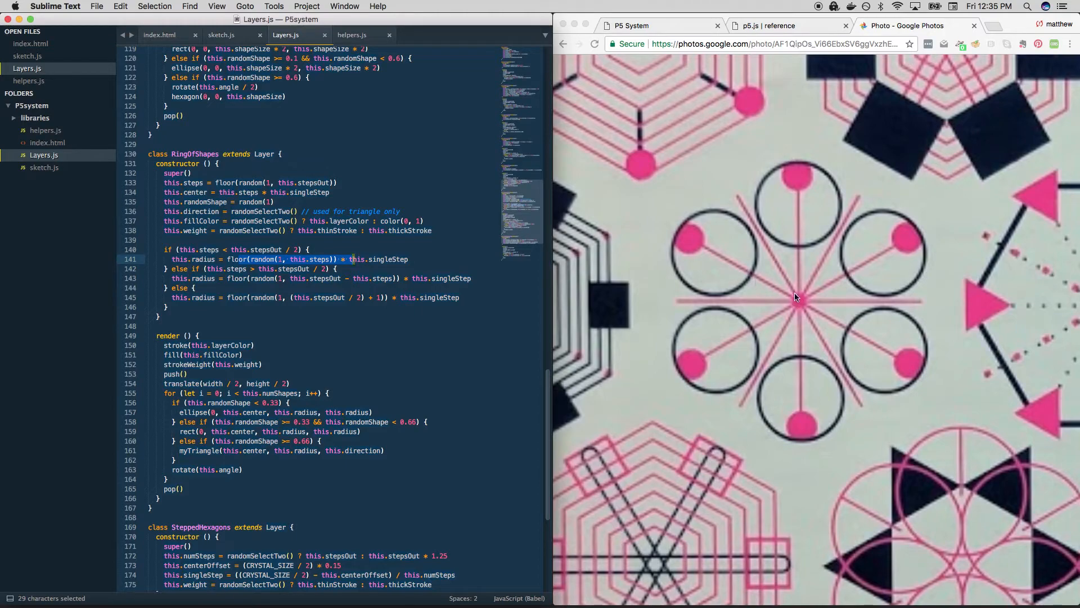
{"action": "mouse_move", "coordinate": [791, 294]}
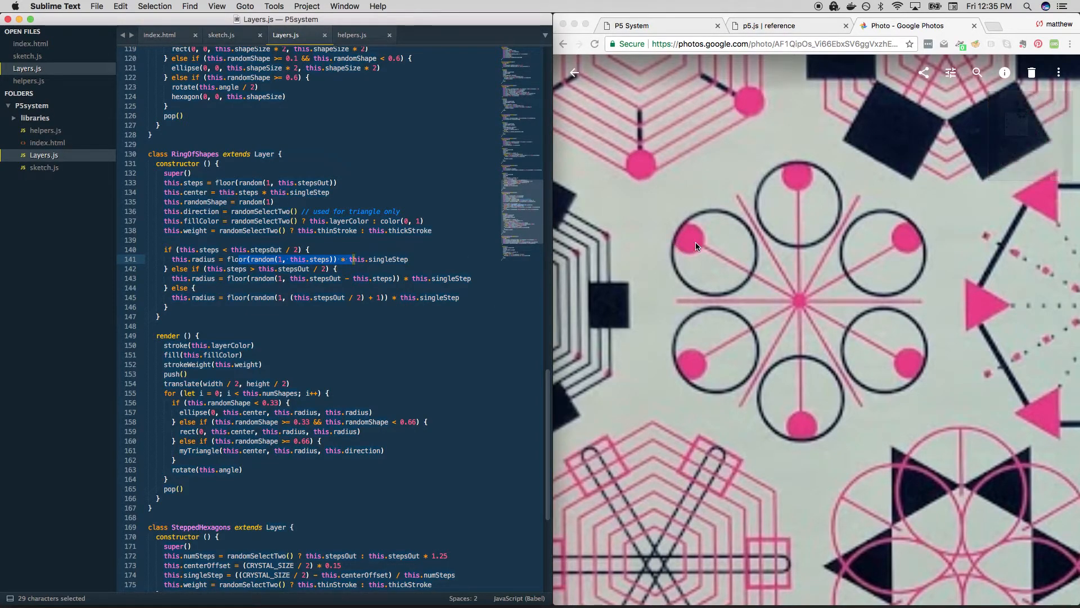
{"action": "mouse_move", "coordinate": [695, 217]}
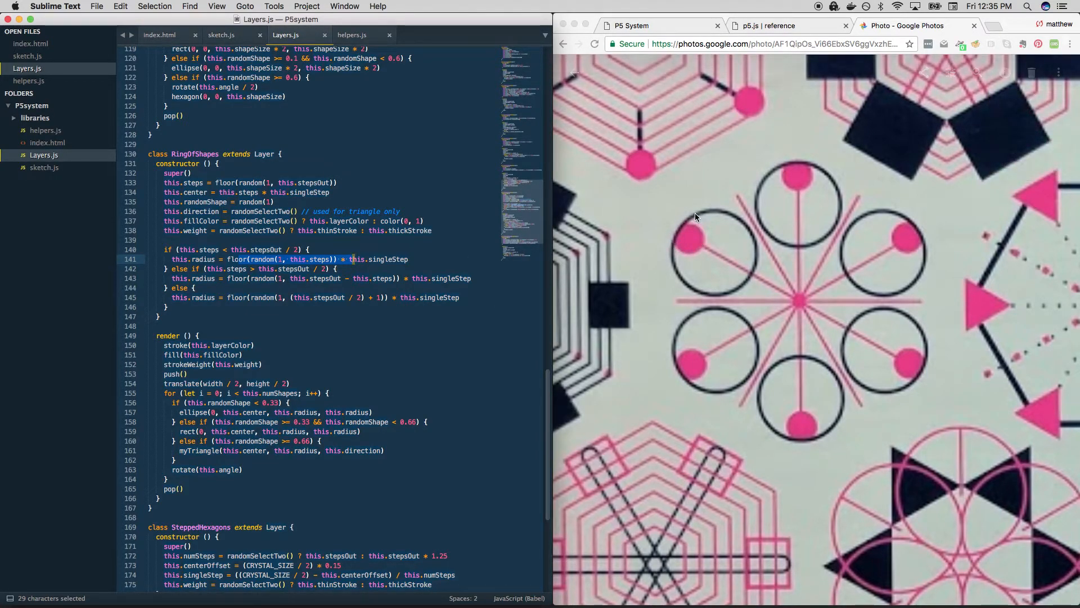
{"action": "mouse_move", "coordinate": [731, 262]}
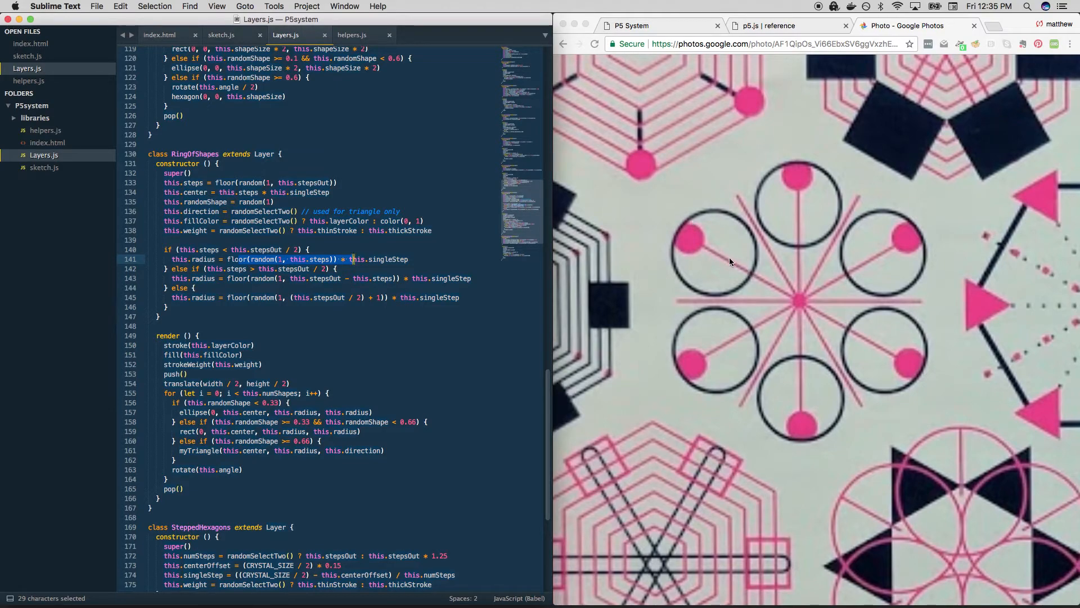
{"action": "mouse_move", "coordinate": [750, 273]}
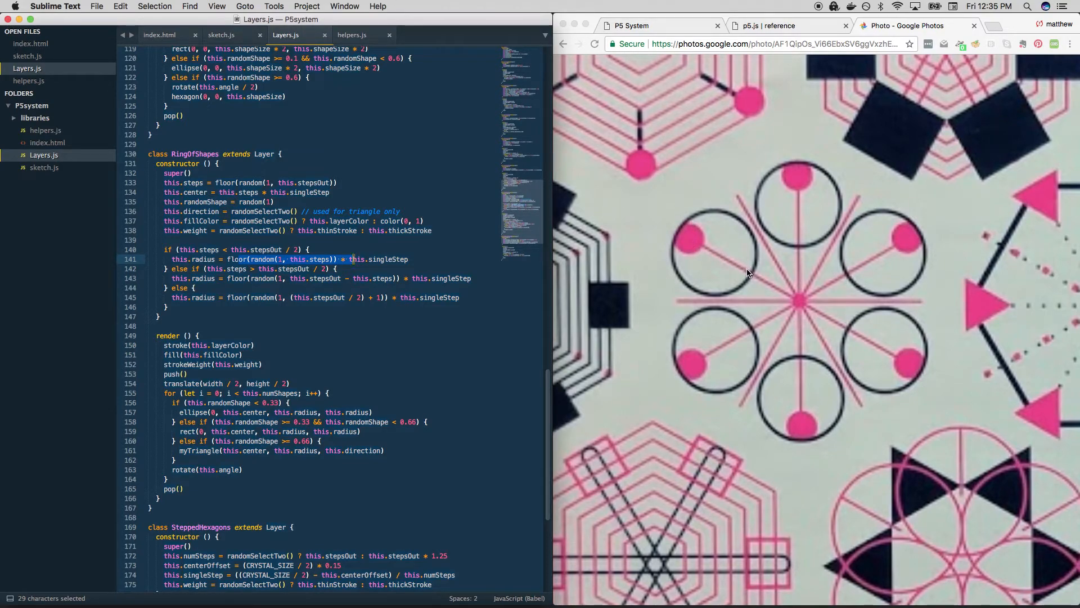
{"action": "left_click", "coordinate": [169, 306]}
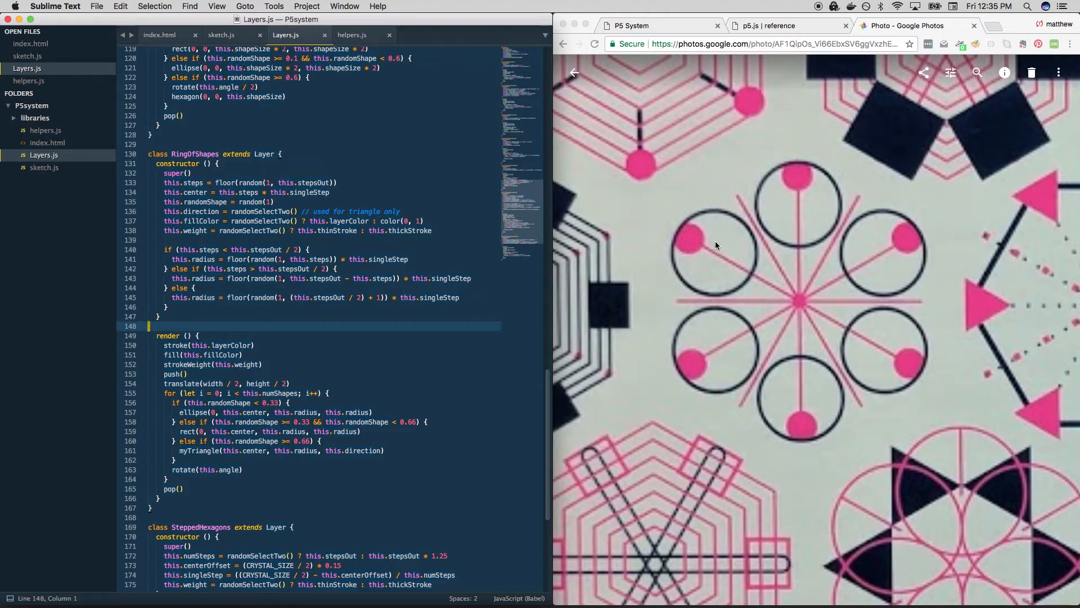
{"action": "mouse_move", "coordinate": [724, 264]}
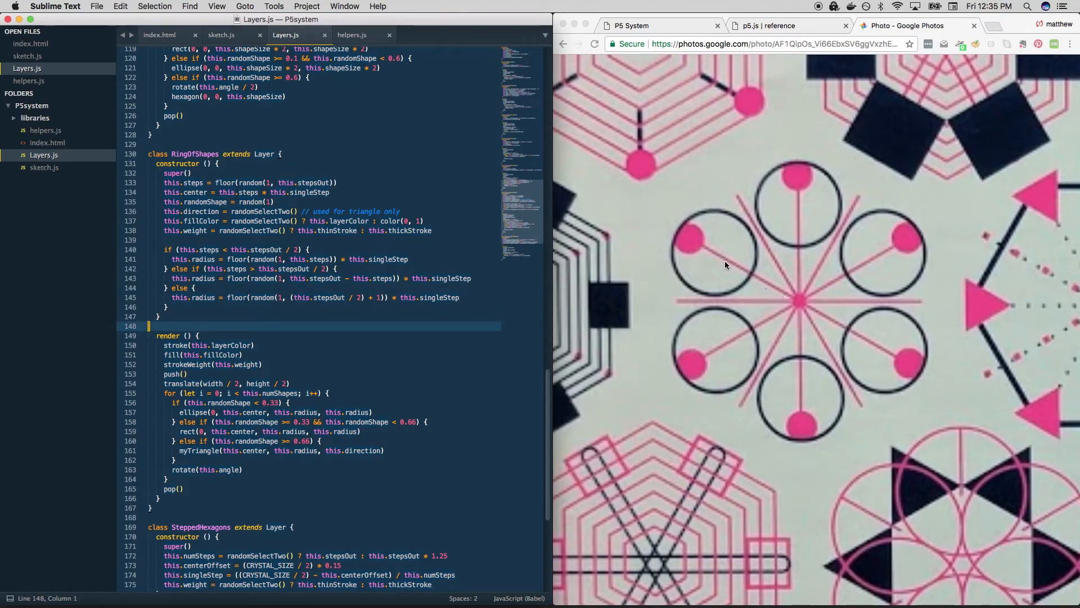
{"action": "mouse_move", "coordinate": [641, 241]}
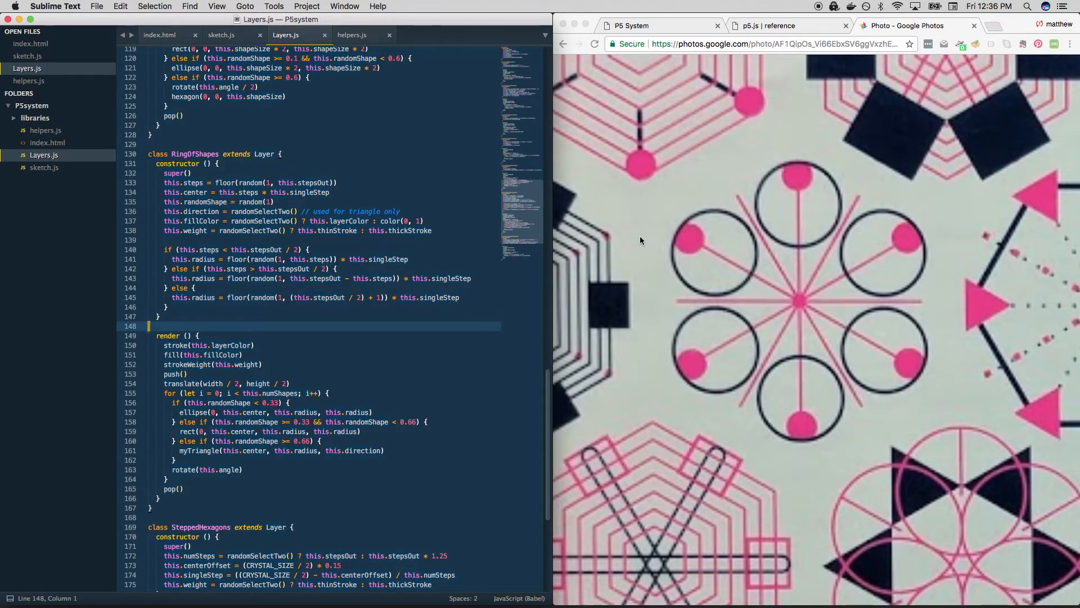
{"action": "mouse_move", "coordinate": [783, 287]}
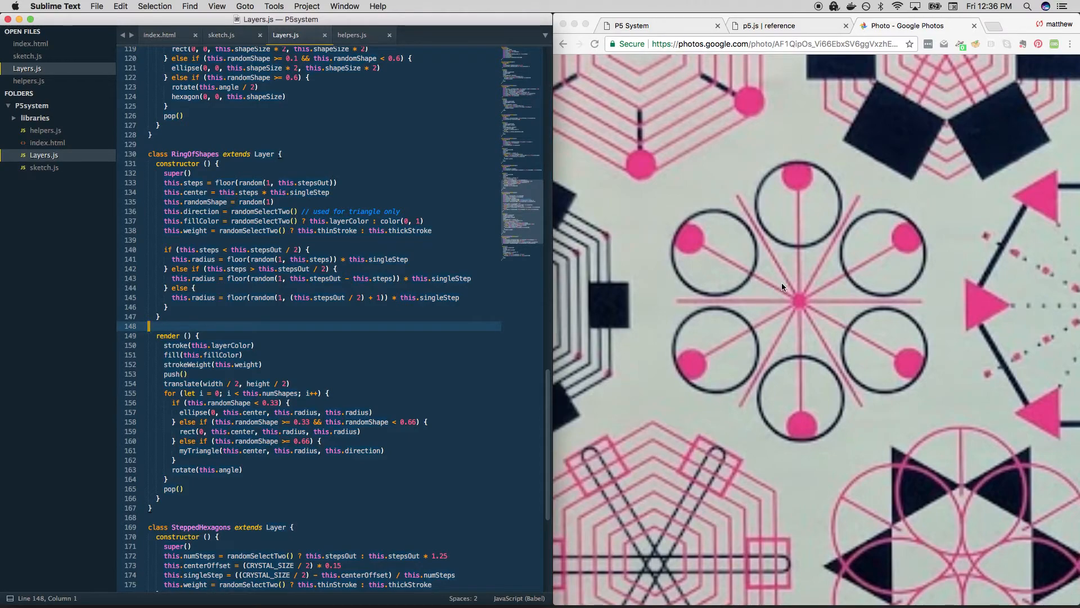
{"action": "mouse_move", "coordinate": [805, 302]}
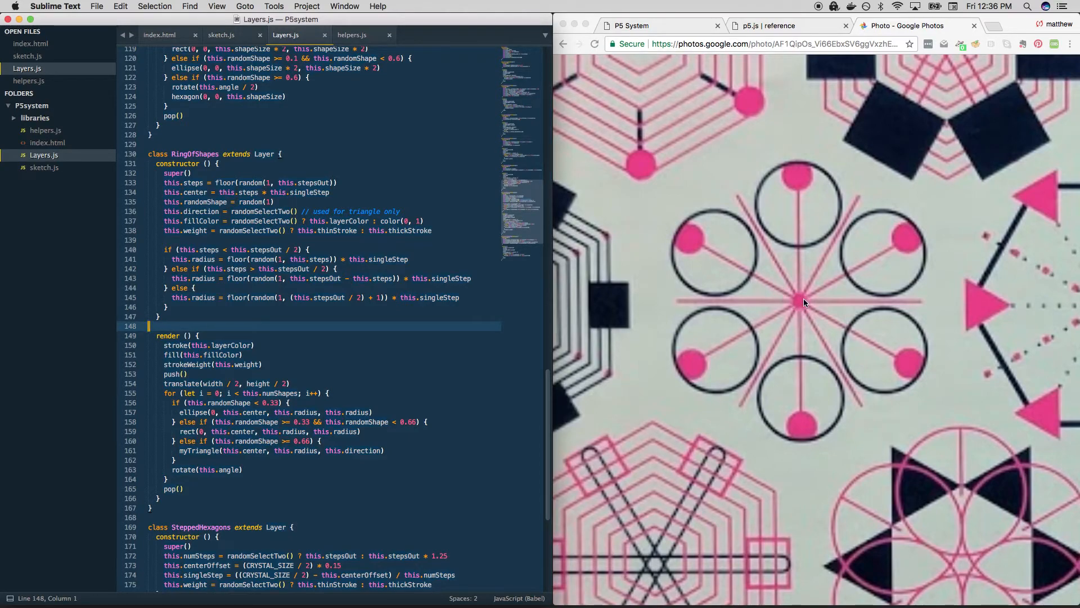
{"action": "mouse_move", "coordinate": [691, 240]}
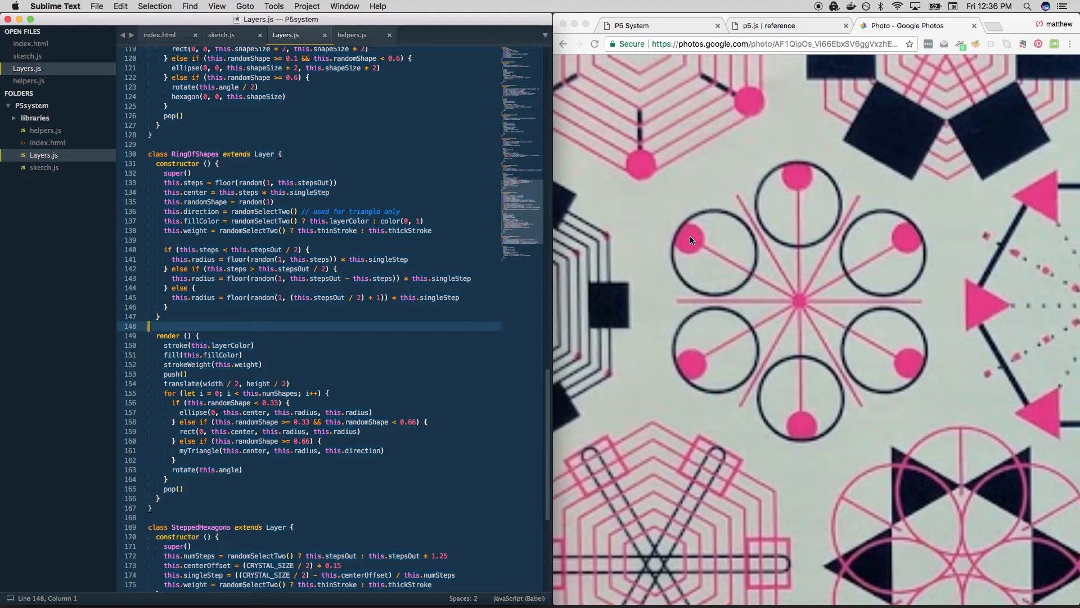
{"action": "mouse_move", "coordinate": [723, 267]}
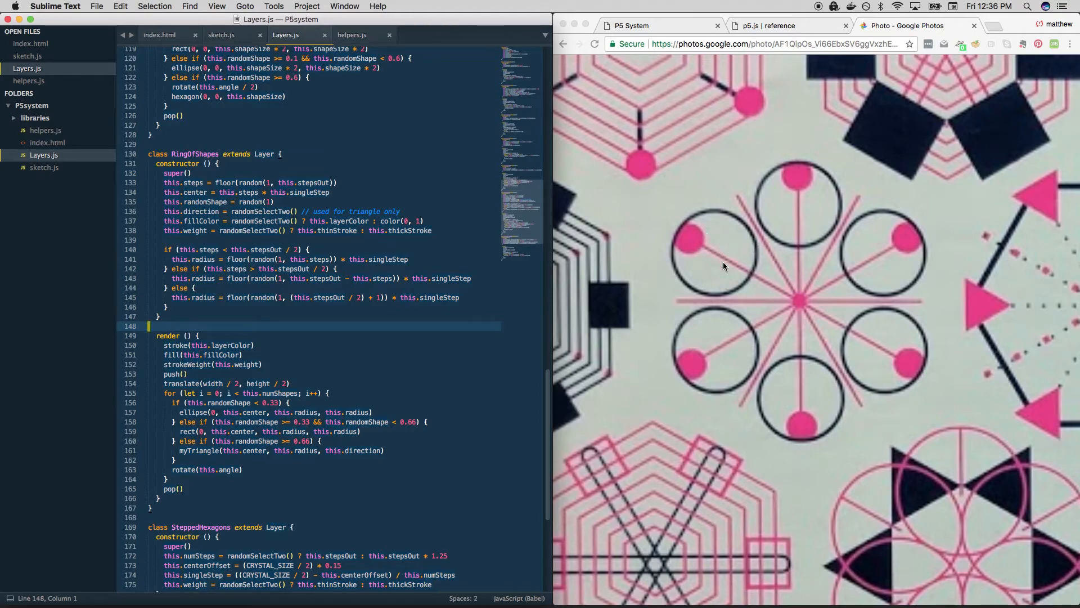
{"action": "left_click", "coordinate": [303, 297]}
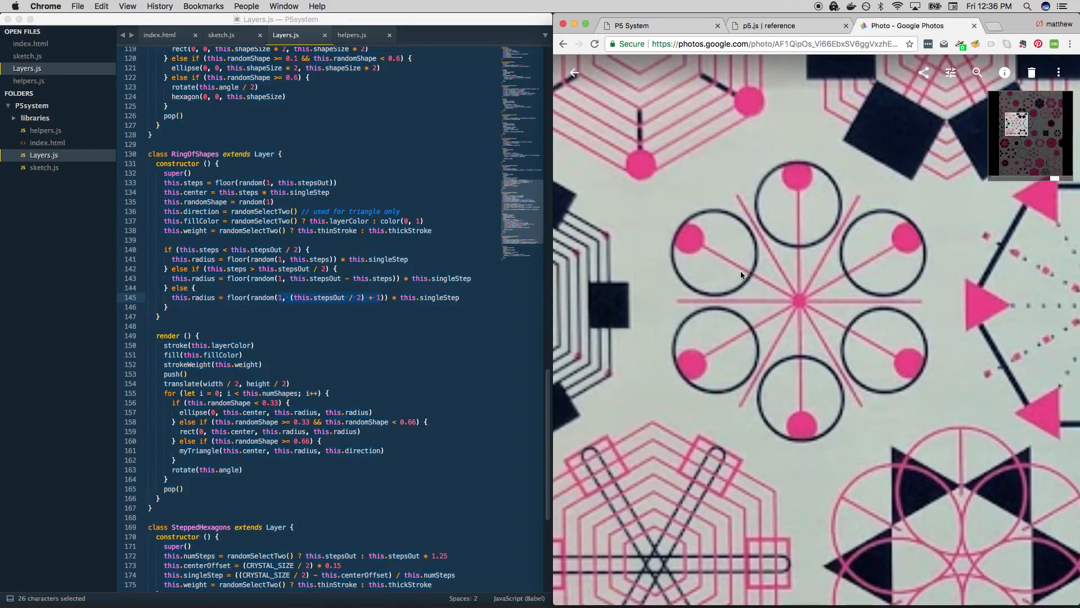
{"action": "mouse_move", "coordinate": [686, 231]}
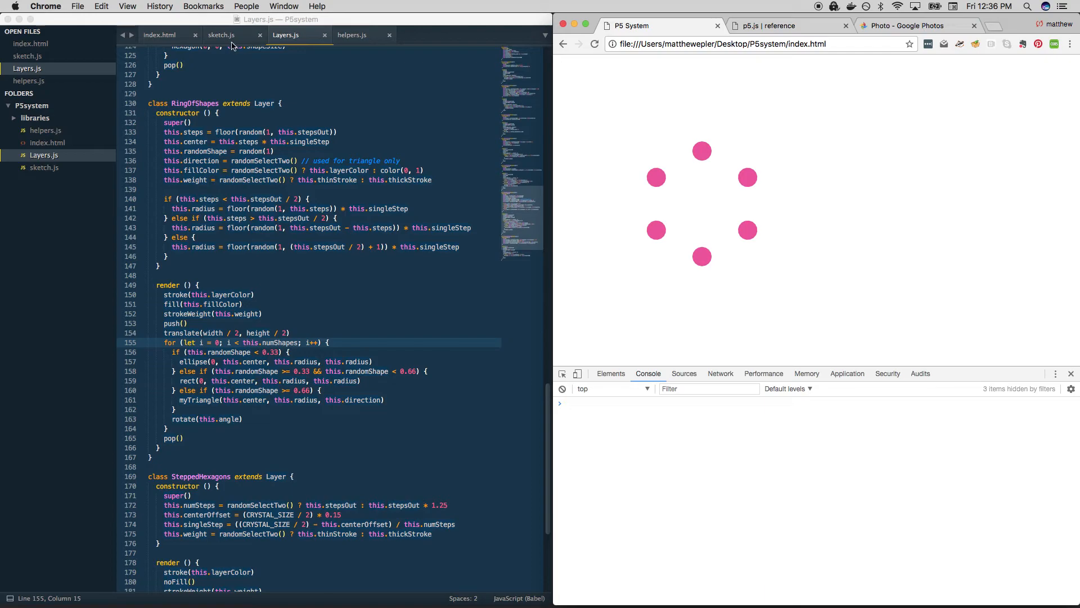
- Add a testLines() call in draw and reload Chrome repeatedly to see guide lines behind the ring
{"action": "left_click", "coordinate": [222, 35]}
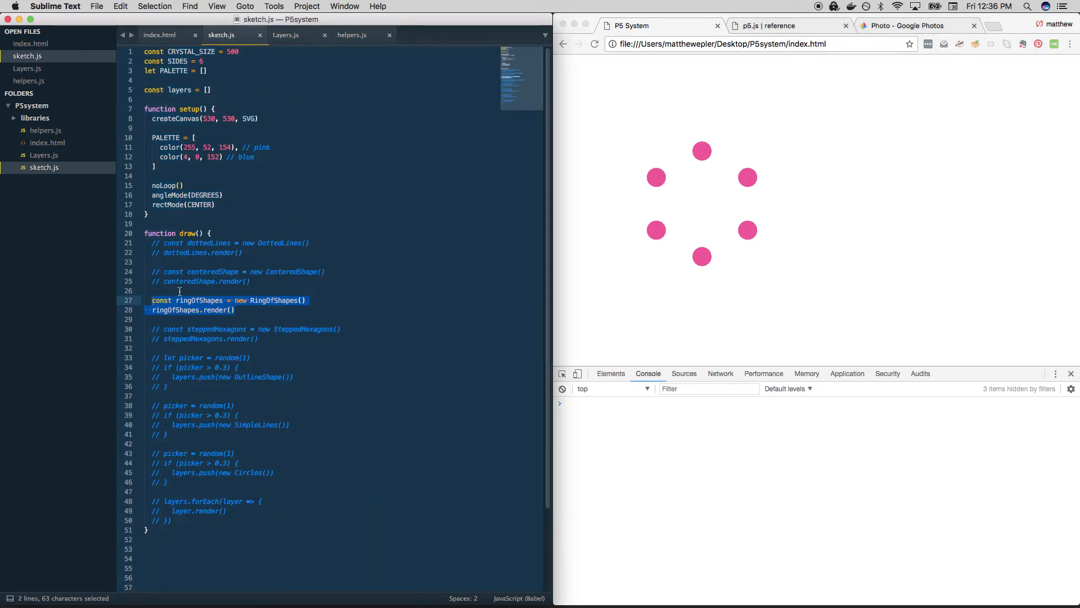
{"action": "type", "text": "testLines("}
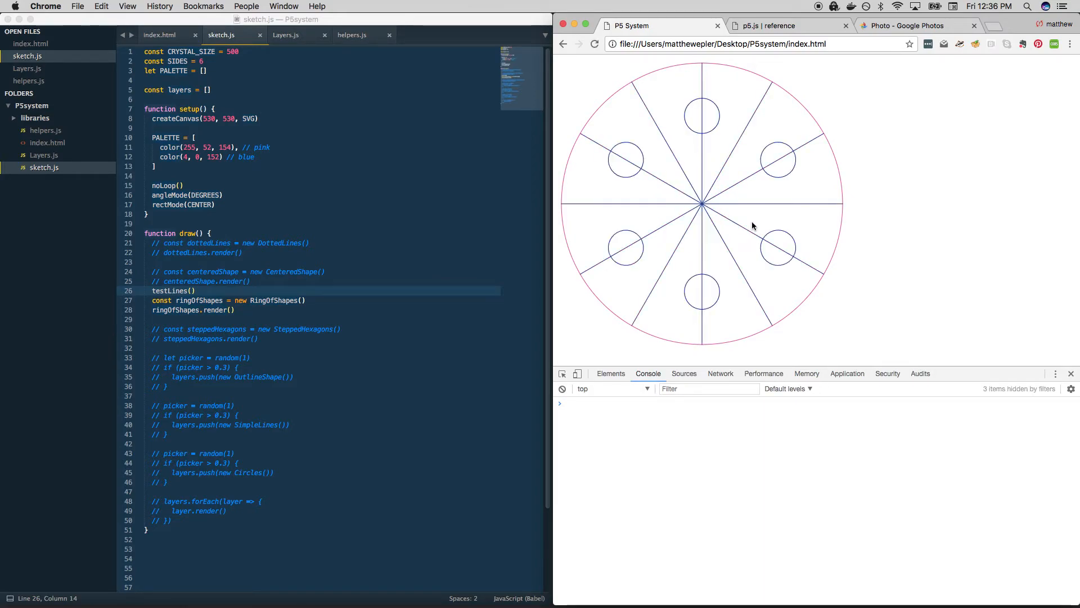
{"action": "left_click", "coordinate": [594, 44]}
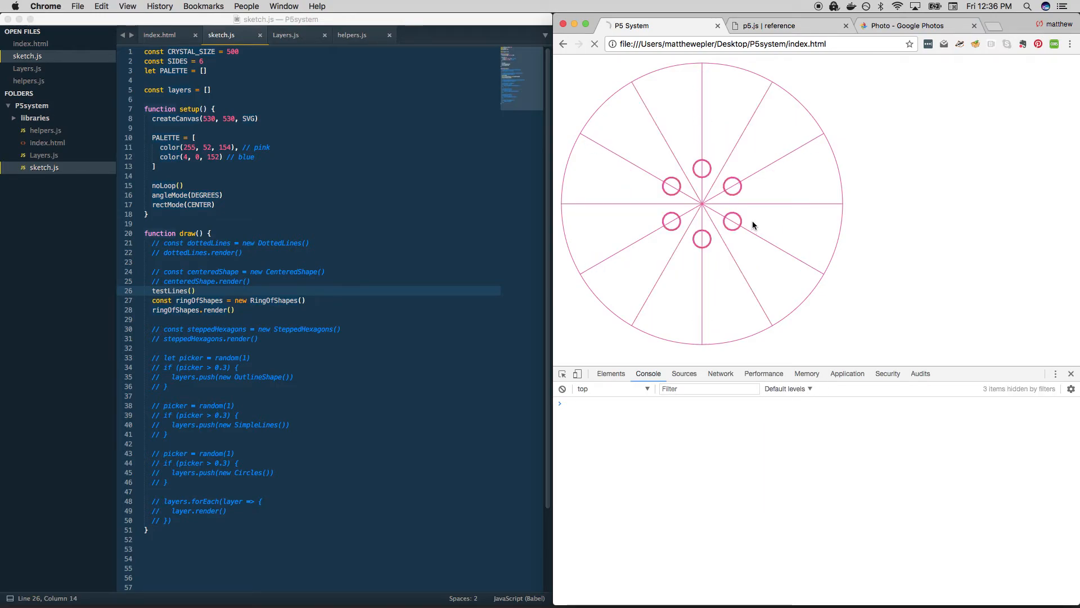
{"action": "left_click", "coordinate": [594, 44]}
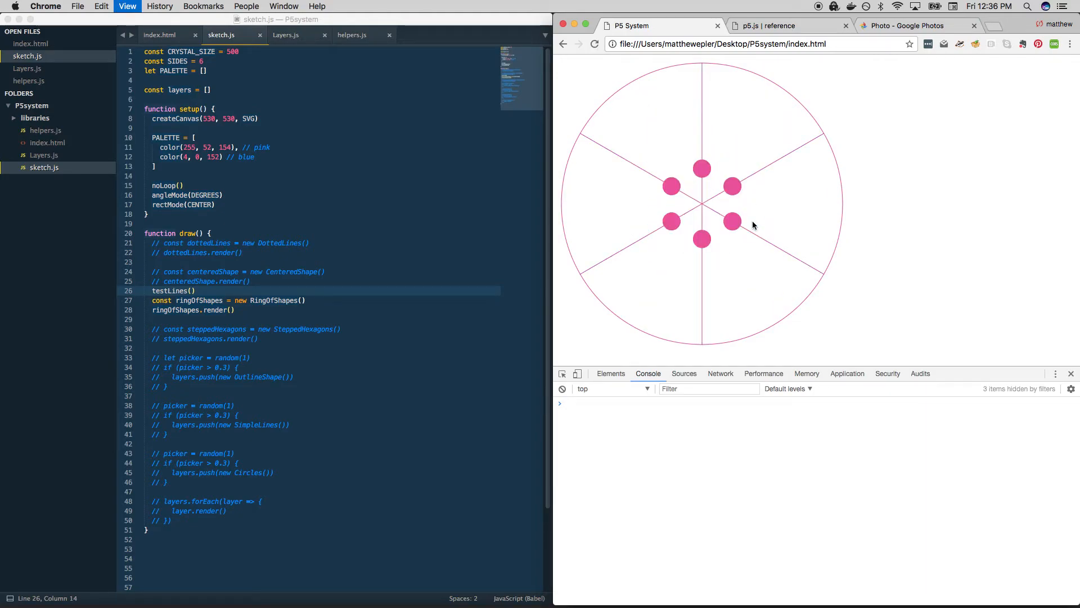
{"action": "left_click", "coordinate": [594, 44]}
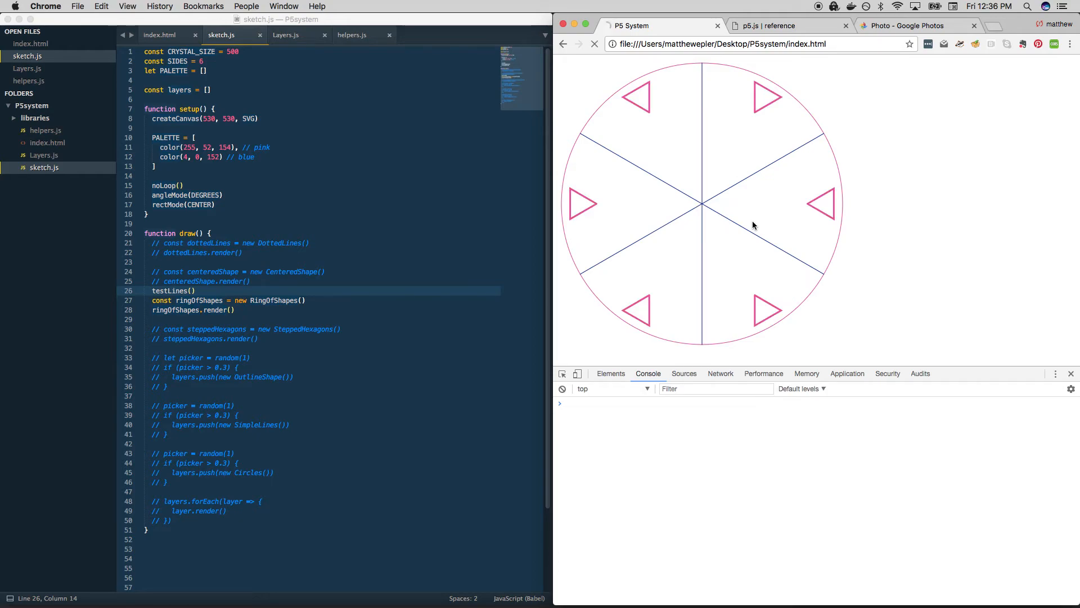
{"action": "left_click", "coordinate": [594, 44]}
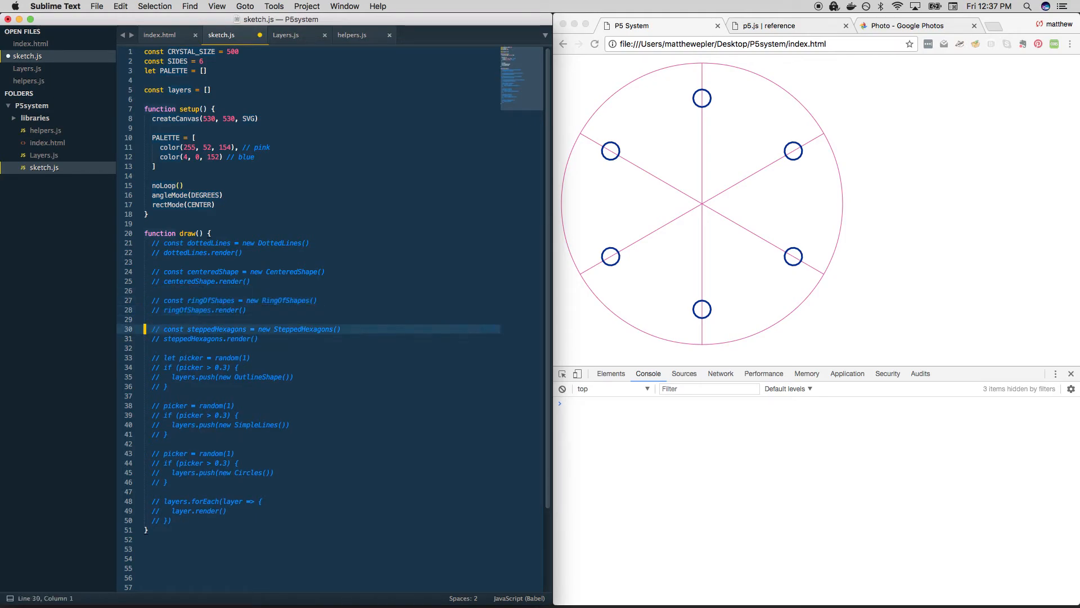
- Swap the active layer in draw to SteppedHexagons, leaving testLines and RingOfShapes commented out
{"action": "scroll", "scroll_direction": "down", "scroll_amount": 3}
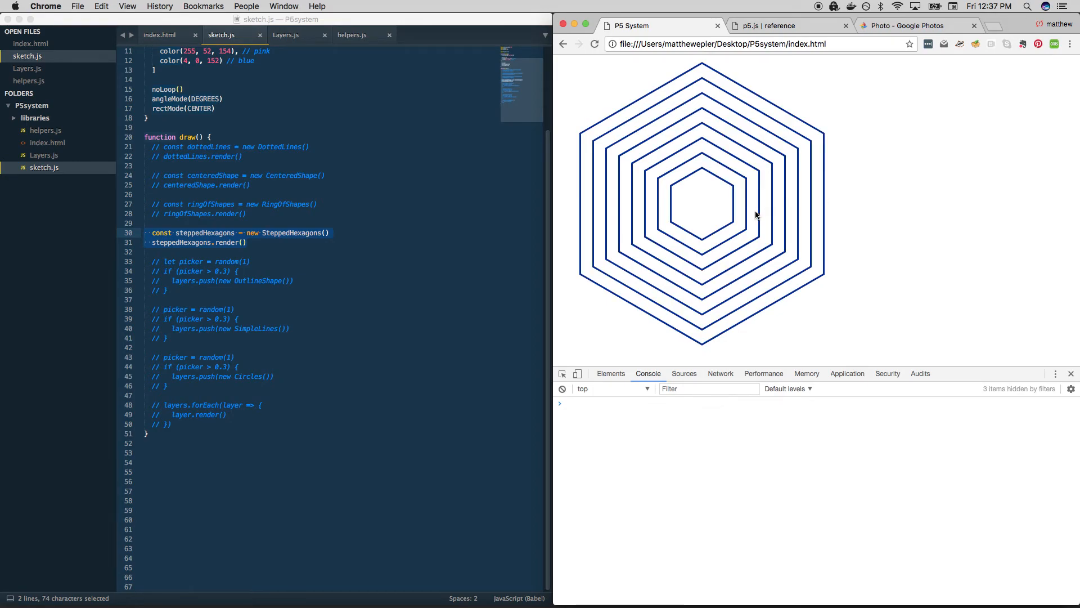
- Browse Layers.js and the hexagon helper in helpers.js, then return to Layers.js
{"action": "left_click", "coordinate": [285, 35]}
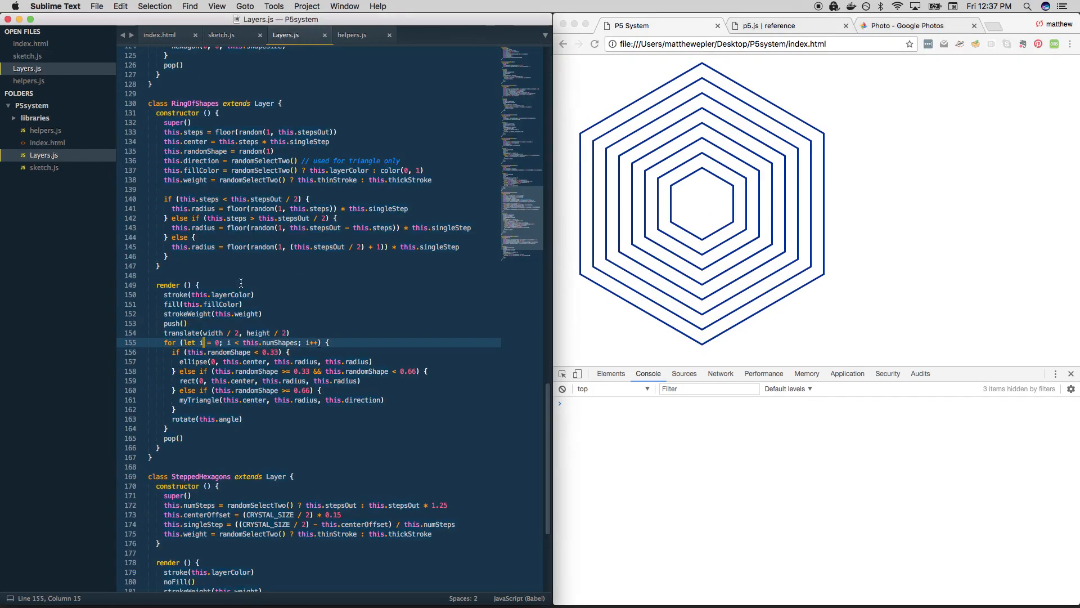
{"action": "scroll", "scroll_direction": "down", "scroll_amount": 3}
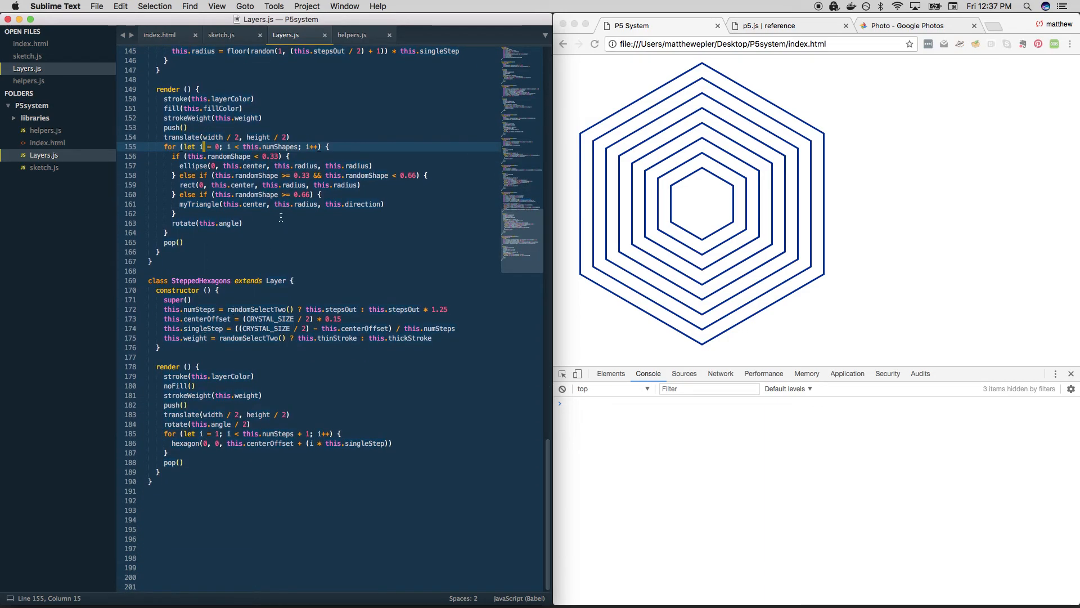
{"action": "left_click", "coordinate": [352, 35]}
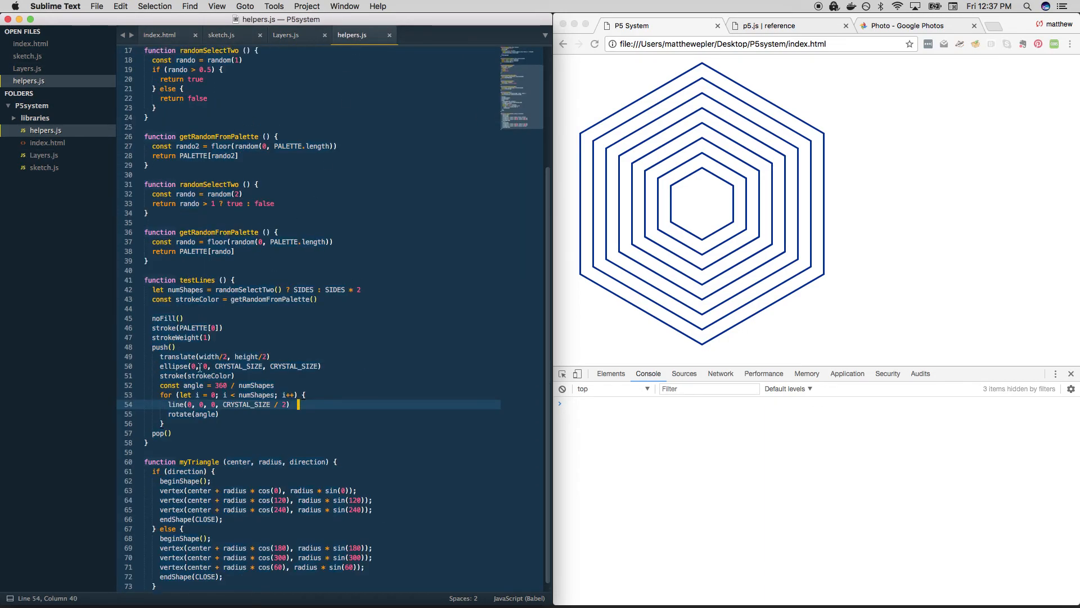
{"action": "scroll", "scroll_direction": "up", "scroll_amount": 3}
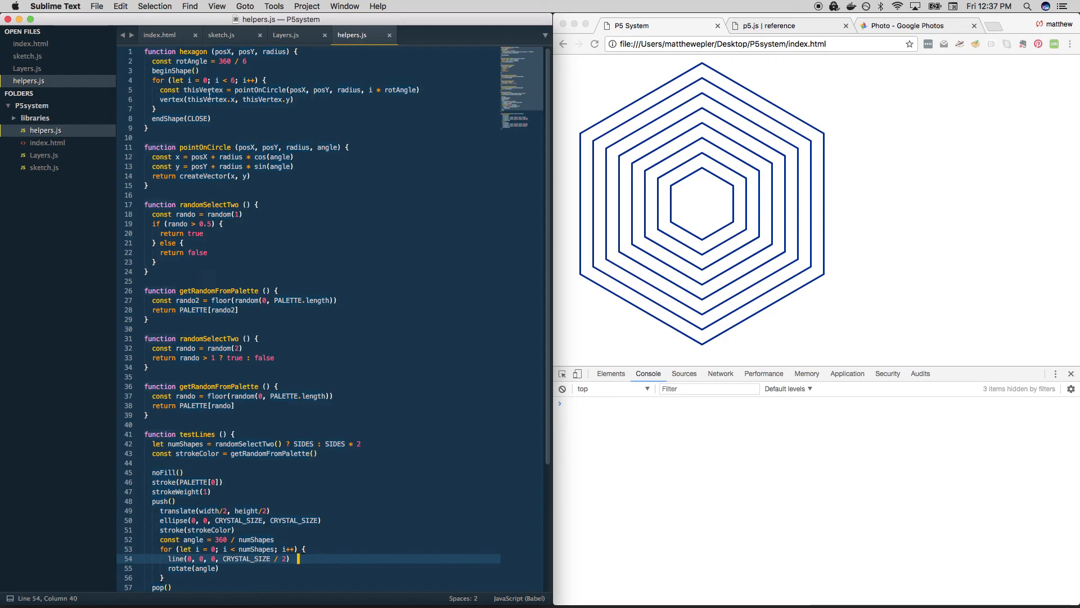
{"action": "left_click", "coordinate": [285, 35]}
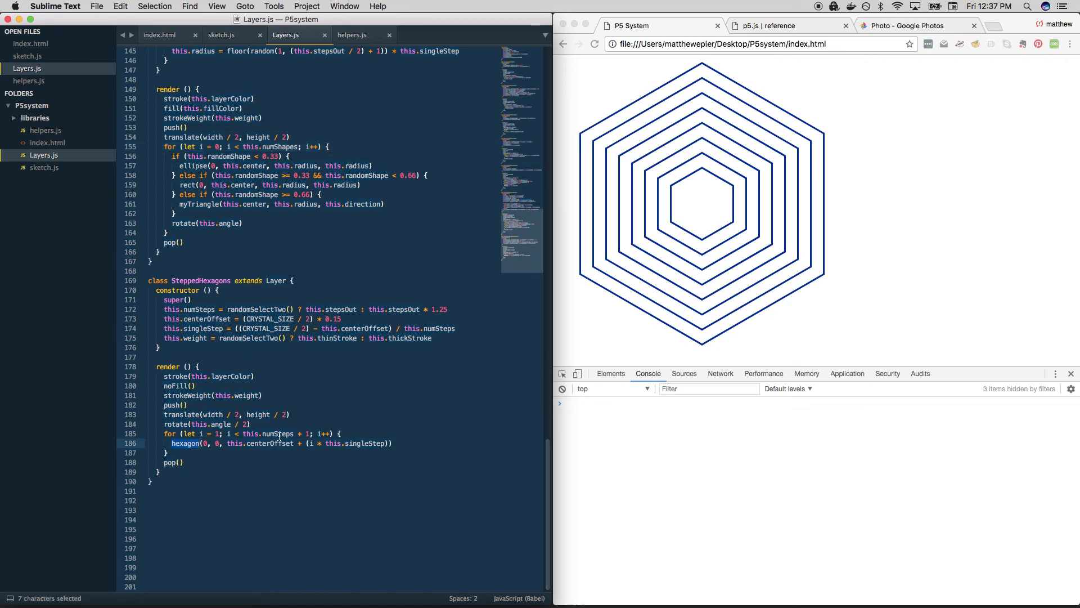
- Highlight numSteps and centerOffset in the SteppedHexagons class to review hexagon spacing
{"action": "double_click", "coordinate": [268, 434]}
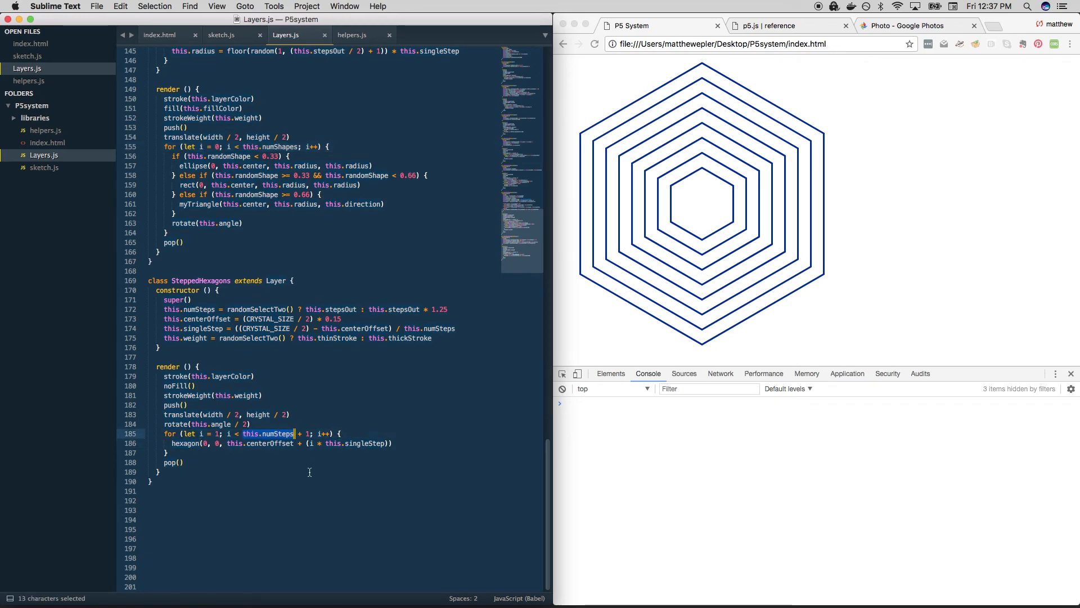
{"action": "mouse_move", "coordinate": [274, 440]}
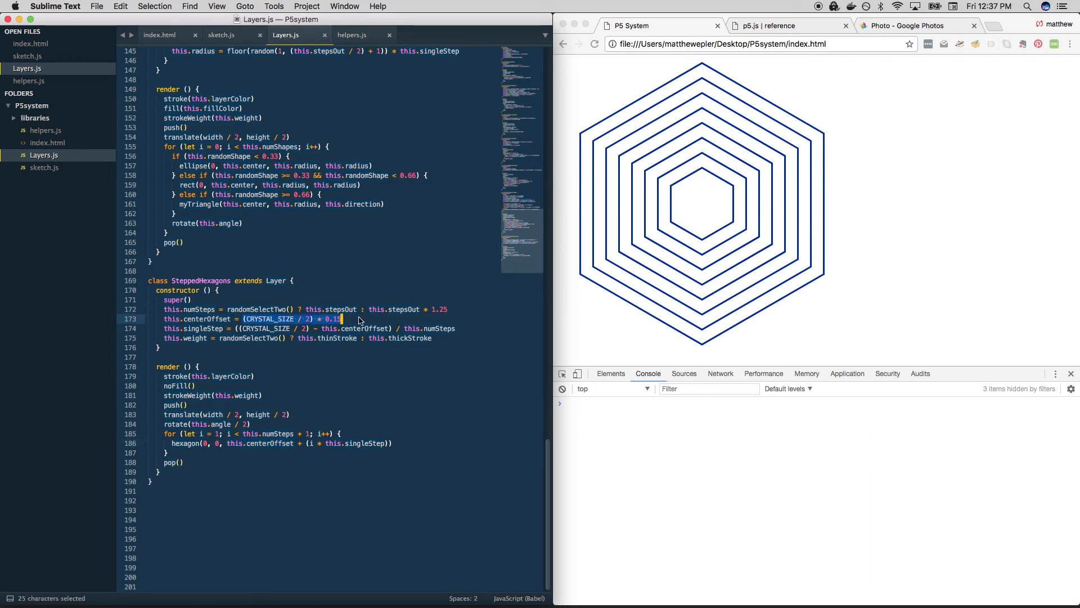
{"action": "mouse_move", "coordinate": [703, 209]}
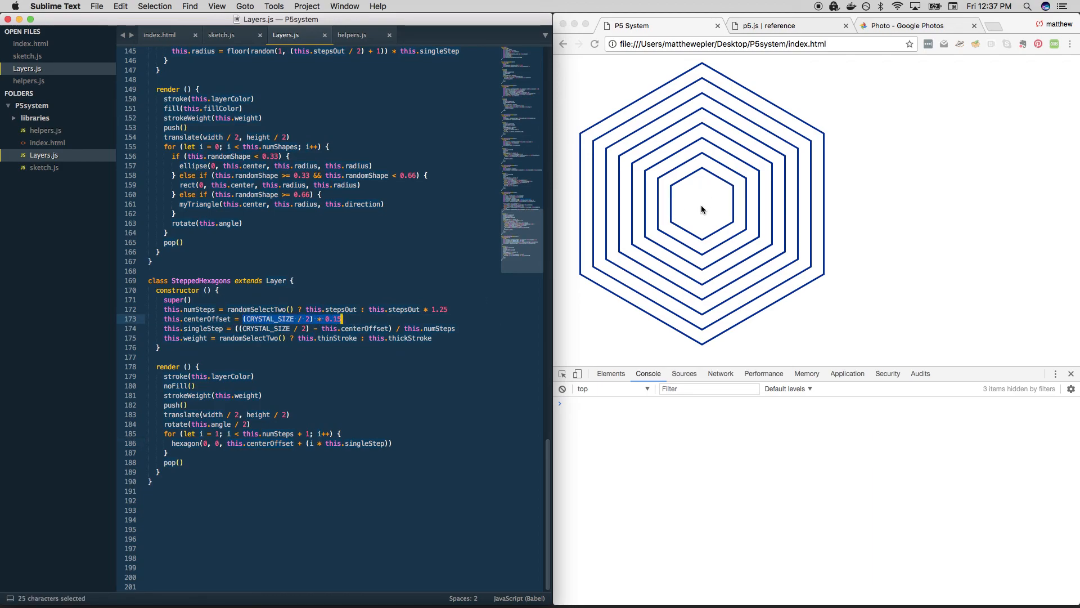
{"action": "mouse_move", "coordinate": [699, 207]}
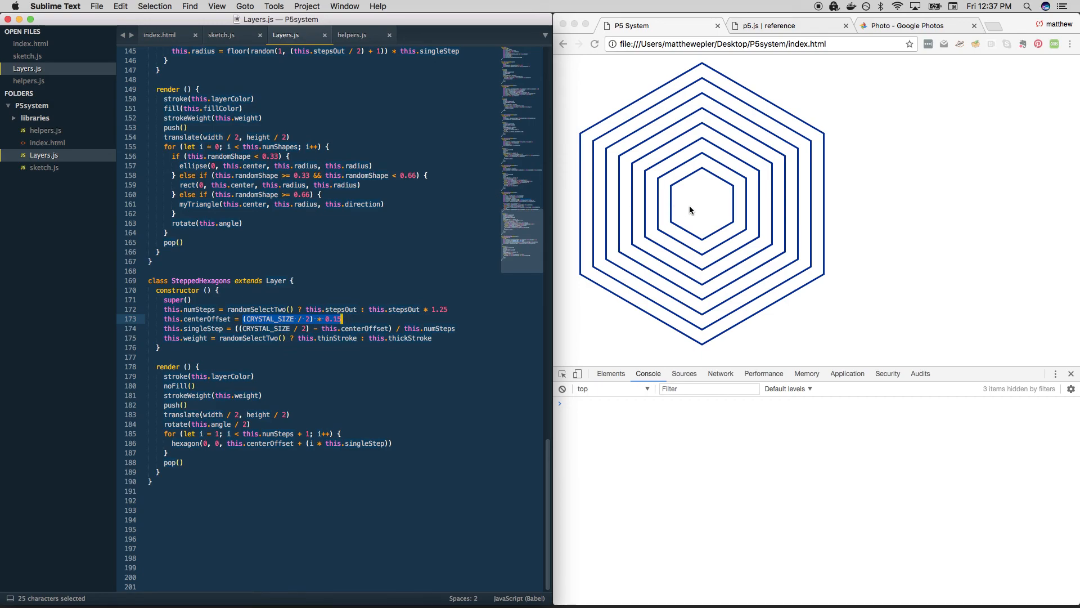
{"action": "mouse_move", "coordinate": [612, 207]}
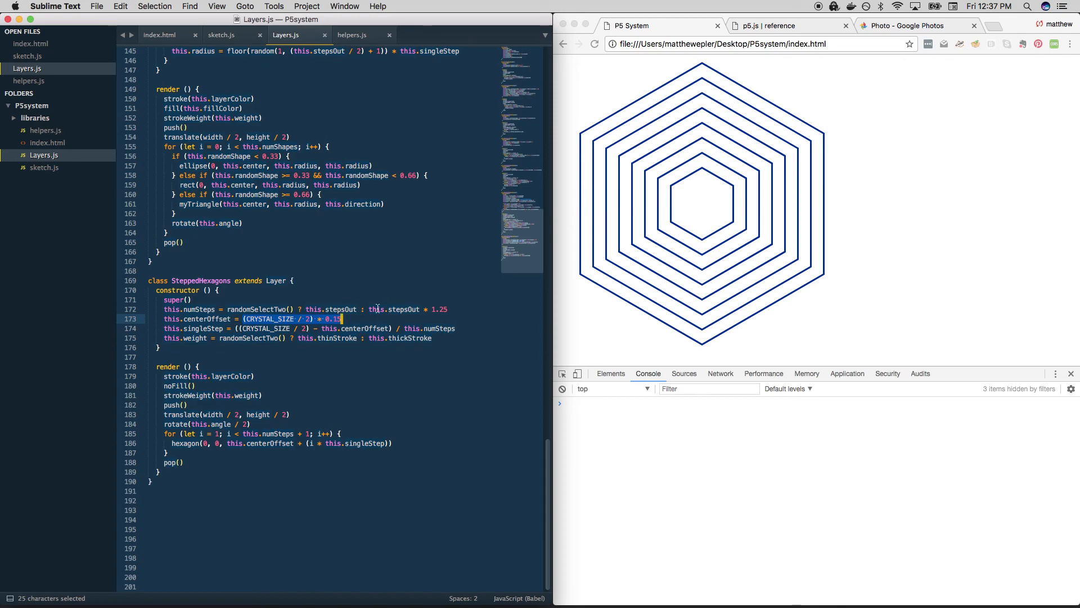
{"action": "double_click", "coordinate": [200, 338]}
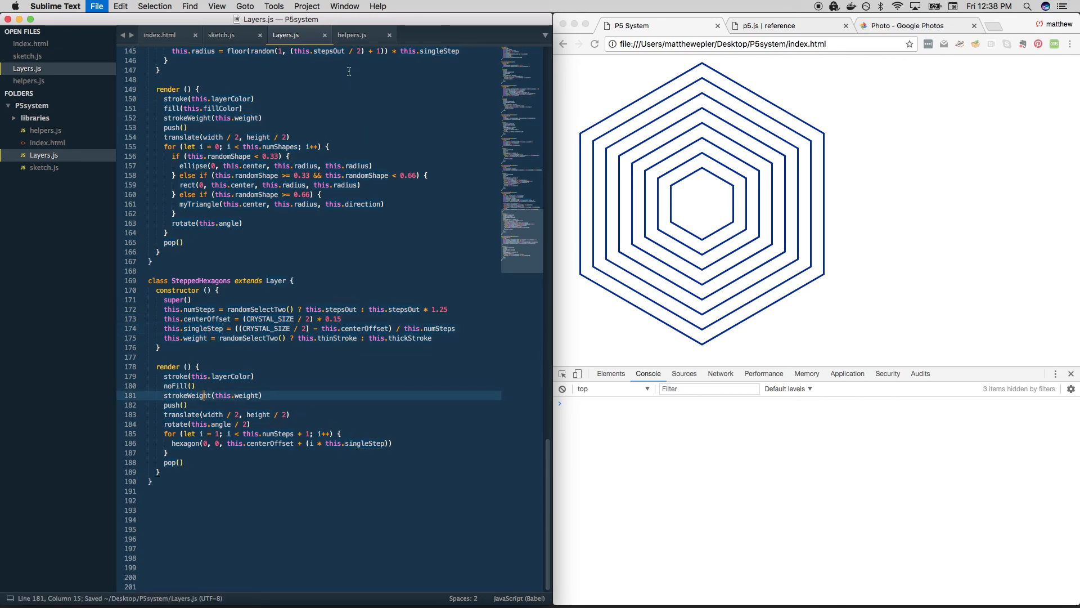
- Return to sketch.js and briefly select the commented-out picker code, then deselect it
{"action": "left_click", "coordinate": [221, 35]}
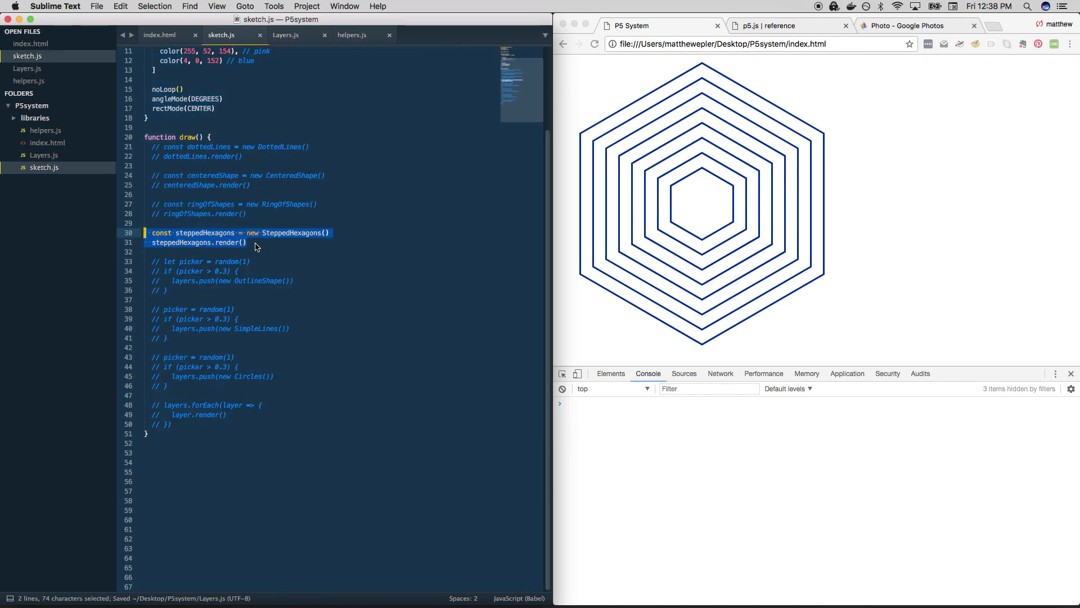
{"action": "left_click", "coordinate": [247, 243]}
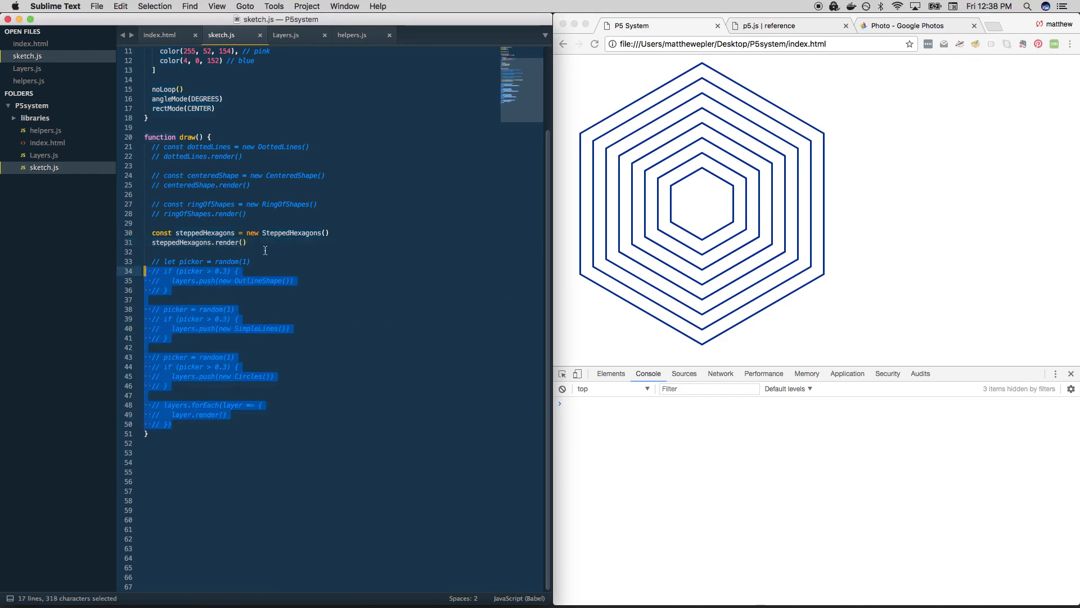
{"action": "left_click", "coordinate": [246, 243]}
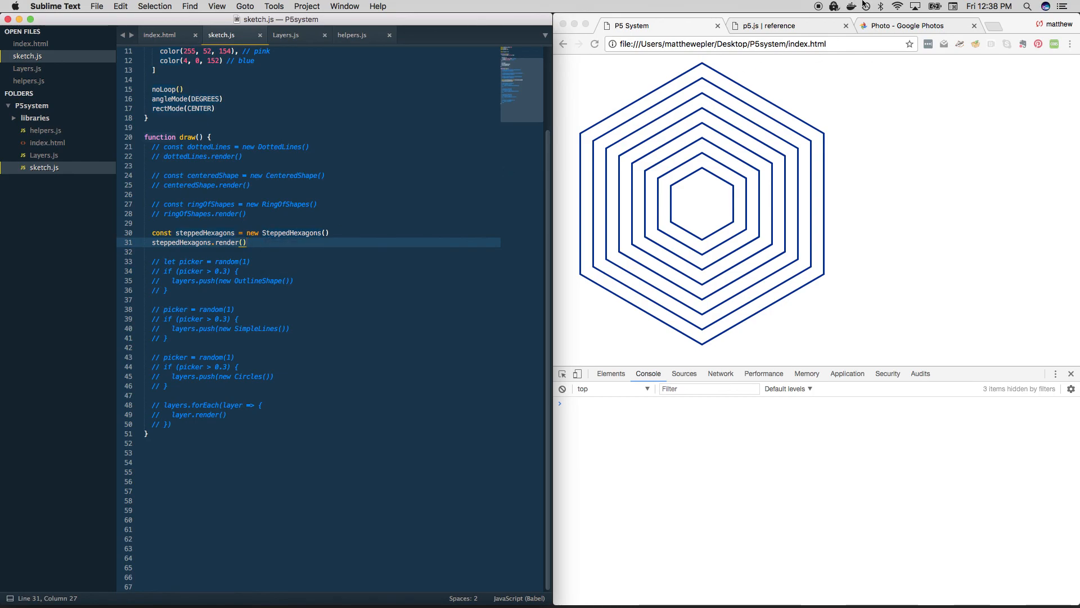